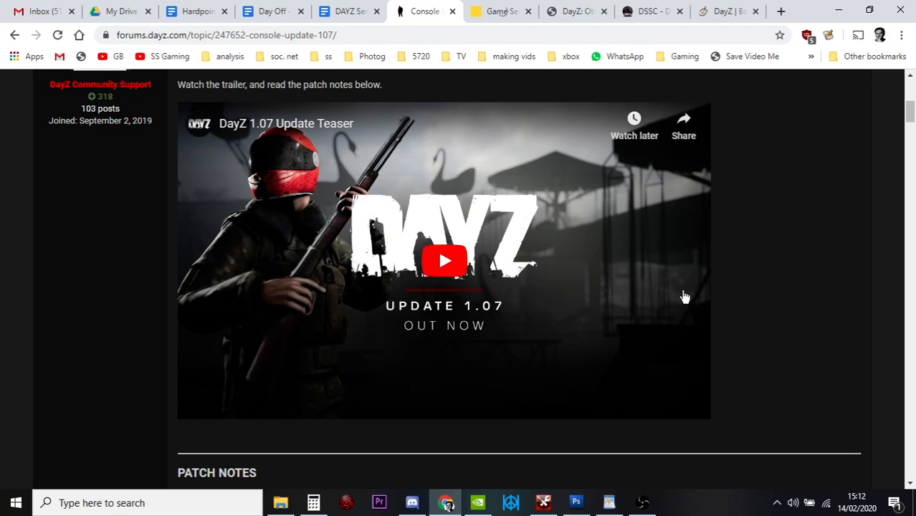
pyautogui.moveTo(657, 11)
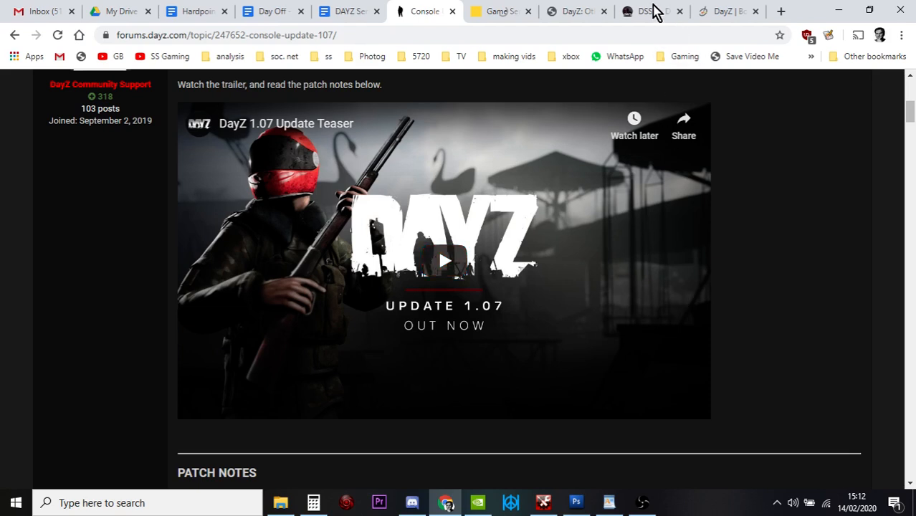
pyautogui.moveTo(645, 12)
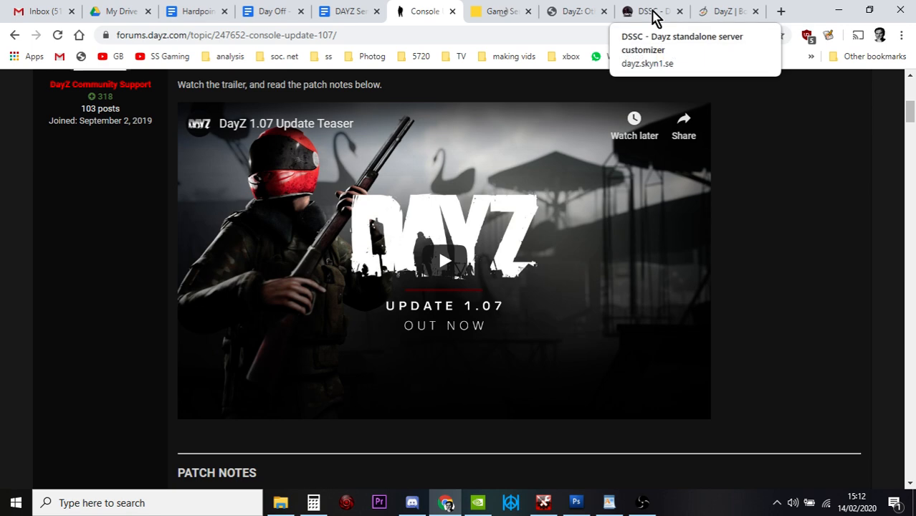
# Switch from the patch notes to the DSSC customizer site at dayz.skyn1.se
pyautogui.click(648, 11)
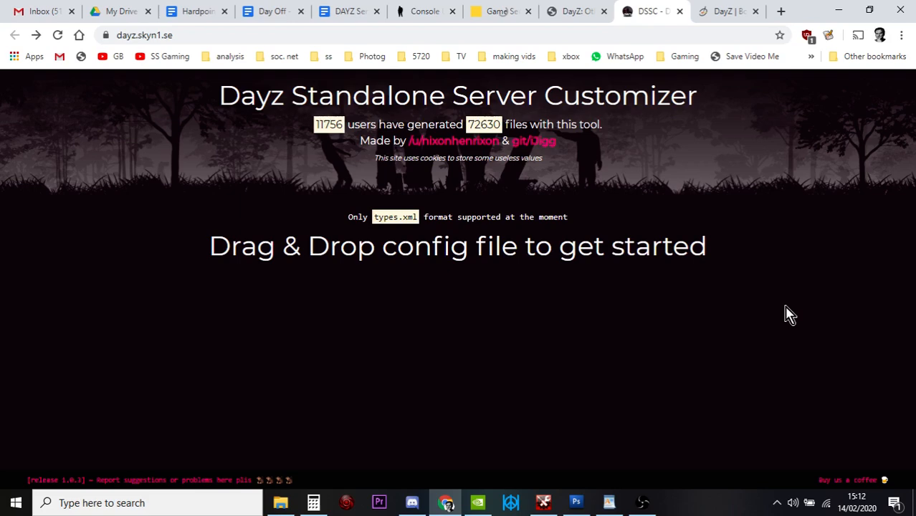
pyautogui.moveTo(456, 13)
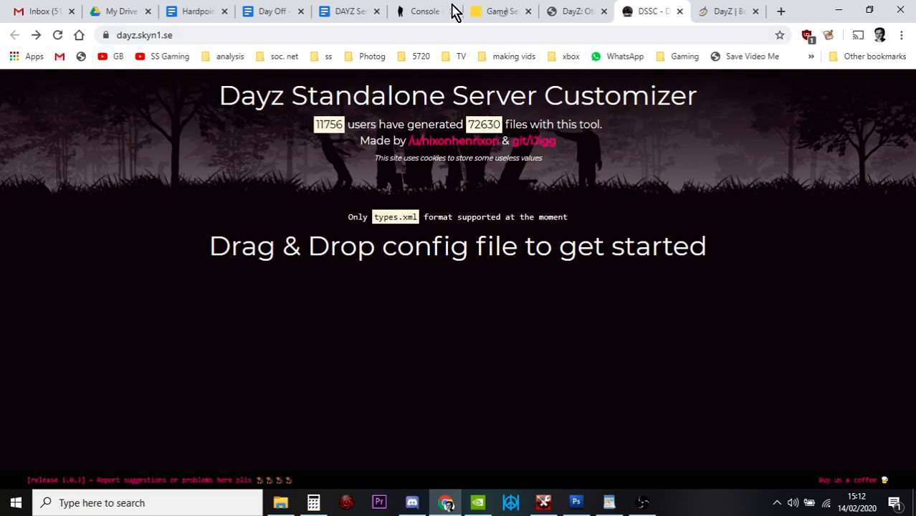
# Open the Chernarus server's web interface dashboard from the Nitrado server list
pyautogui.click(499, 12)
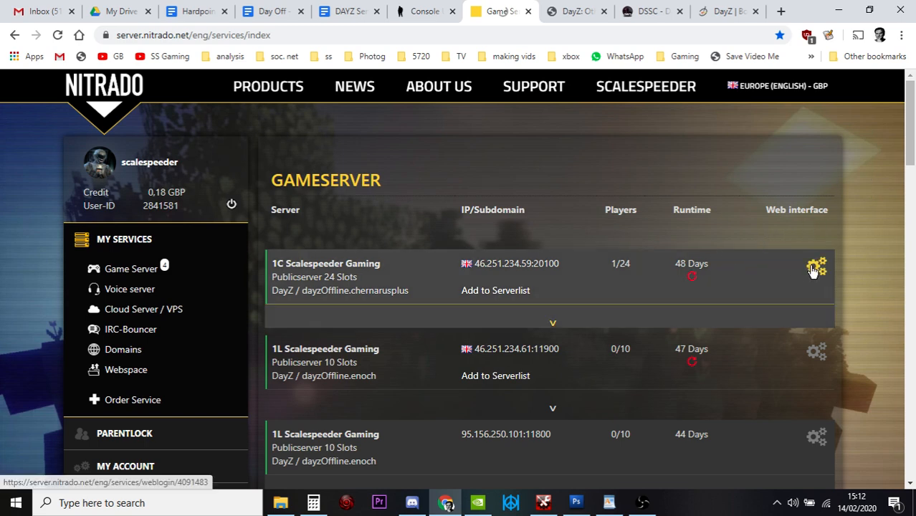
pyautogui.moveTo(817, 267)
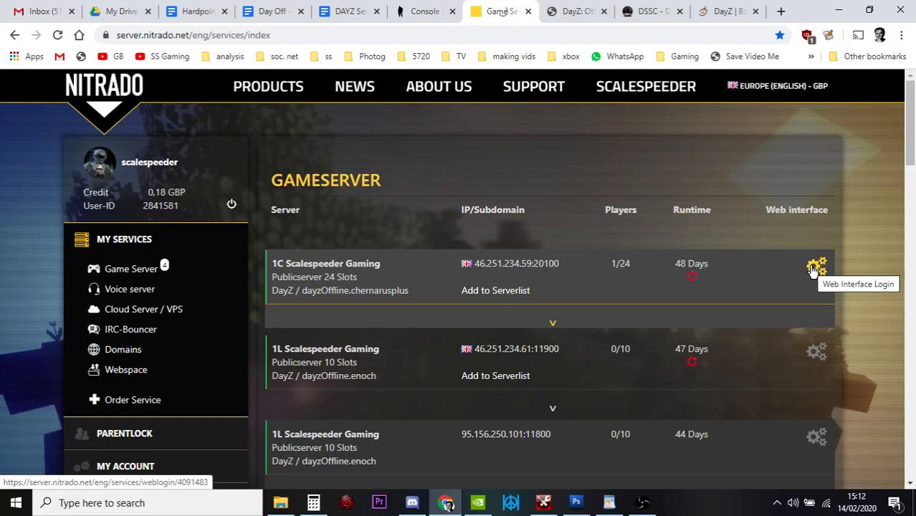
pyautogui.click(818, 265)
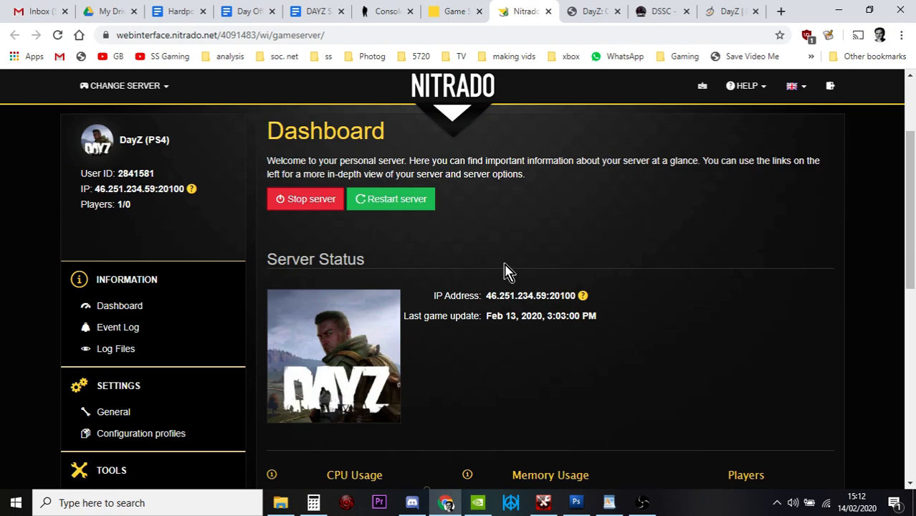
pyautogui.scroll(-3)
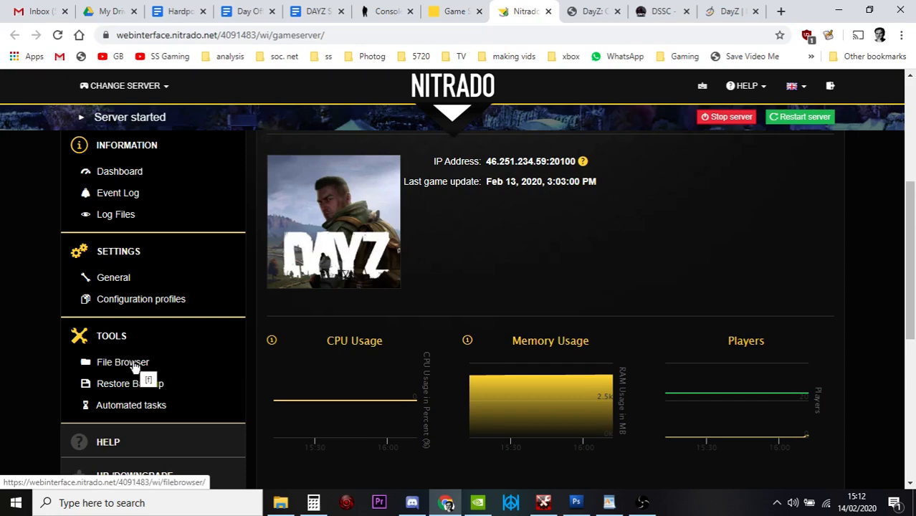
# Open the File Browser and enter the dayzps_missions folder
pyautogui.click(122, 361)
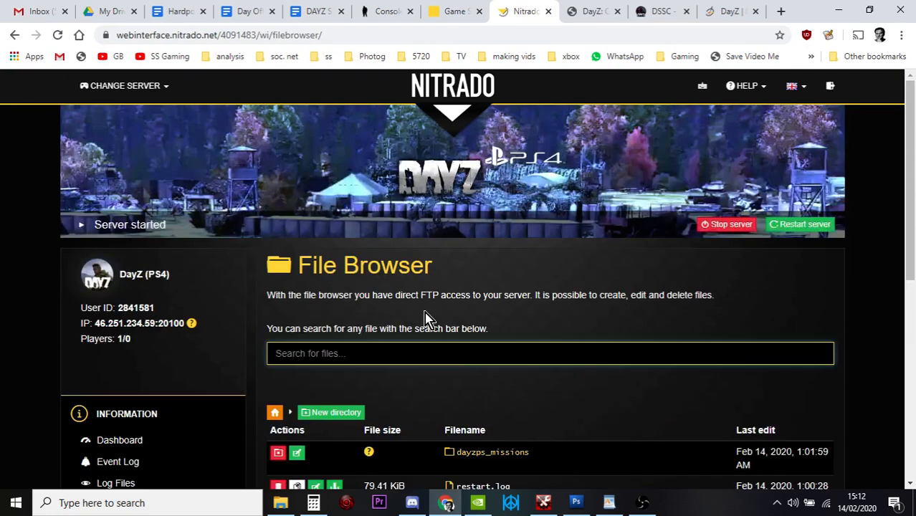
pyautogui.scroll(-3)
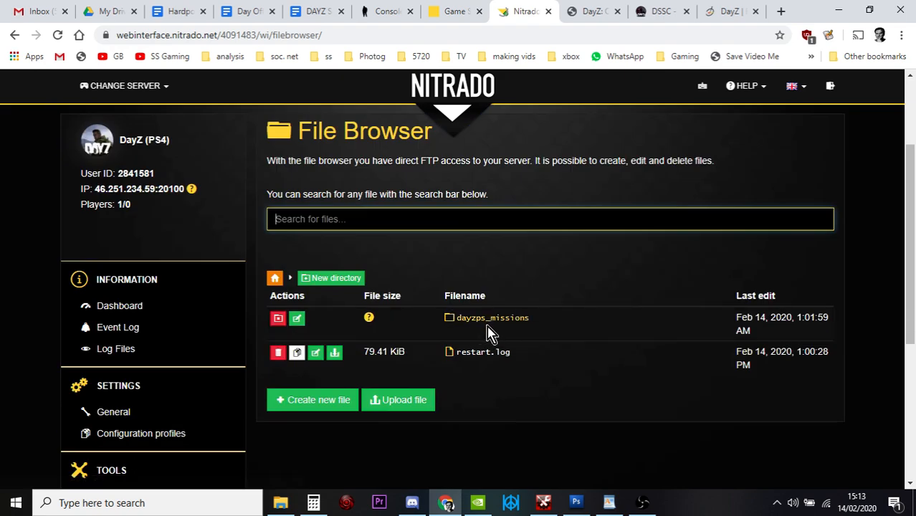
pyautogui.moveTo(493, 319)
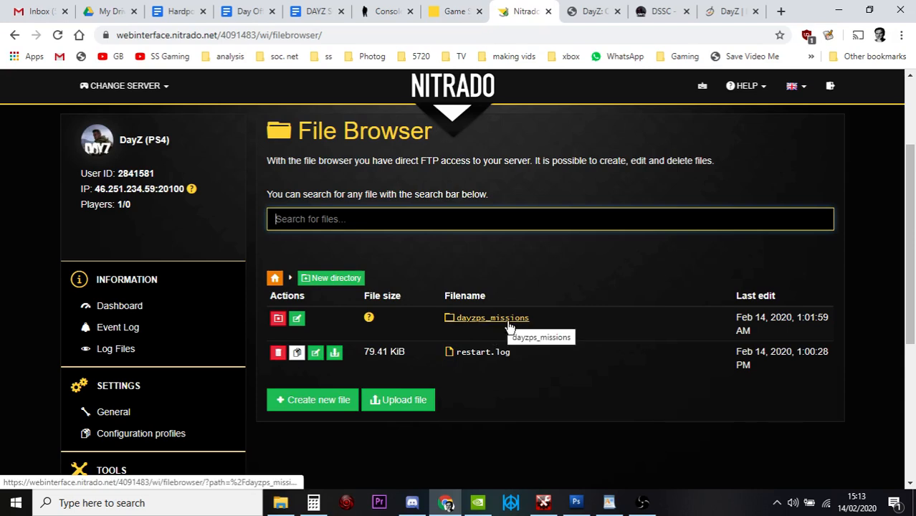
pyautogui.click(492, 318)
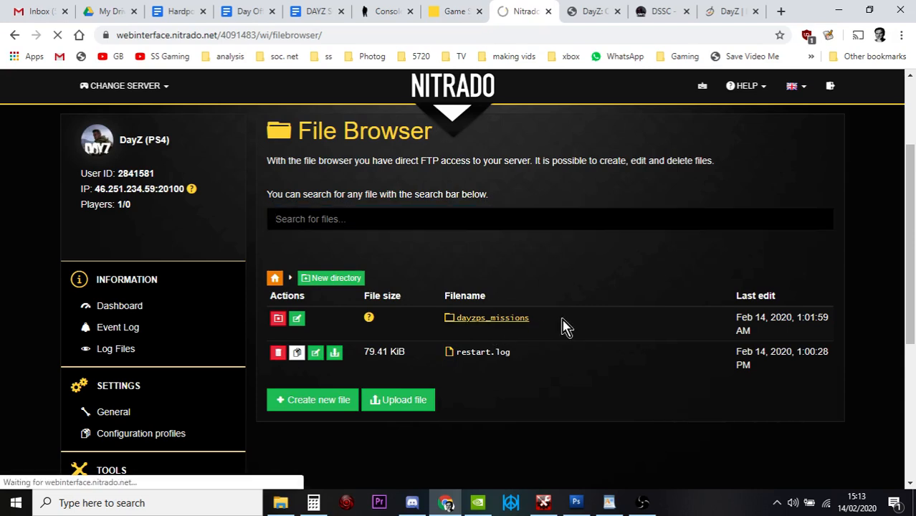
pyautogui.click(492, 318)
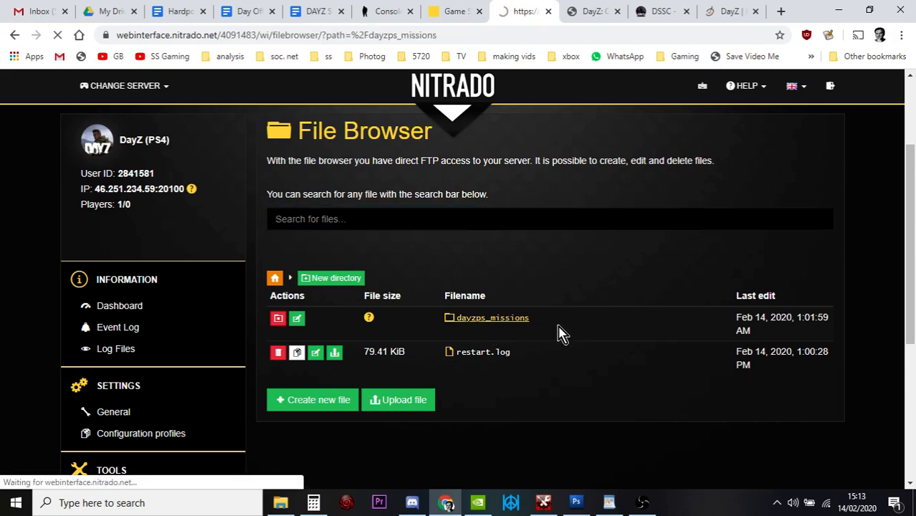
pyautogui.click(492, 318)
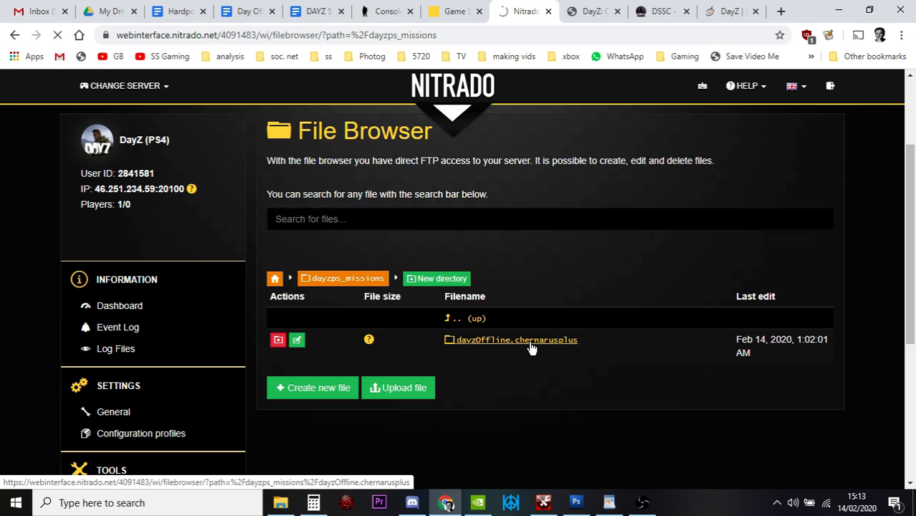
# Open dayzOffline.chernarusplus and its db folder down to types.xml
pyautogui.click(516, 340)
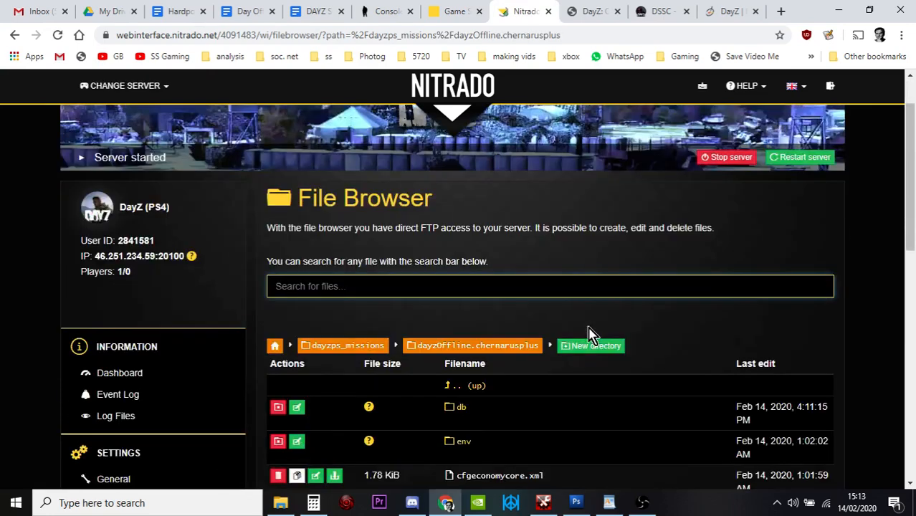
pyautogui.scroll(-3)
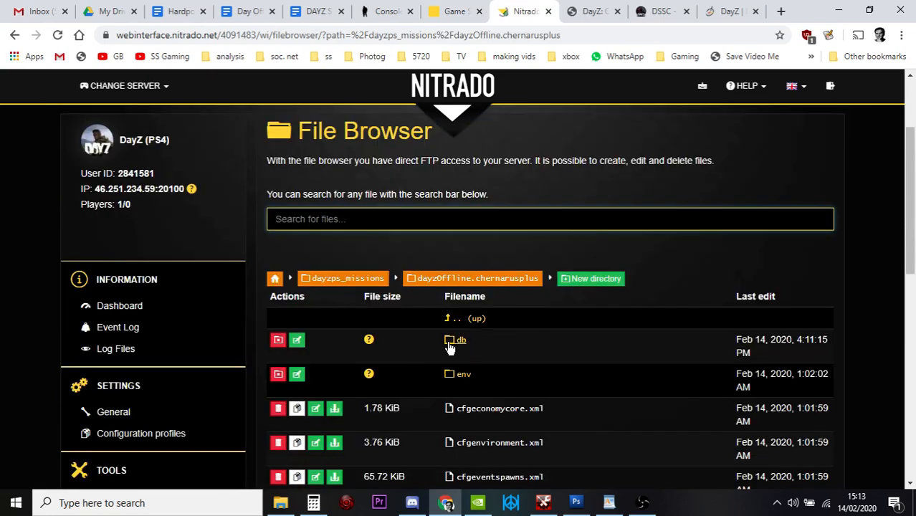
pyautogui.moveTo(456, 339)
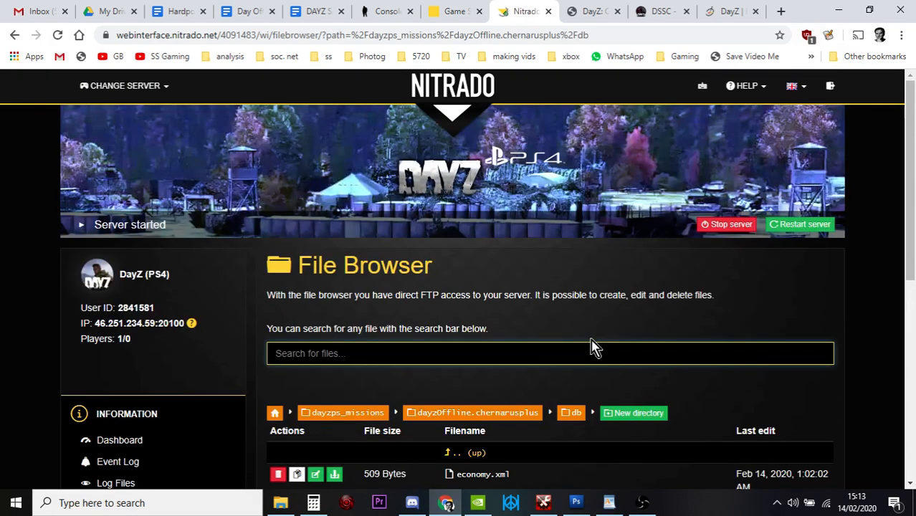
pyautogui.scroll(-3)
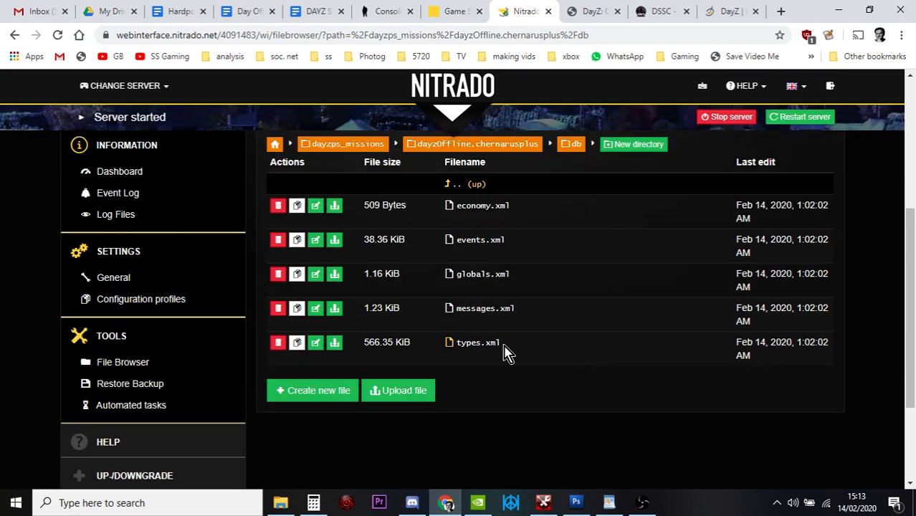
pyautogui.moveTo(478, 342)
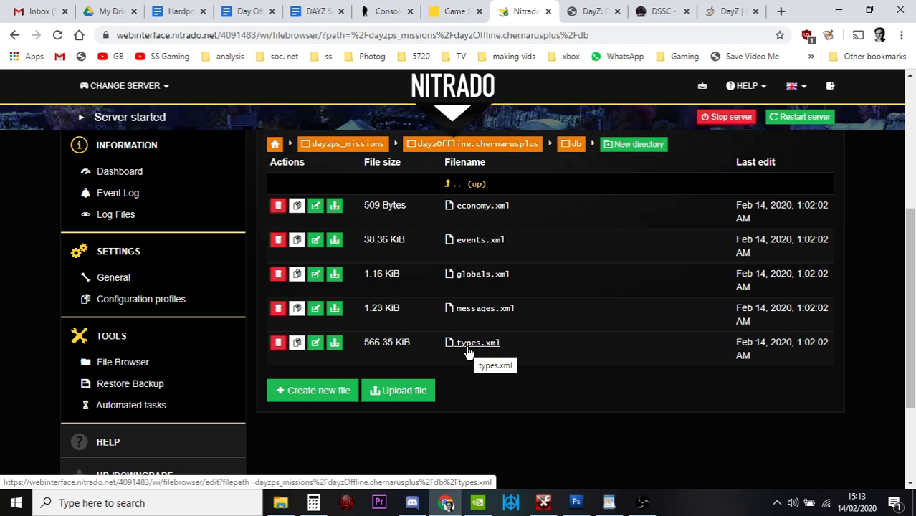
pyautogui.moveTo(466, 353)
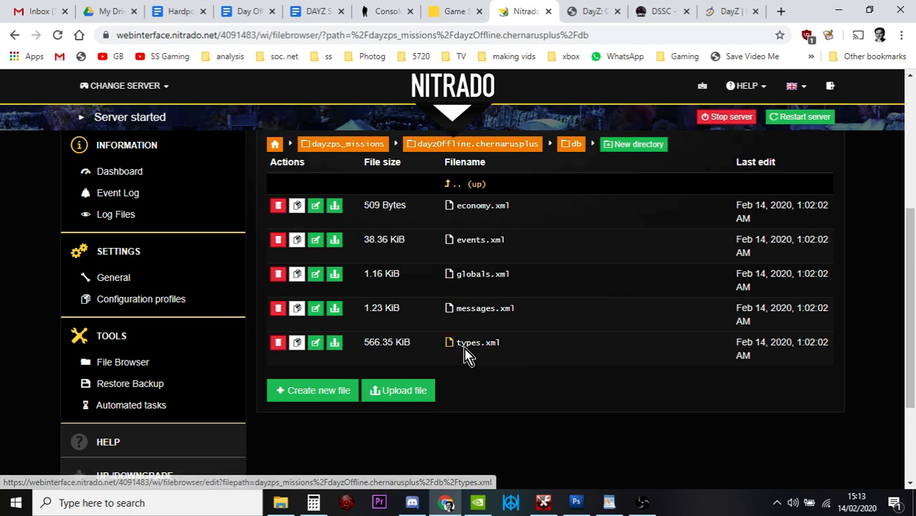
pyautogui.moveTo(296, 341)
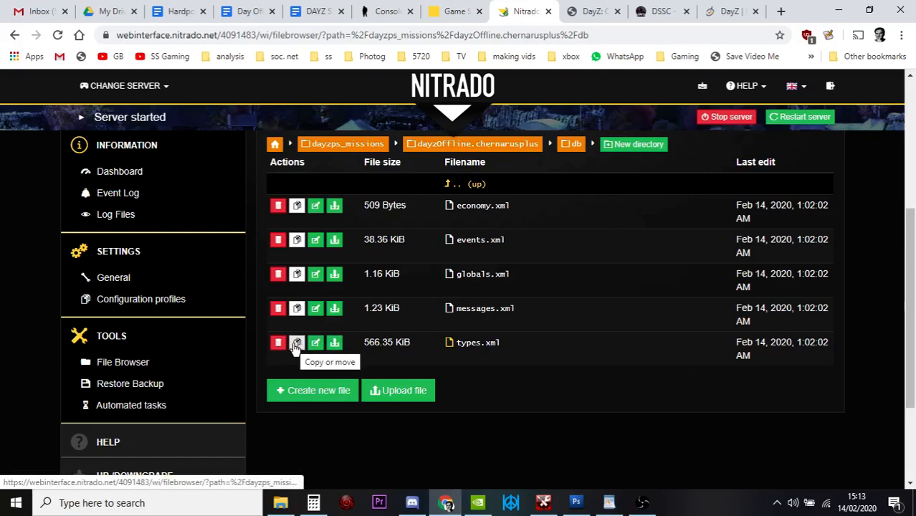
# Copy types.xml in the db folder under the name typesbackup14thfeb20
pyautogui.click(297, 341)
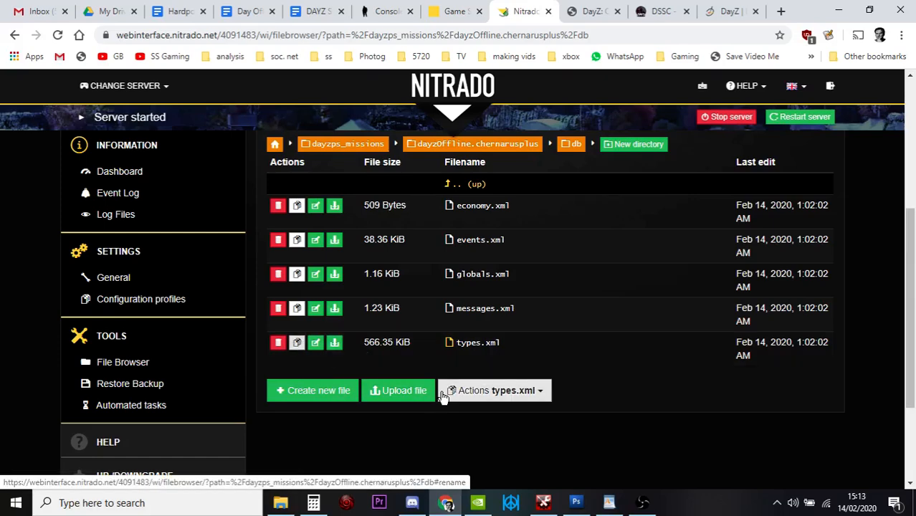
pyautogui.click(494, 390)
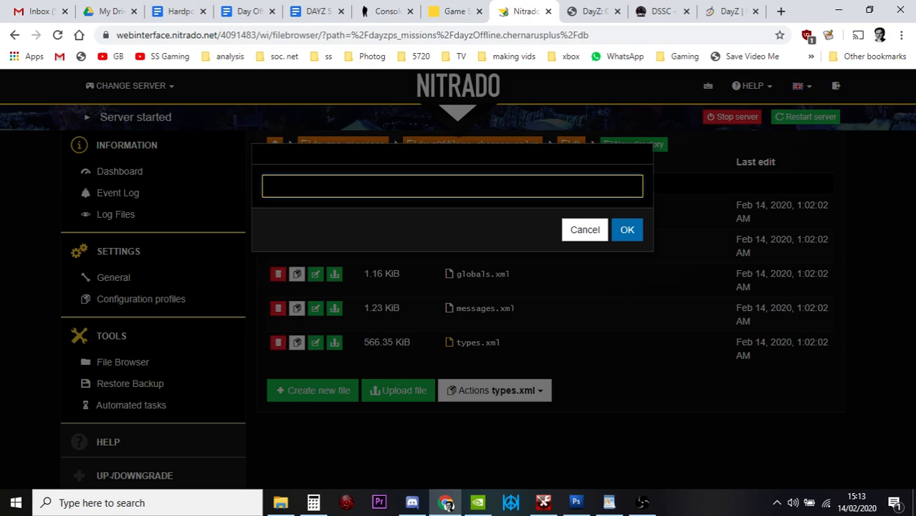
pyautogui.write('type')
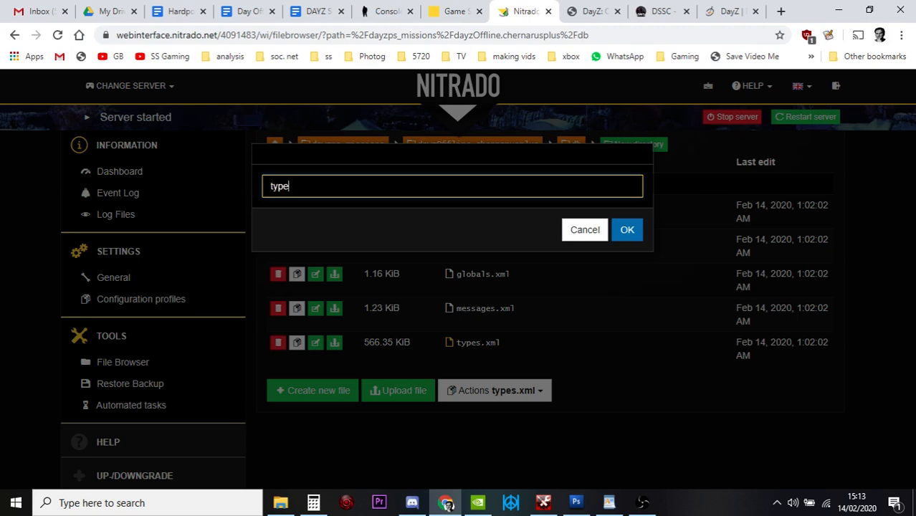
pyautogui.write('sbac')
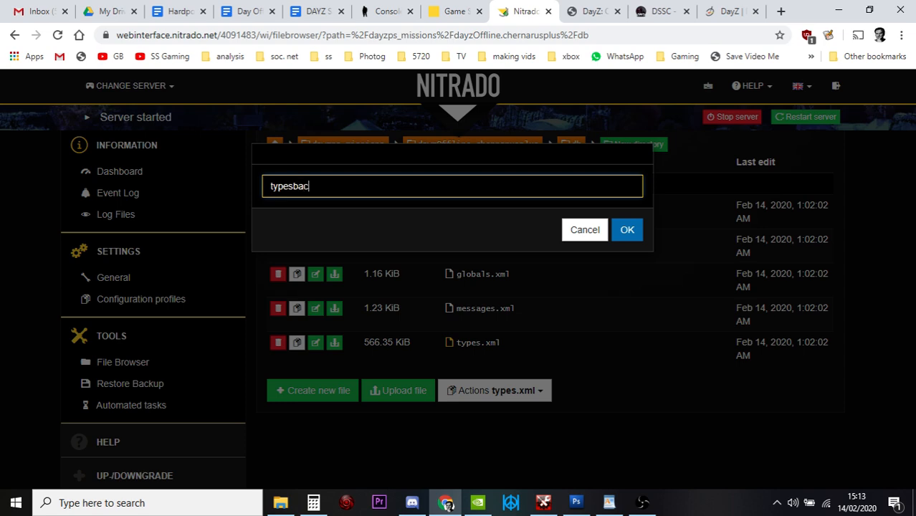
pyautogui.write('kup')
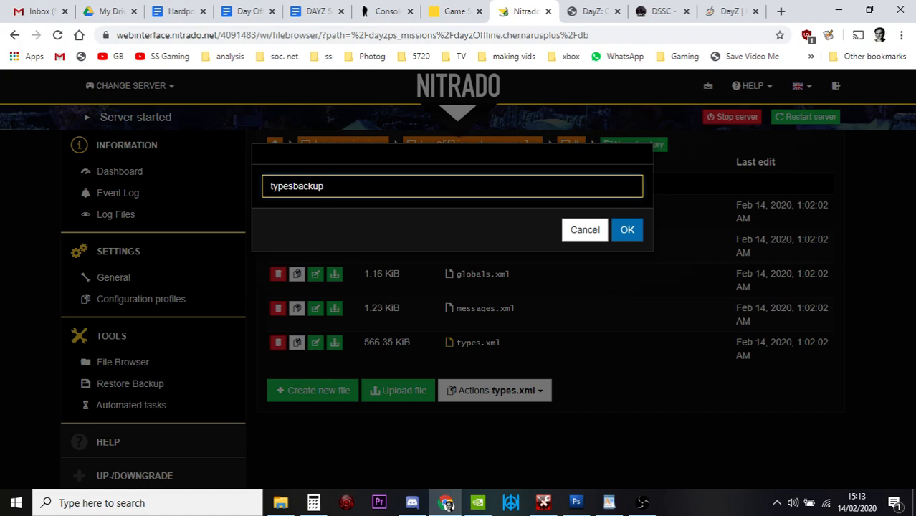
pyautogui.write('14th')
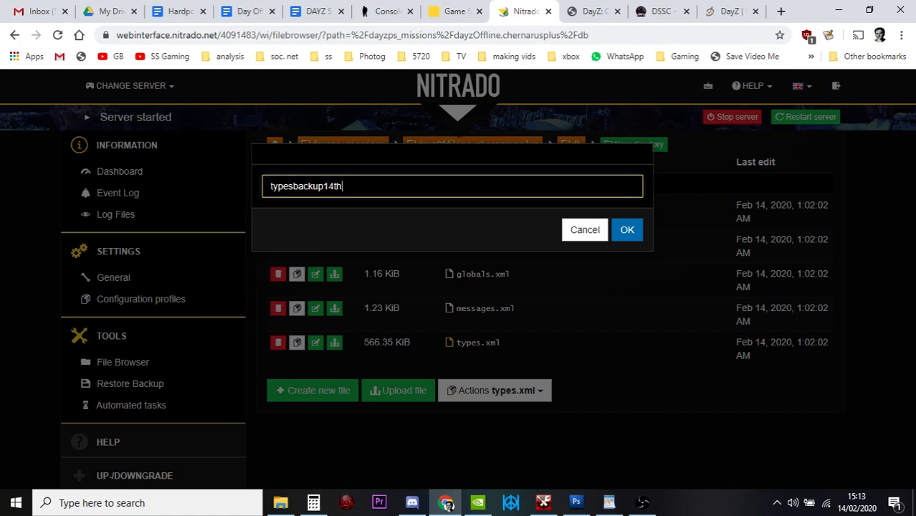
pyautogui.write('feb')
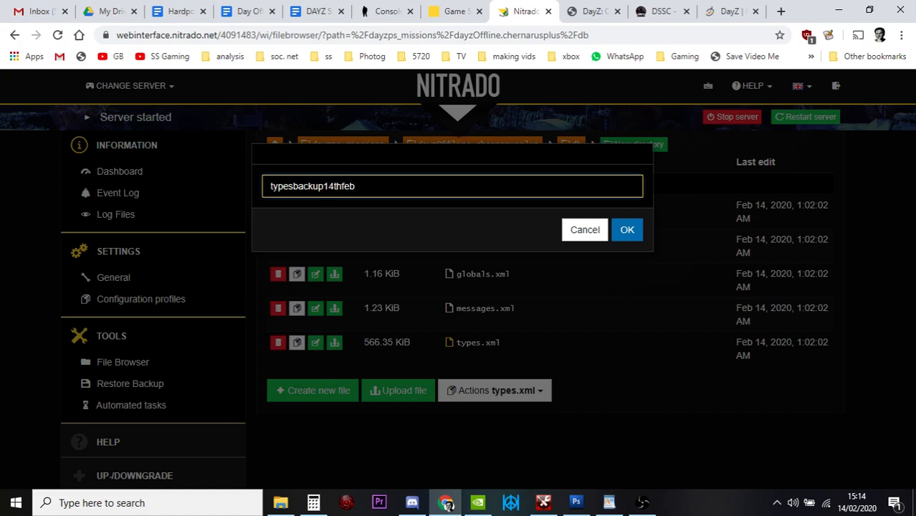
pyautogui.write('20')
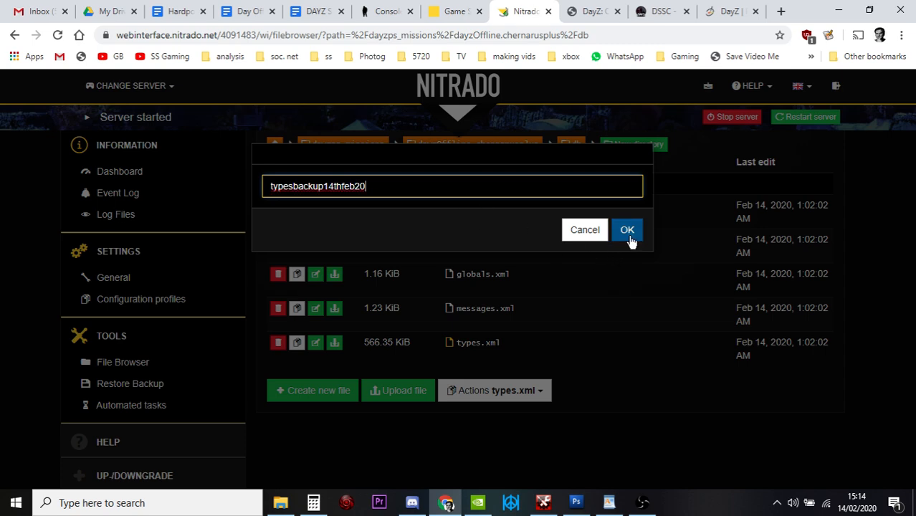
pyautogui.click(627, 230)
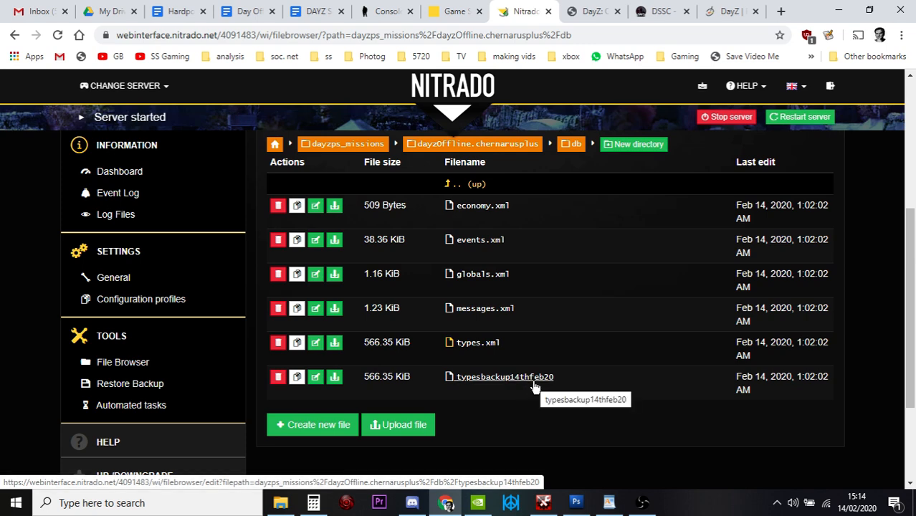
pyautogui.moveTo(472, 352)
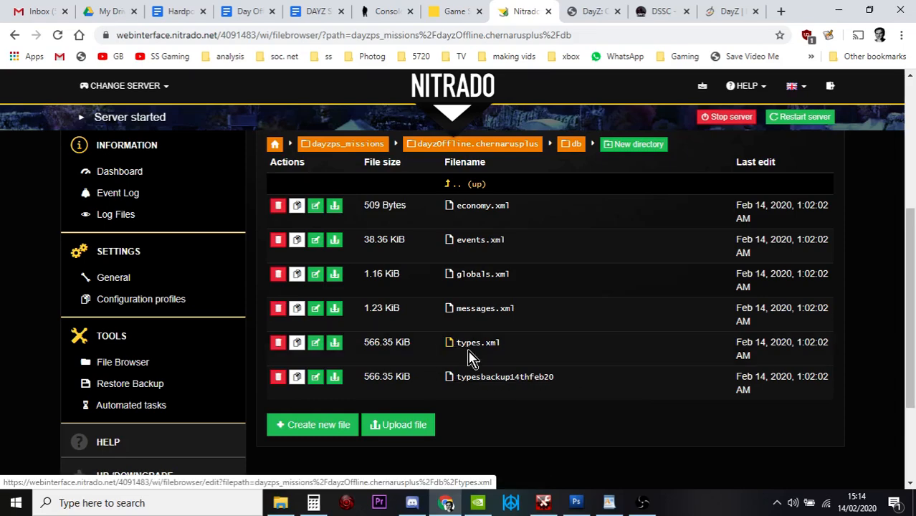
pyautogui.moveTo(487, 384)
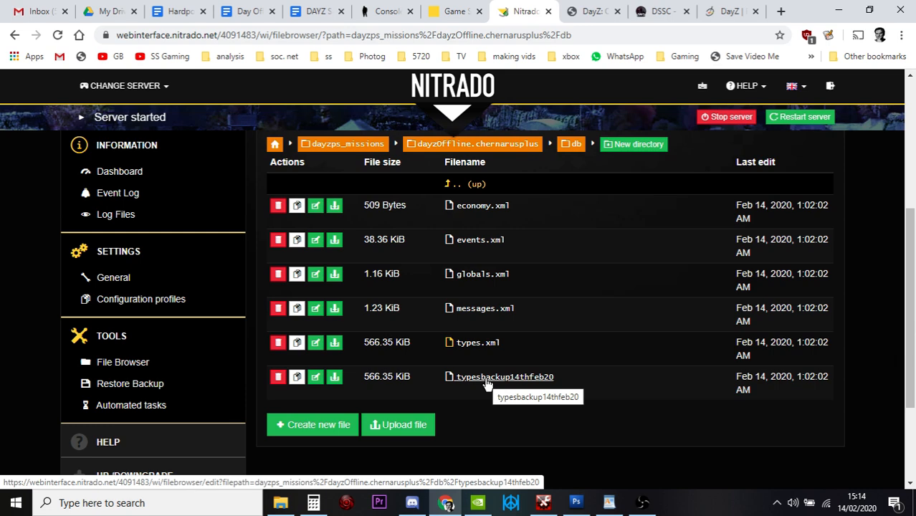
pyautogui.moveTo(481, 364)
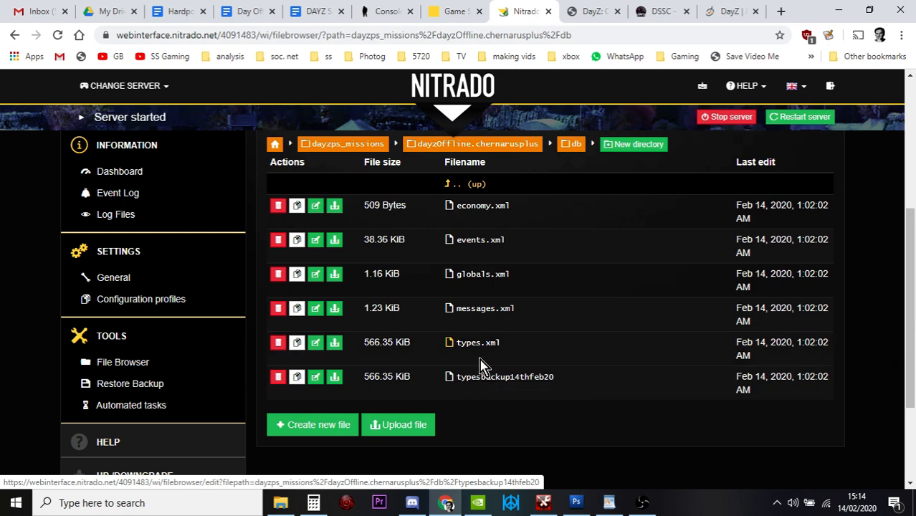
# Open types.xml in the Nitrado online editor and scroll through its item entries
pyautogui.click(478, 341)
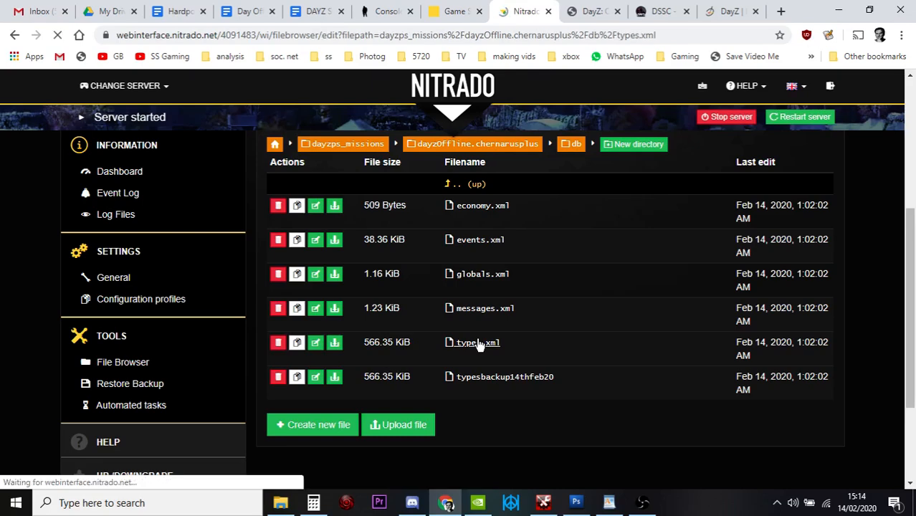
pyautogui.click(476, 341)
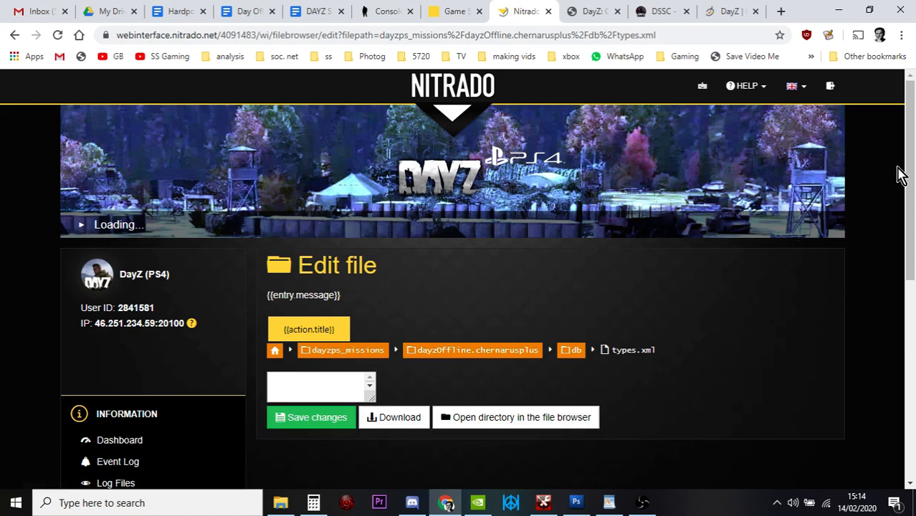
pyautogui.moveTo(852, 199)
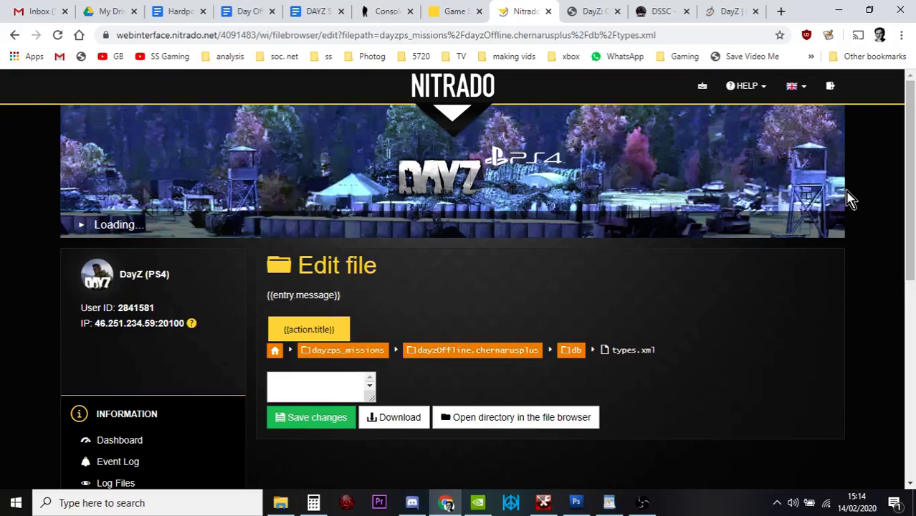
pyautogui.moveTo(852, 216)
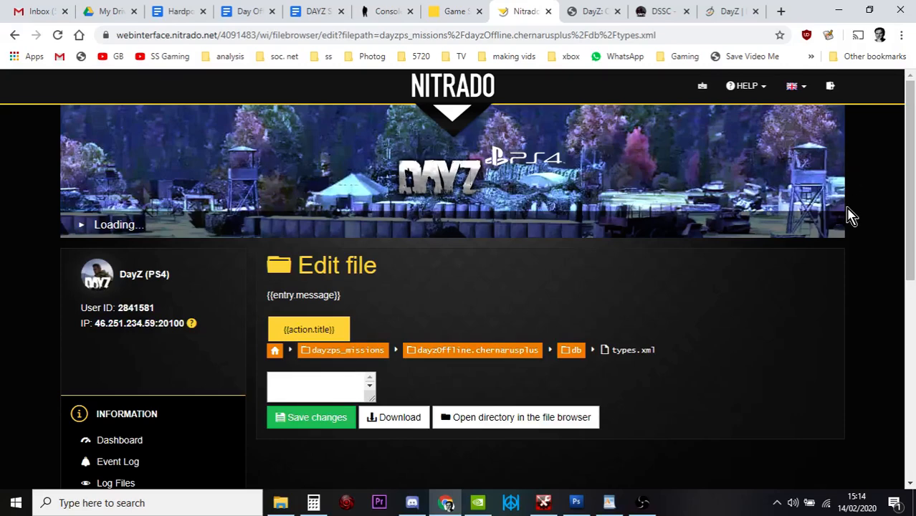
pyautogui.moveTo(897, 178)
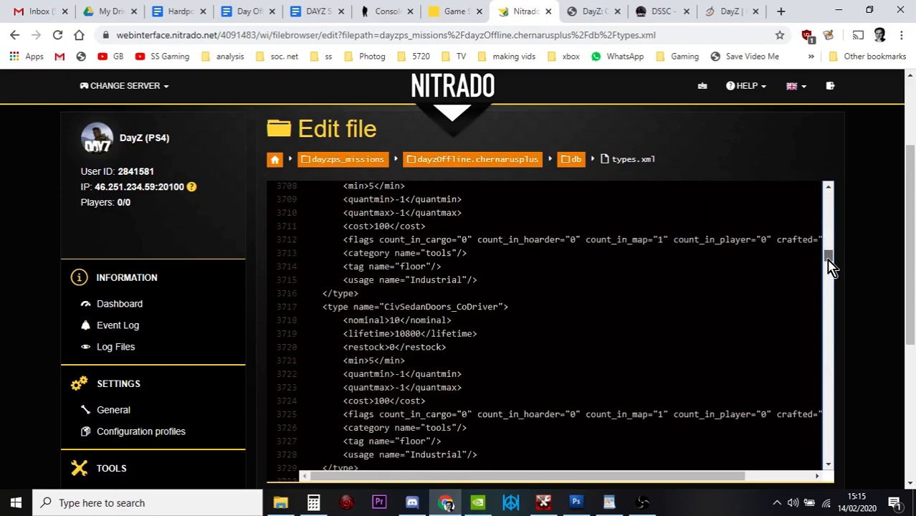
pyautogui.scroll(-3)
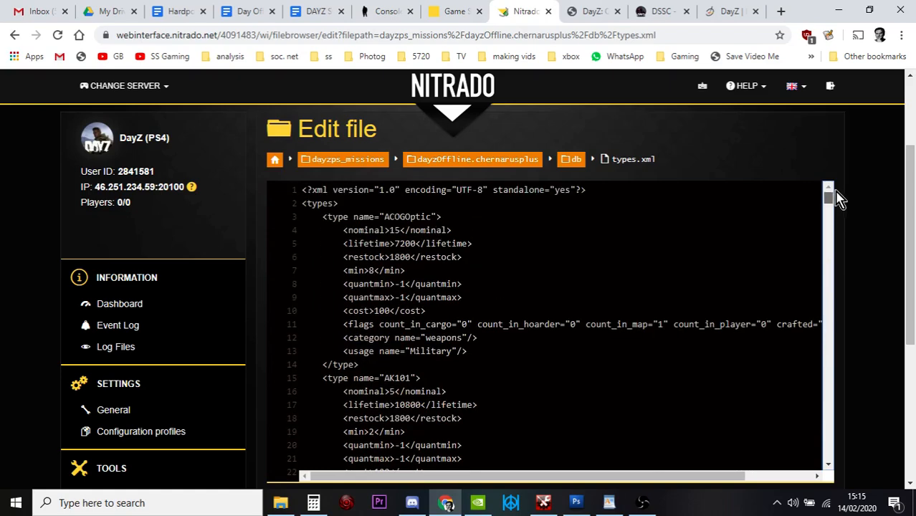
pyautogui.moveTo(849, 198)
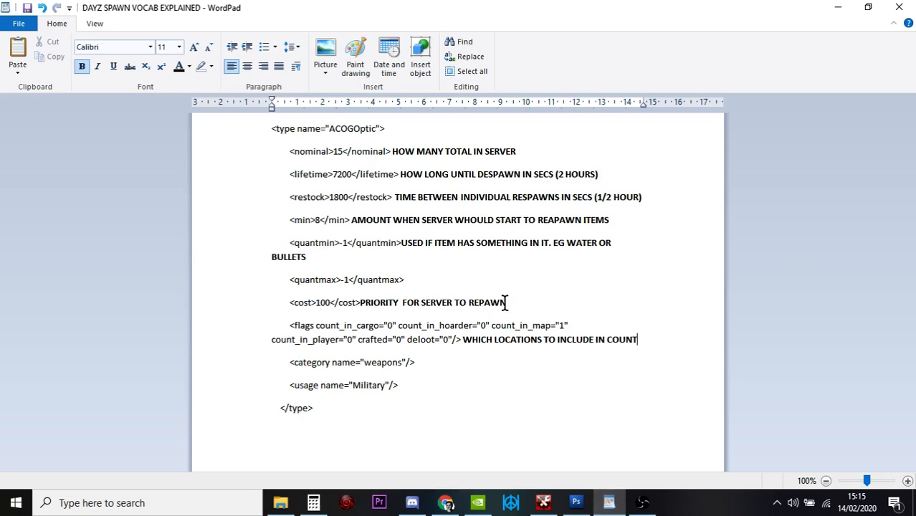
pyautogui.moveTo(662, 301)
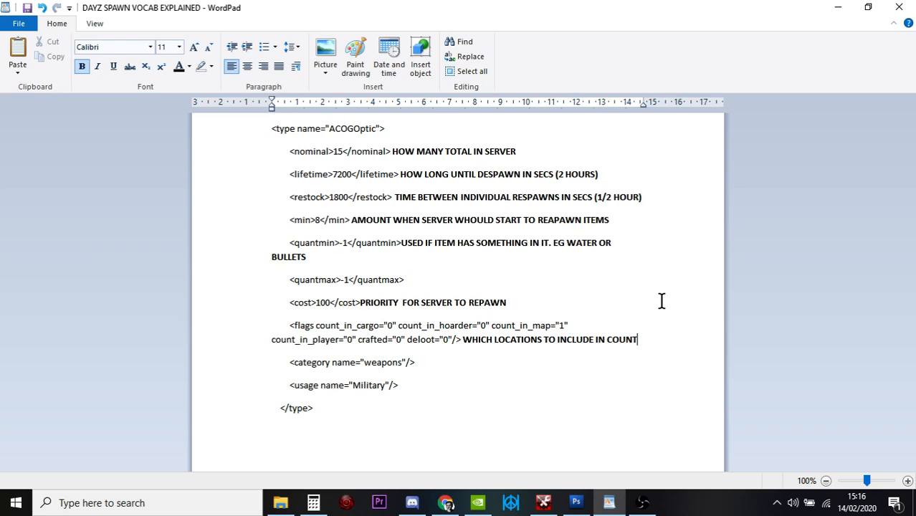
pyautogui.moveTo(479, 502)
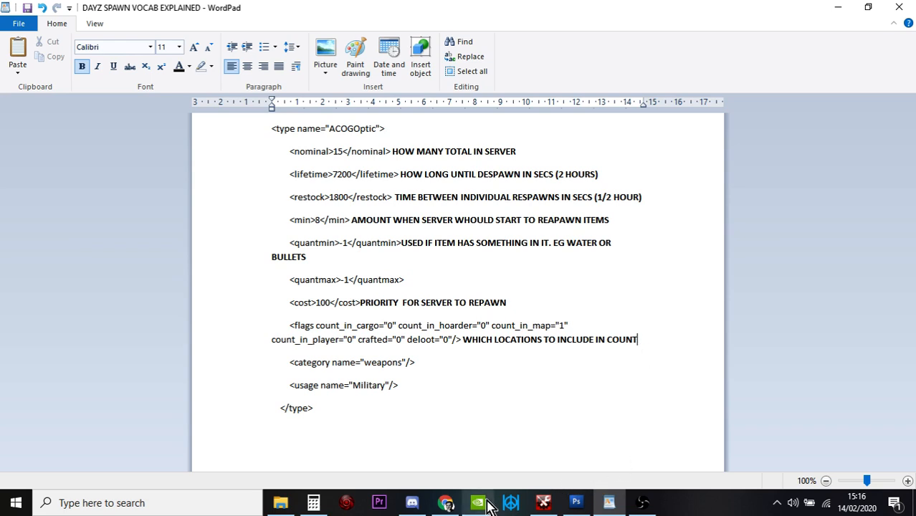
# Bring up the TruGaming wiki tab with the types.xml field description table
pyautogui.click(445, 502)
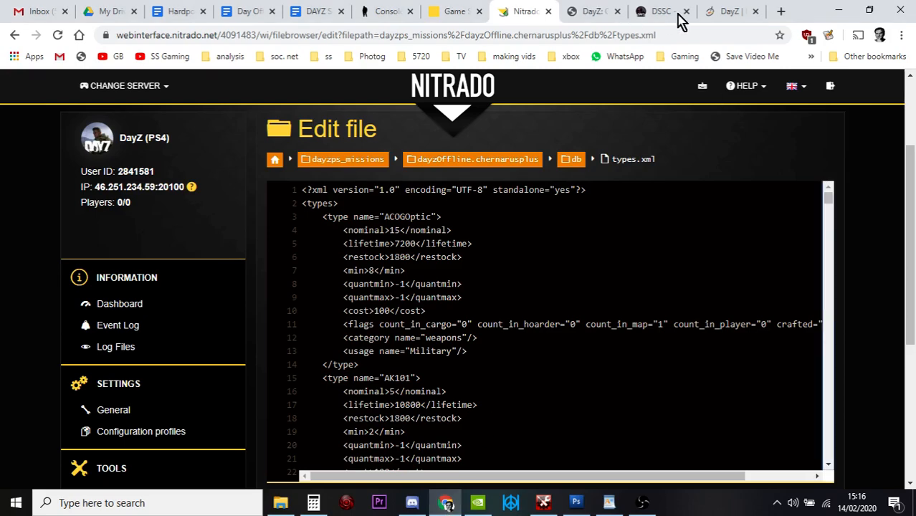
pyautogui.click(730, 11)
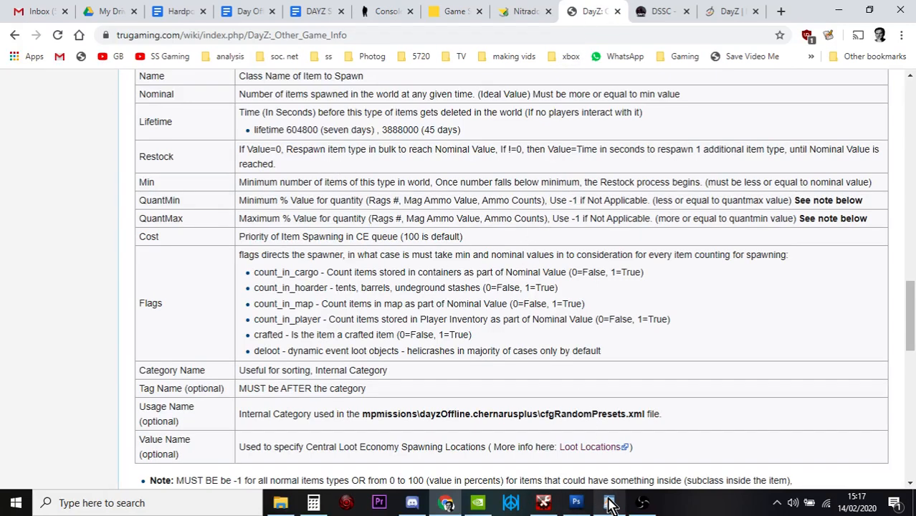
pyautogui.click(608, 502)
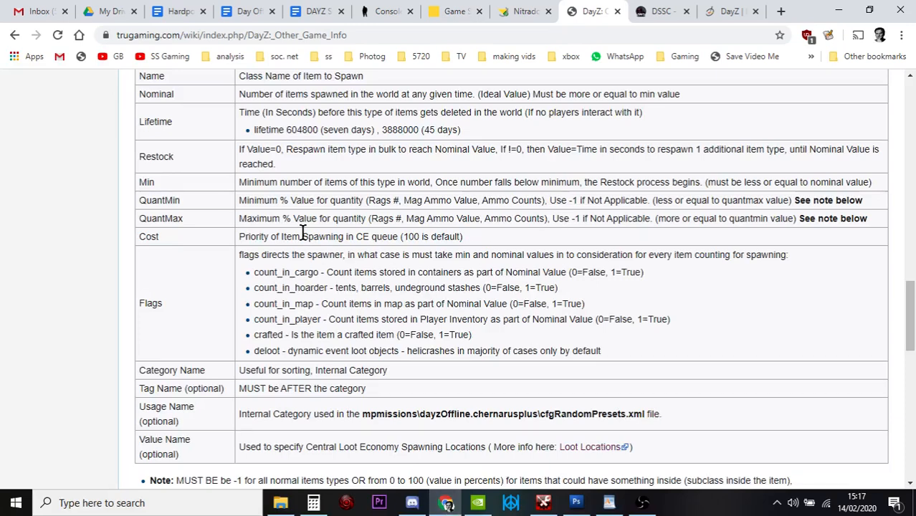
pyautogui.moveTo(474, 199)
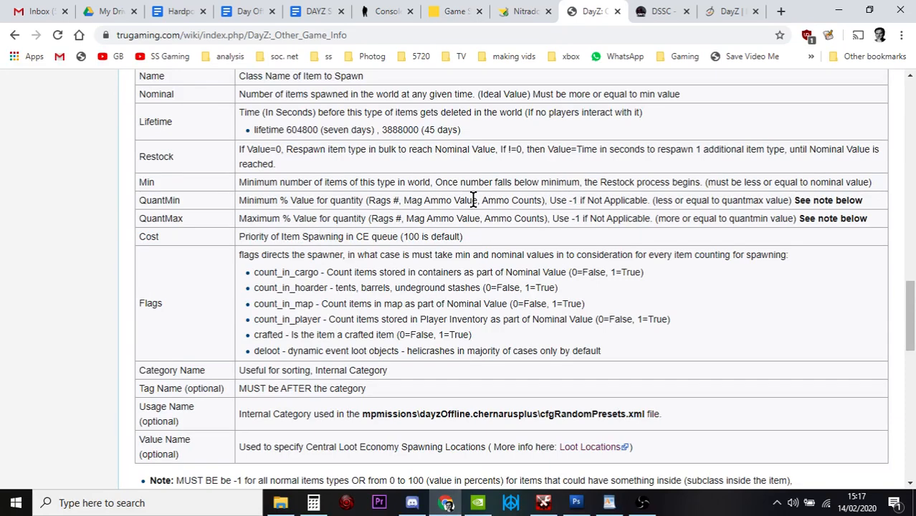
pyautogui.moveTo(484, 206)
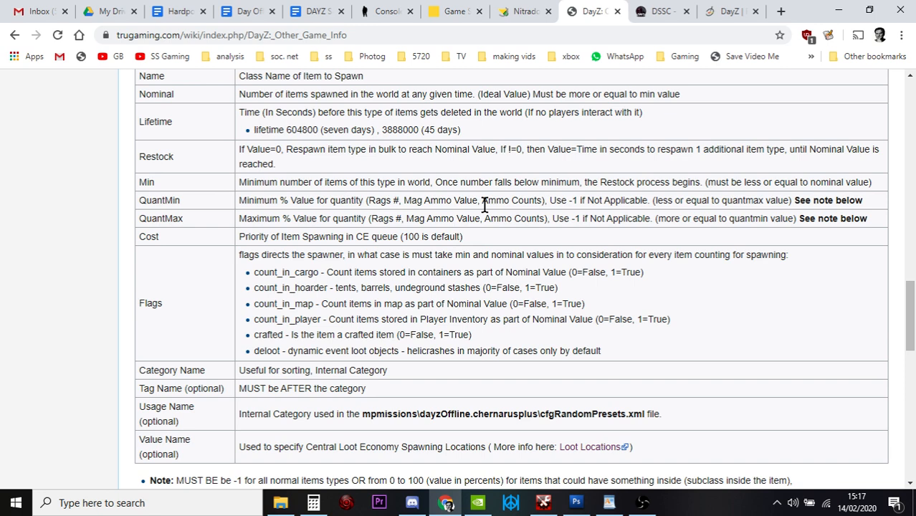
pyautogui.moveTo(582, 221)
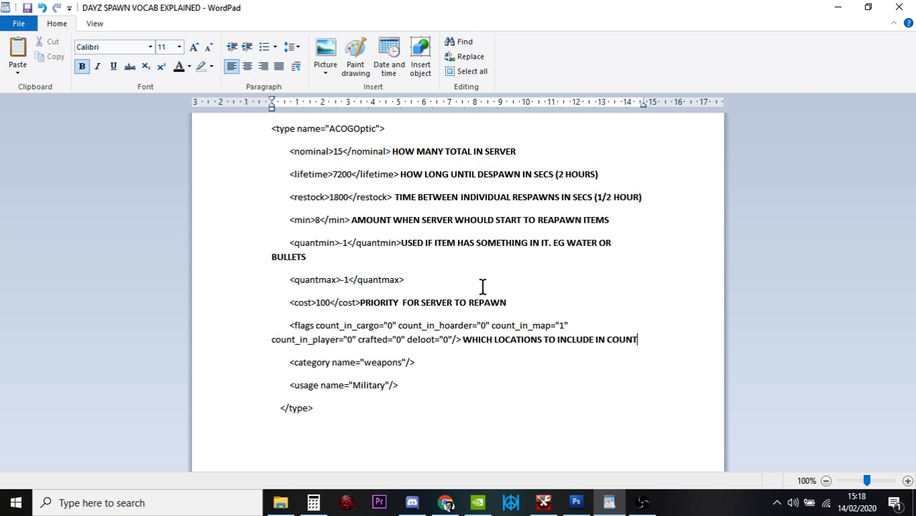
pyautogui.moveTo(415, 339)
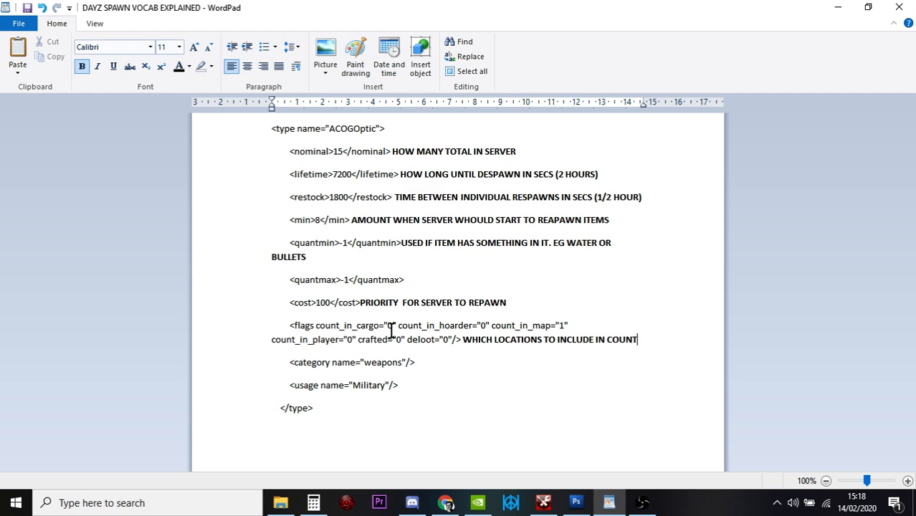
pyautogui.moveTo(476, 338)
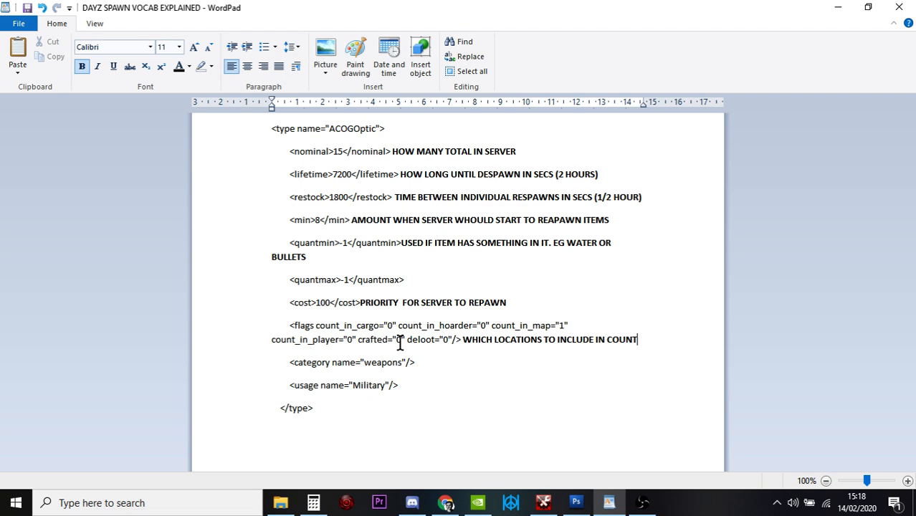
pyautogui.moveTo(433, 373)
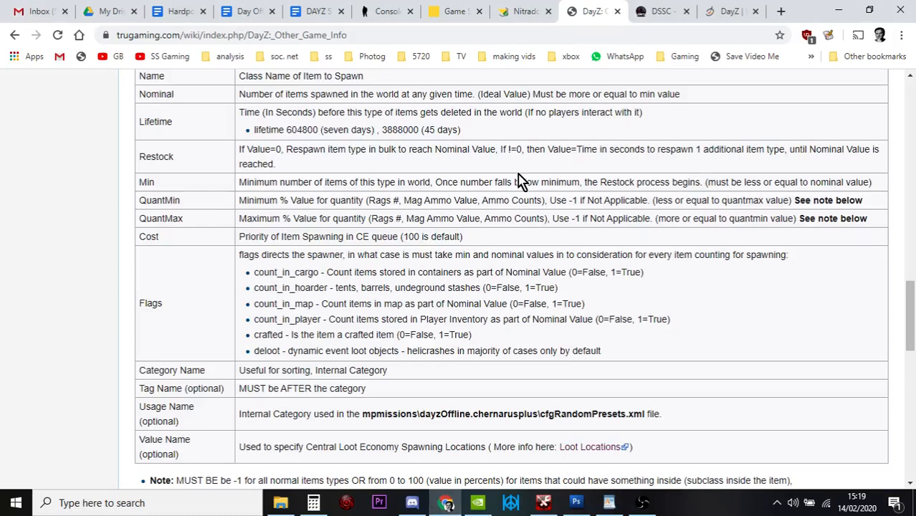
# Return to the db folder and download typesbackup14thfeb20 and types.xml
pyautogui.click(523, 12)
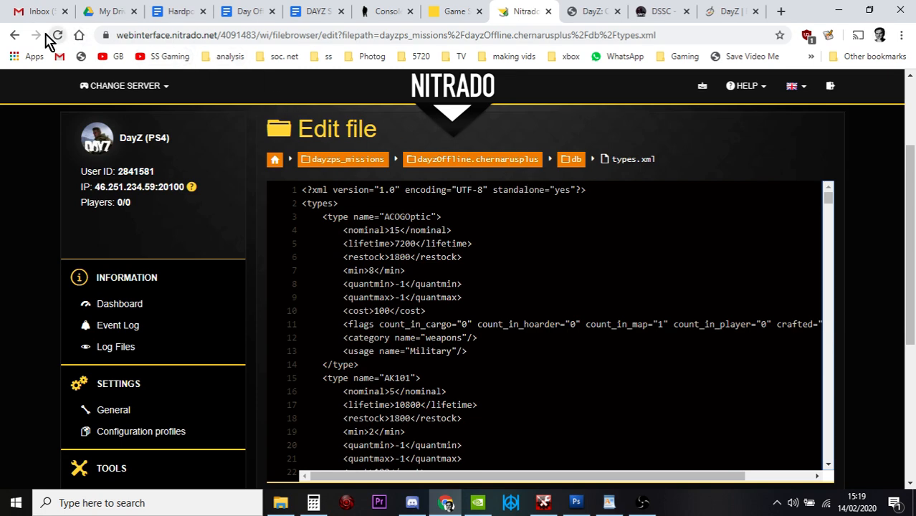
pyautogui.click(16, 34)
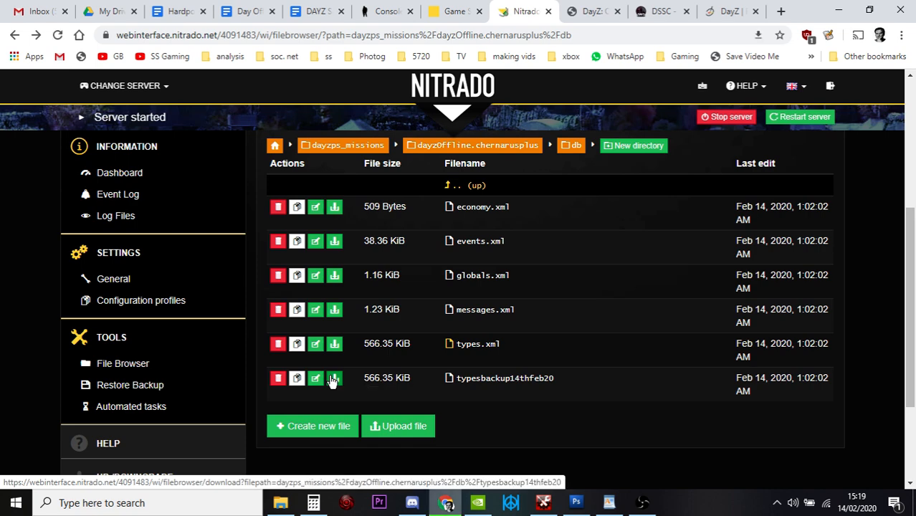
pyautogui.click(334, 379)
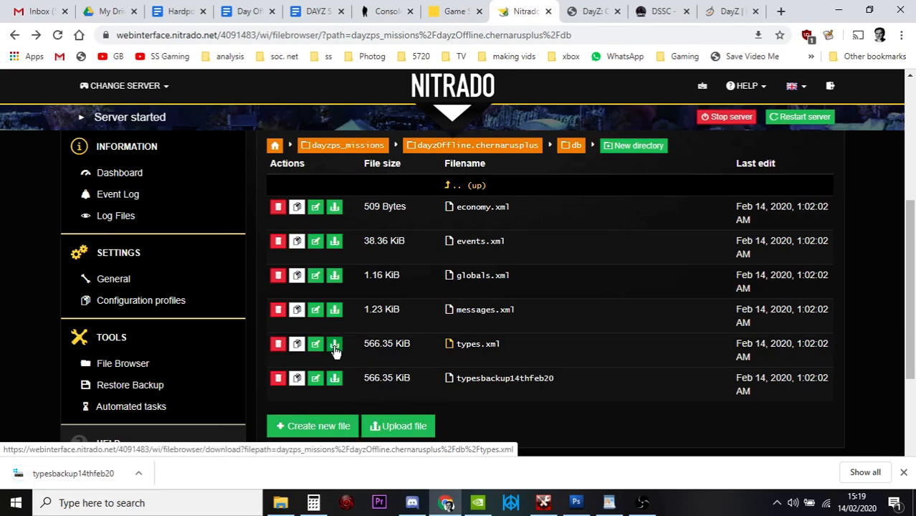
pyautogui.click(335, 344)
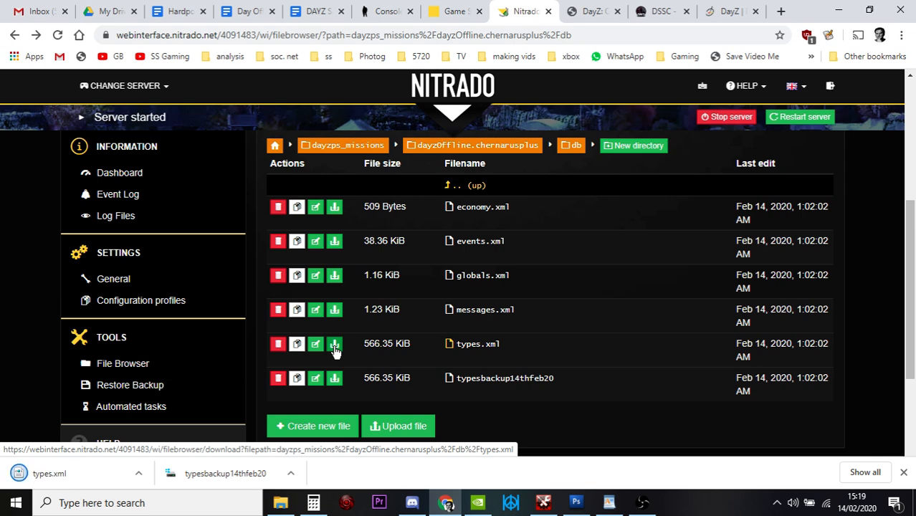
# Show the downloaded types.xml in its Downloads folder
pyautogui.click(139, 473)
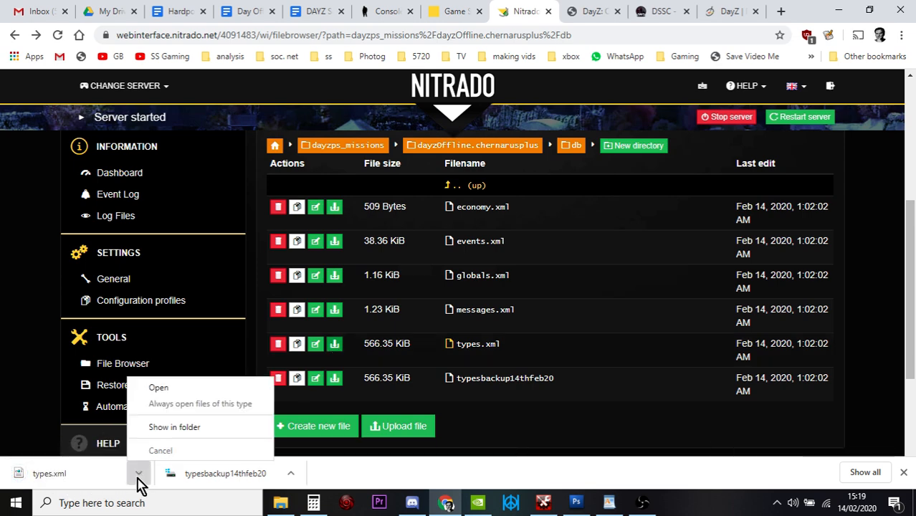
pyautogui.click(175, 428)
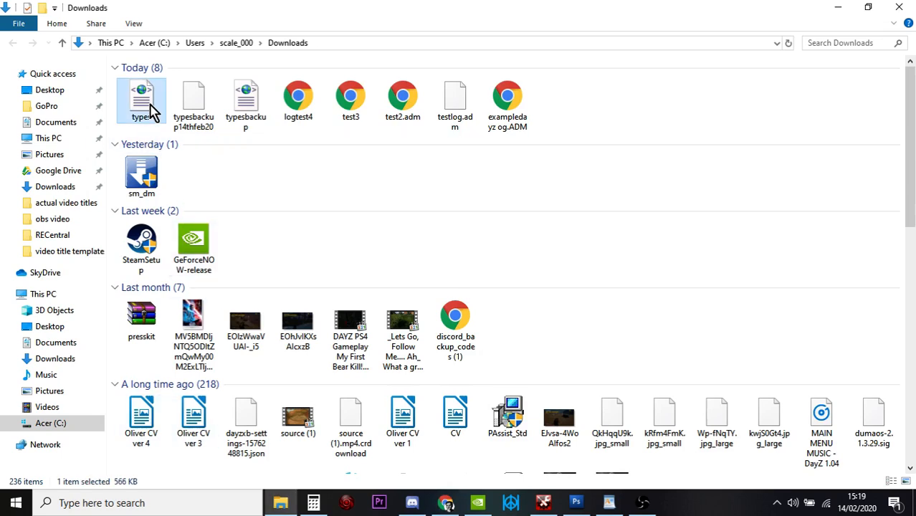
pyautogui.moveTo(148, 107)
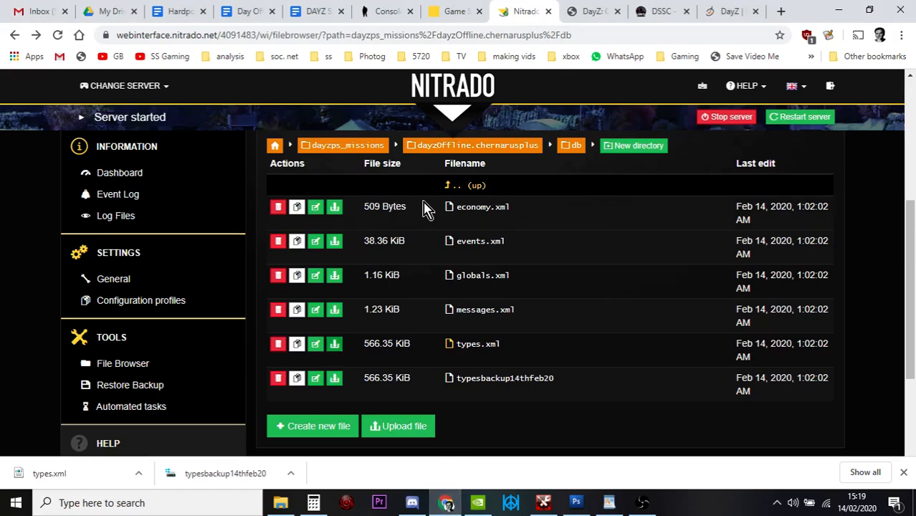
# Bring the DSSC page forward with the Downloads folder holding types.xml at hand
pyautogui.click(659, 12)
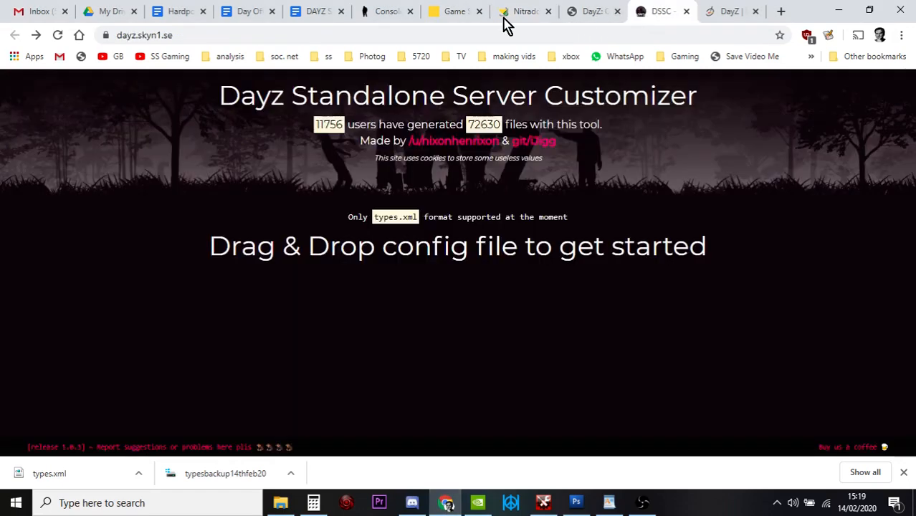
pyautogui.moveTo(525, 11)
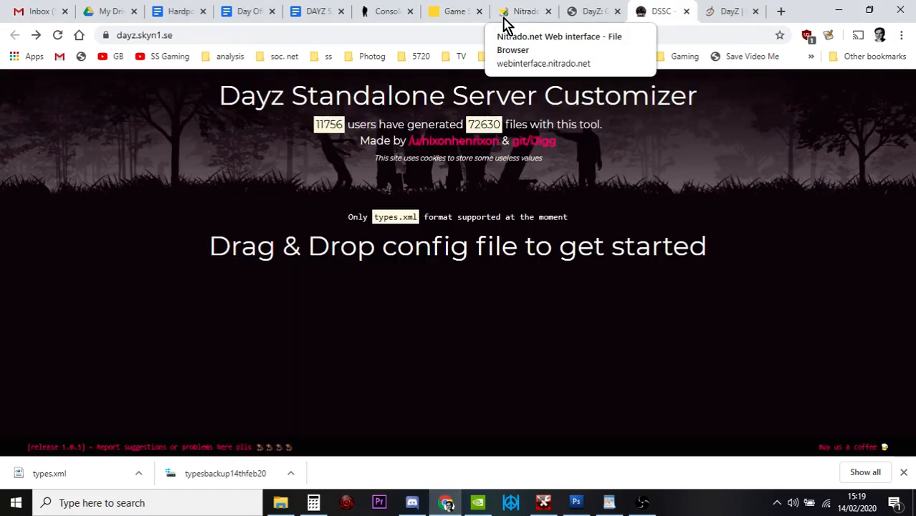
pyautogui.moveTo(358, 84)
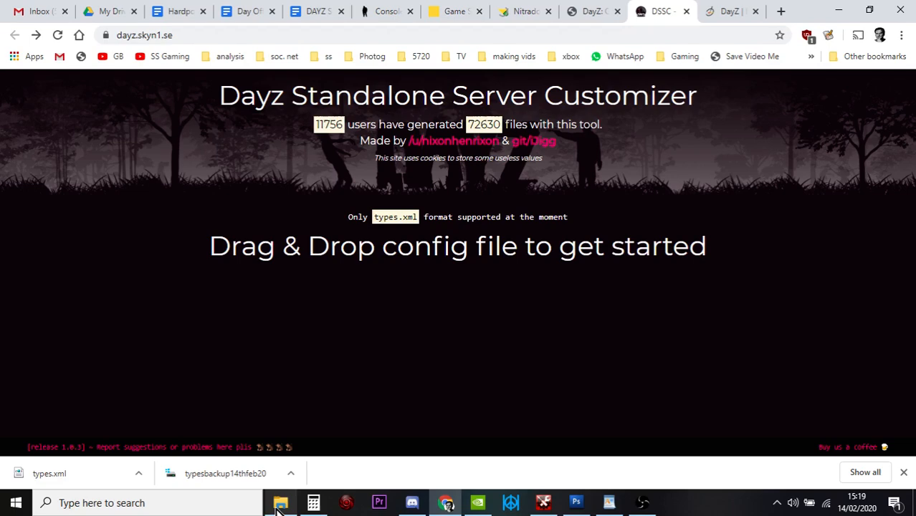
pyautogui.click(279, 501)
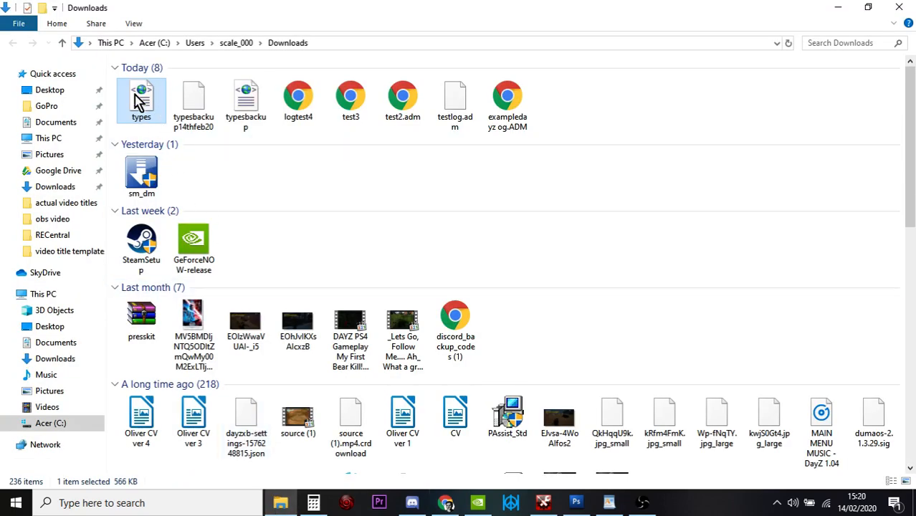
pyautogui.moveTo(446, 502)
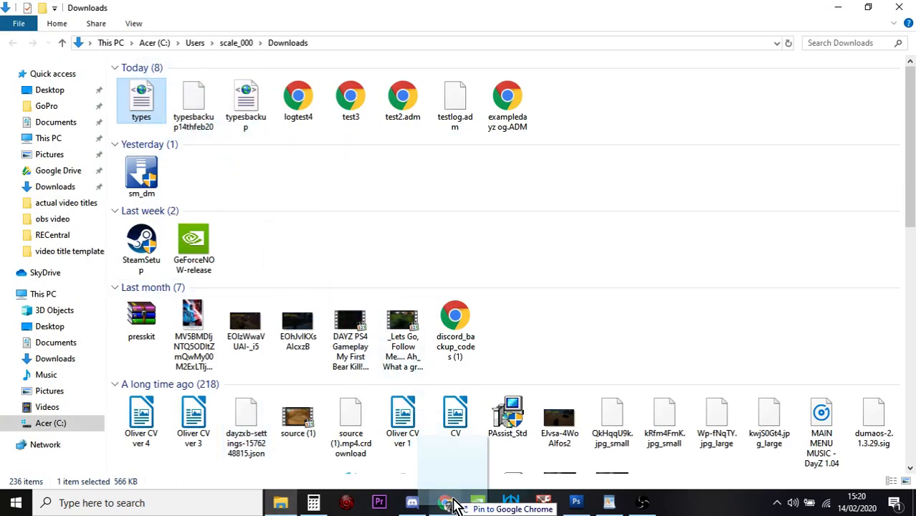
pyautogui.click(447, 502)
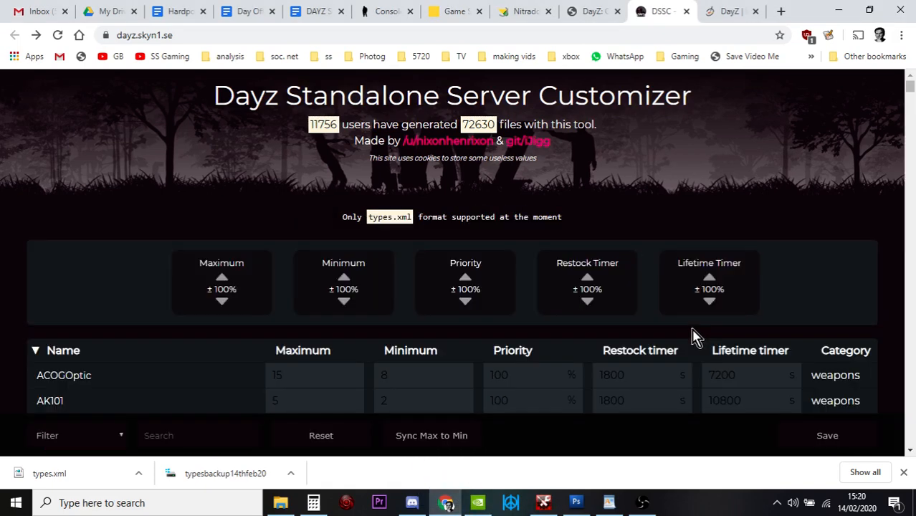
pyautogui.moveTo(789, 255)
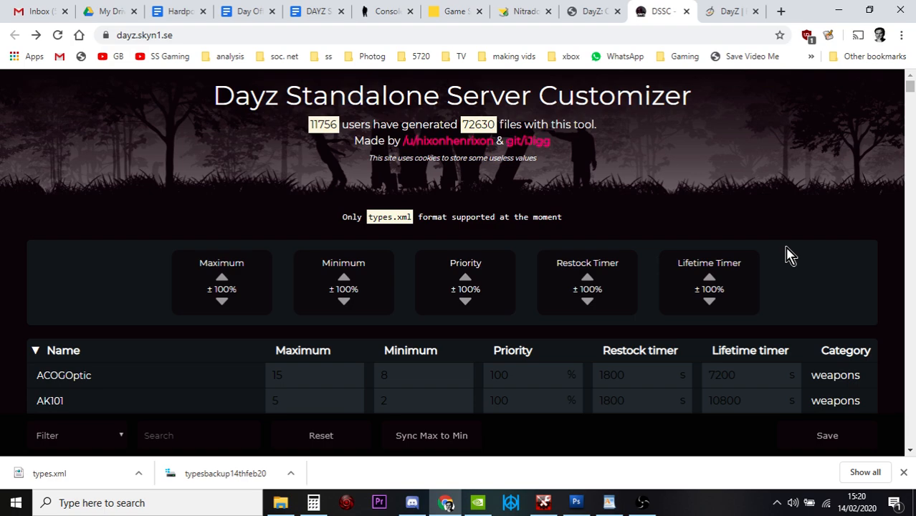
# Open the Filter dropdown listing weapons, containers, food, clothes, tools and explosives
pyautogui.scroll(-3)
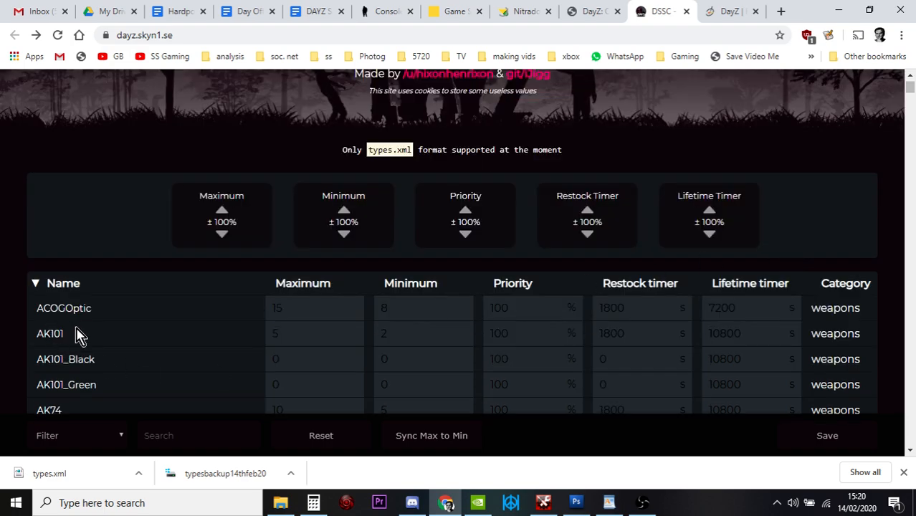
pyautogui.moveTo(180, 318)
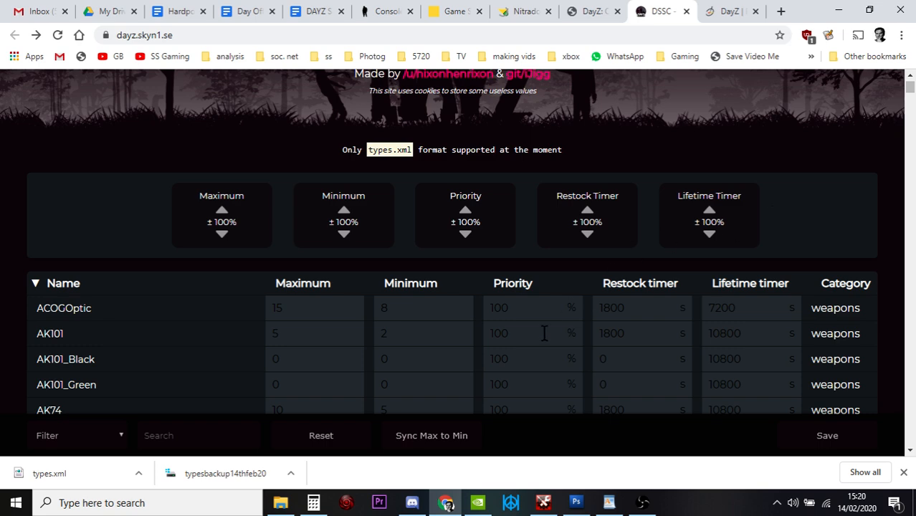
pyautogui.click(280, 502)
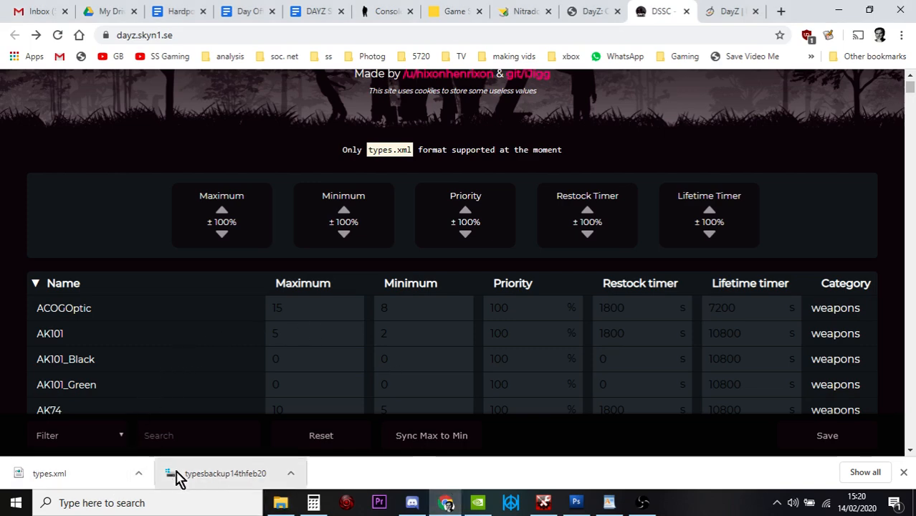
pyautogui.click(199, 436)
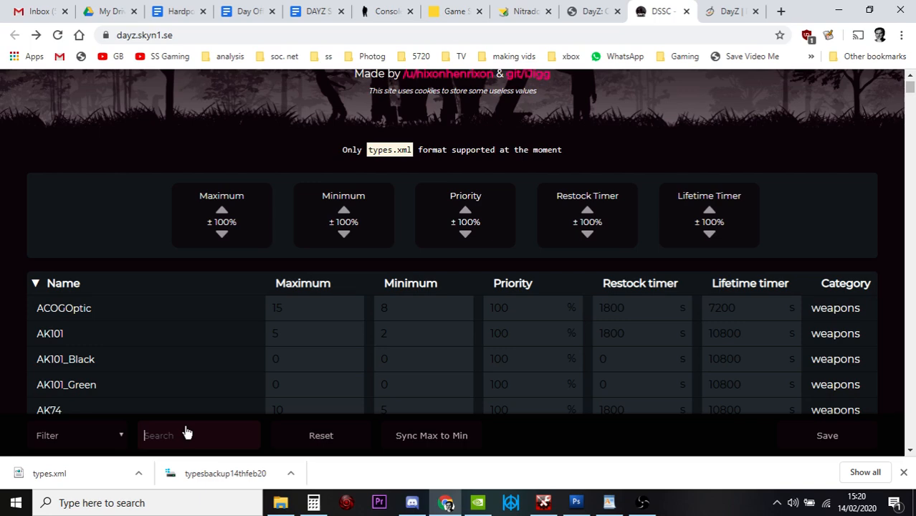
pyautogui.click(78, 436)
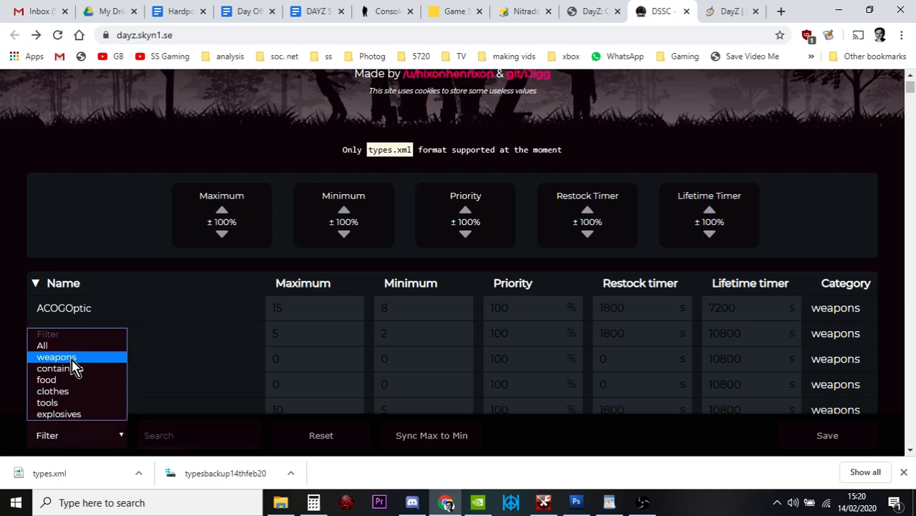
# Filter the table to weapons and search for 'm4' to list M4A1 variants
pyautogui.click(56, 357)
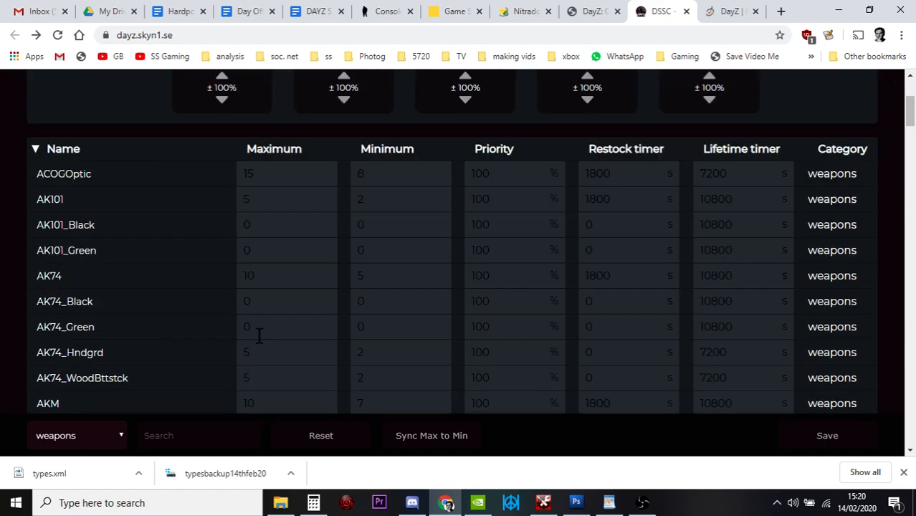
pyautogui.scroll(-3)
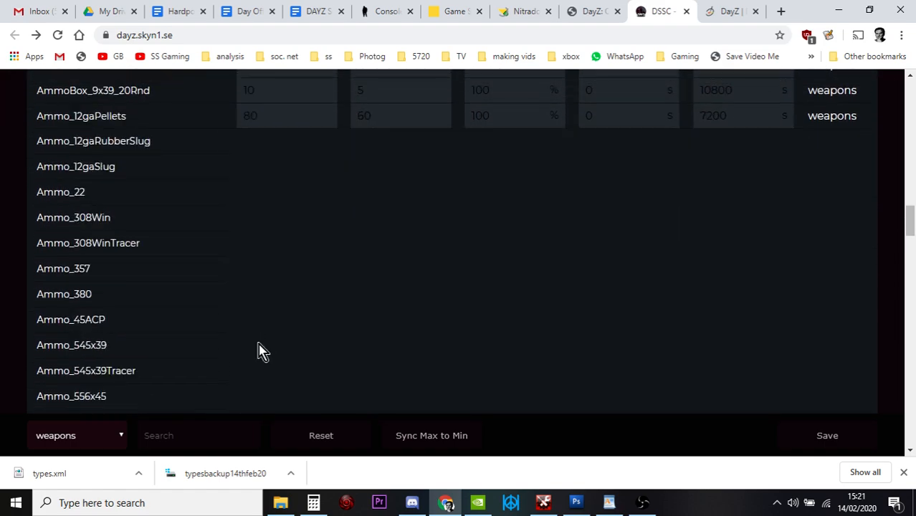
pyautogui.scroll(-3)
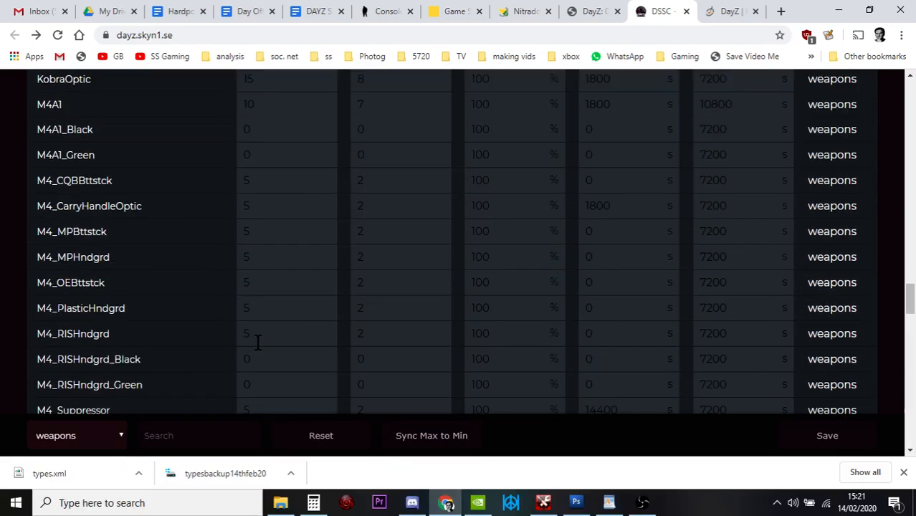
pyautogui.scroll(3)
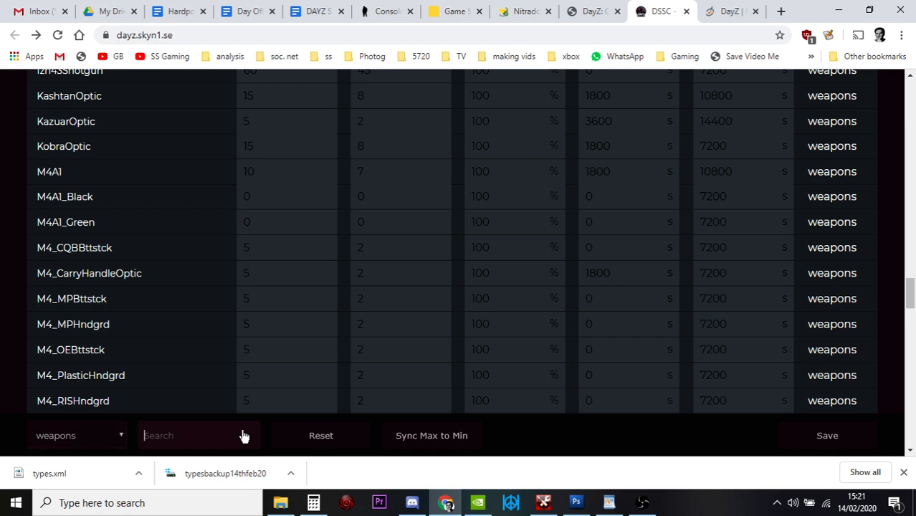
pyautogui.write('m4')
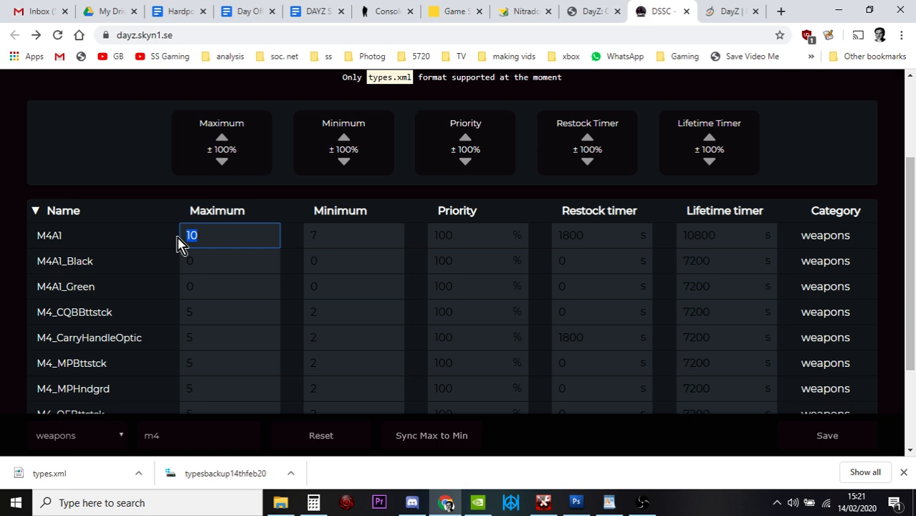
# Set the M4A1 maximum to 30 and minimum to 20
pyautogui.write('30')
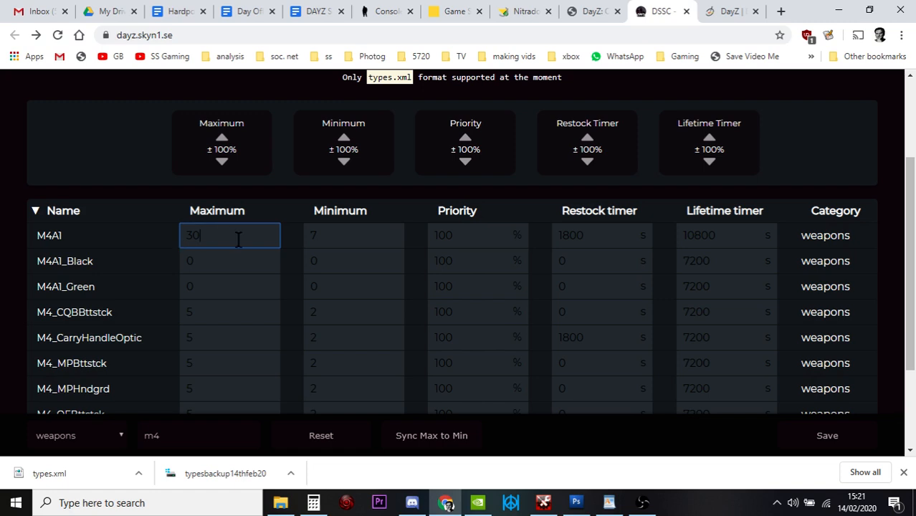
pyautogui.click(352, 235)
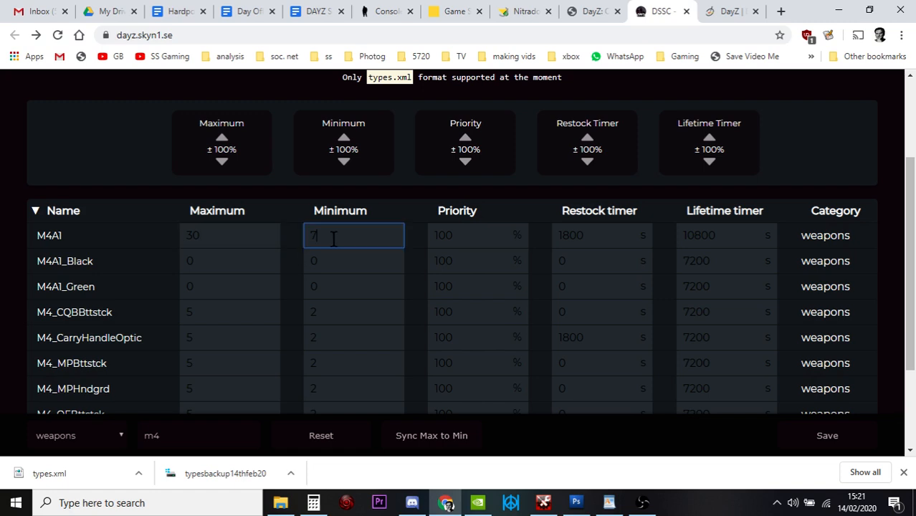
pyautogui.press('backspace')
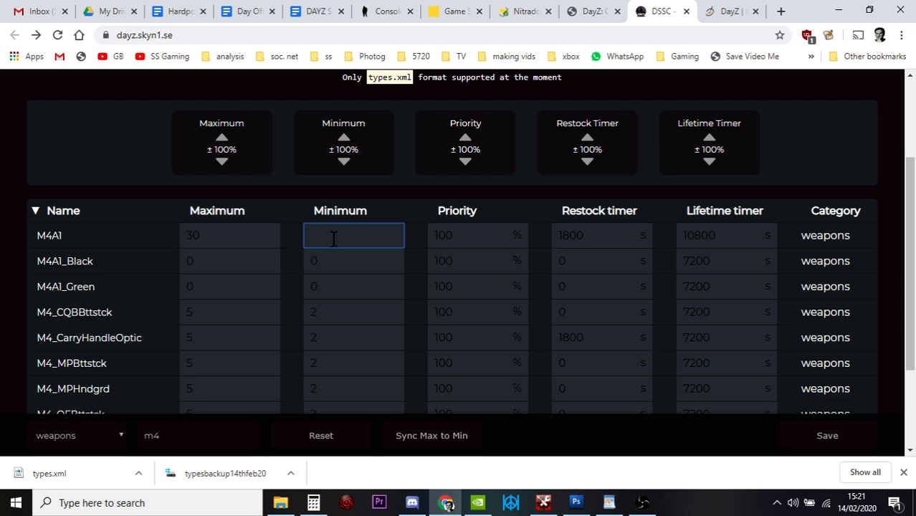
pyautogui.write('20')
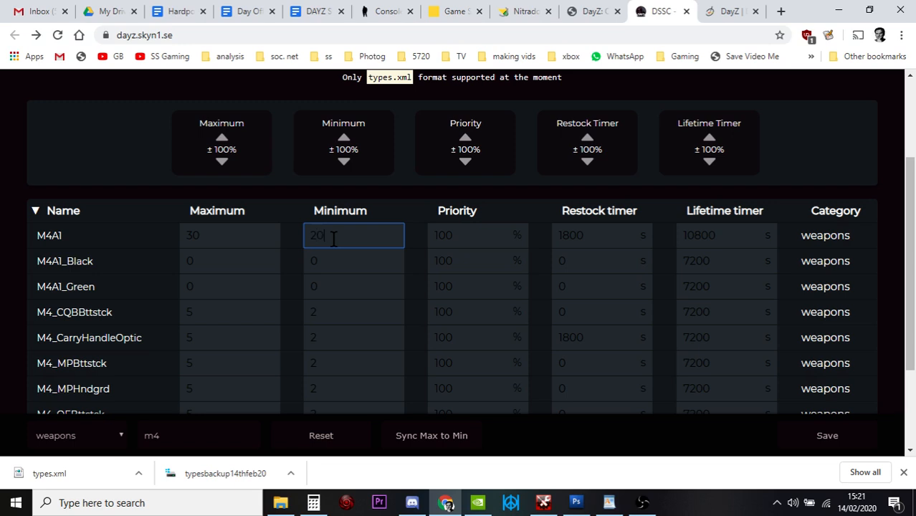
pyautogui.click(353, 261)
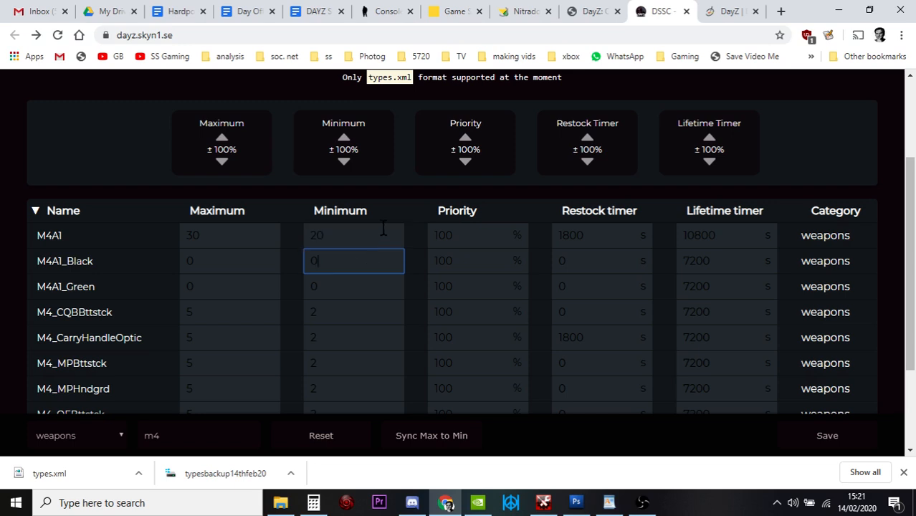
pyautogui.click(353, 235)
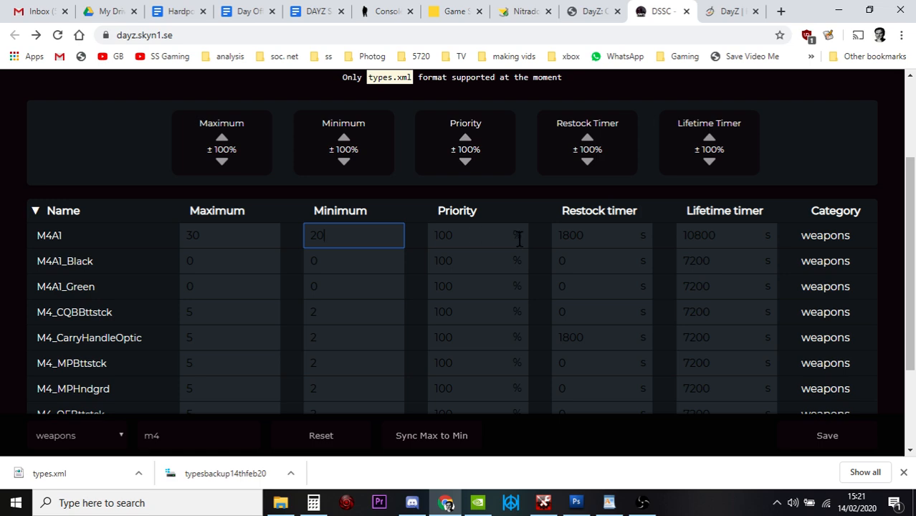
pyautogui.moveTo(591, 235)
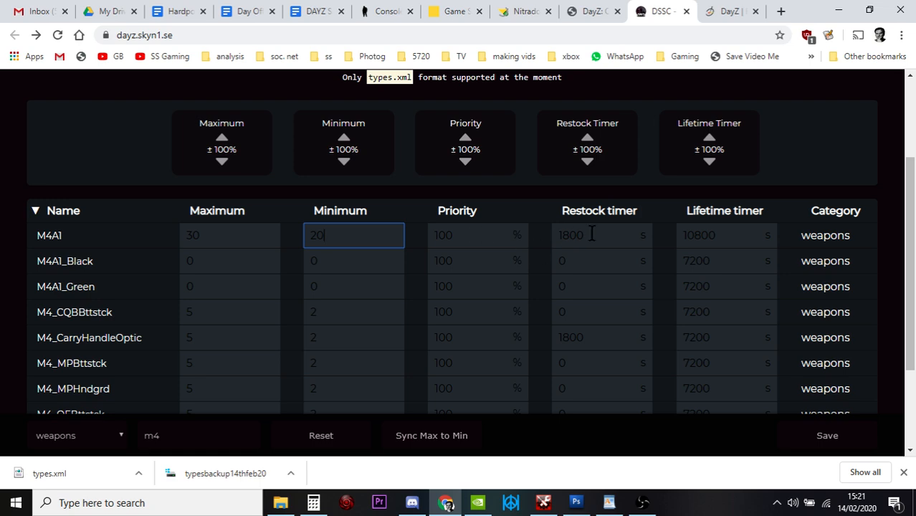
# Set the M4A1 restock timer to 0
pyautogui.click(599, 235)
pyautogui.write('1')
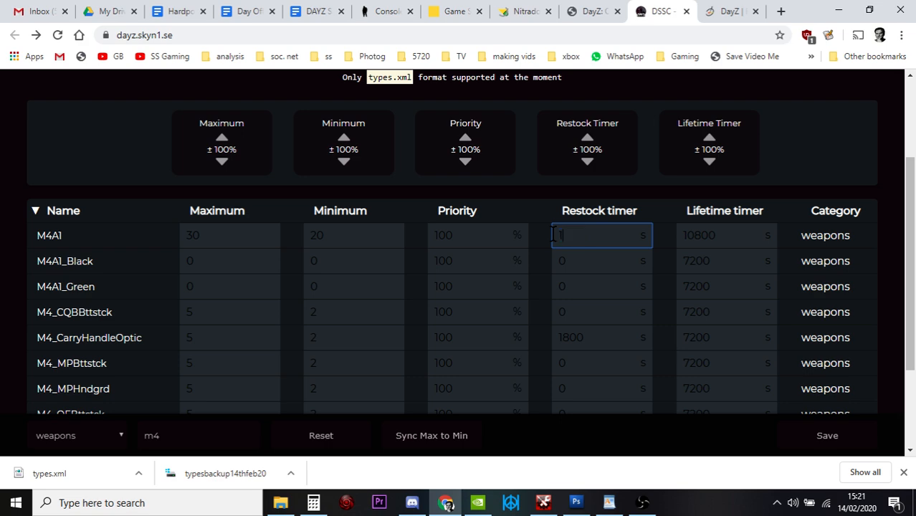
pyautogui.click(601, 261)
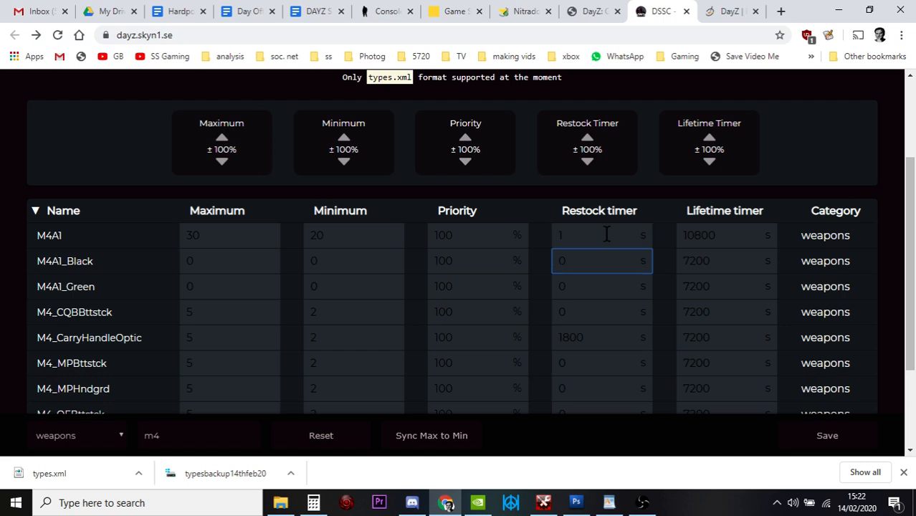
pyautogui.click(599, 236)
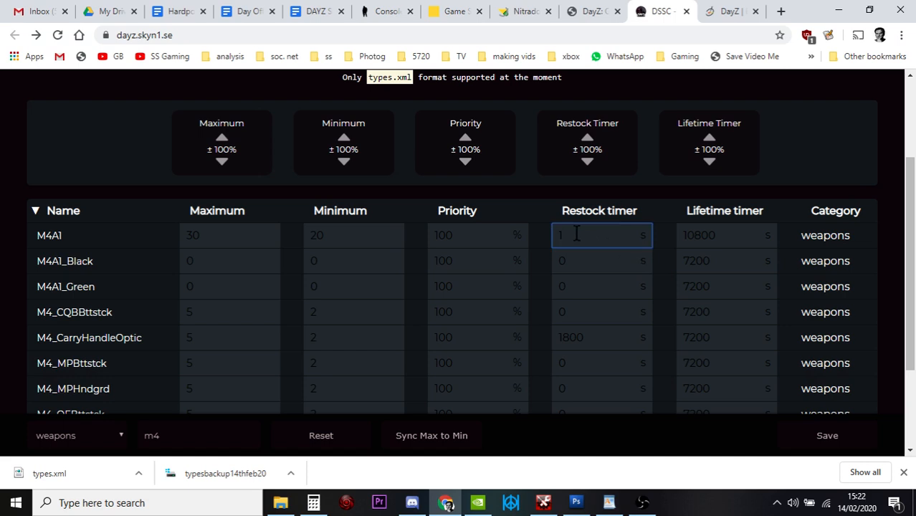
pyautogui.write('0')
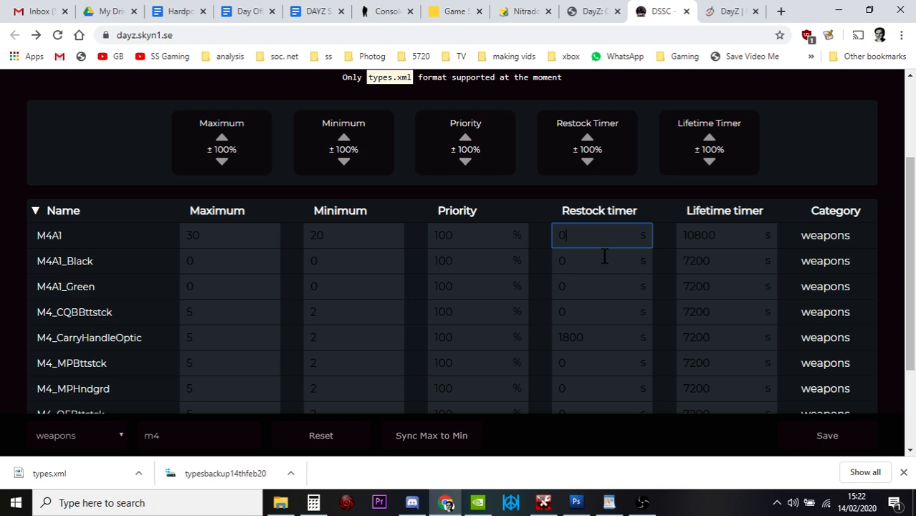
pyautogui.click(603, 261)
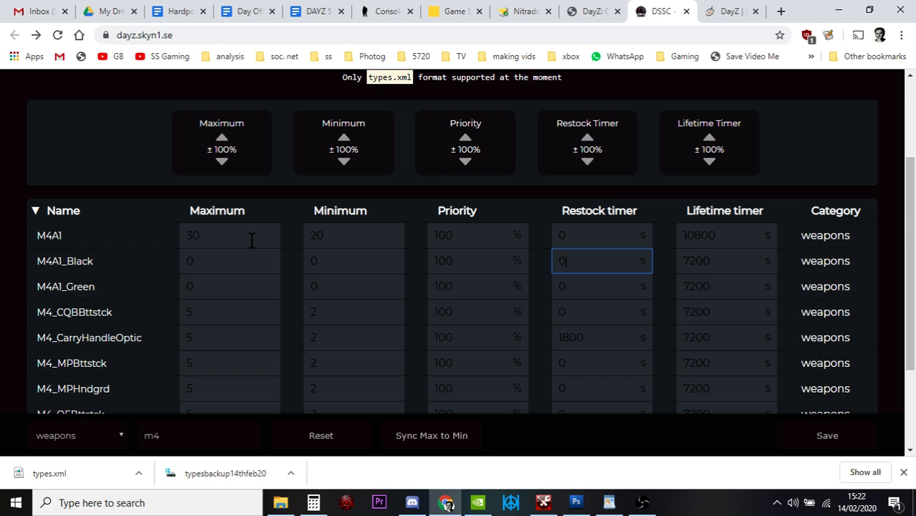
pyautogui.moveTo(108, 269)
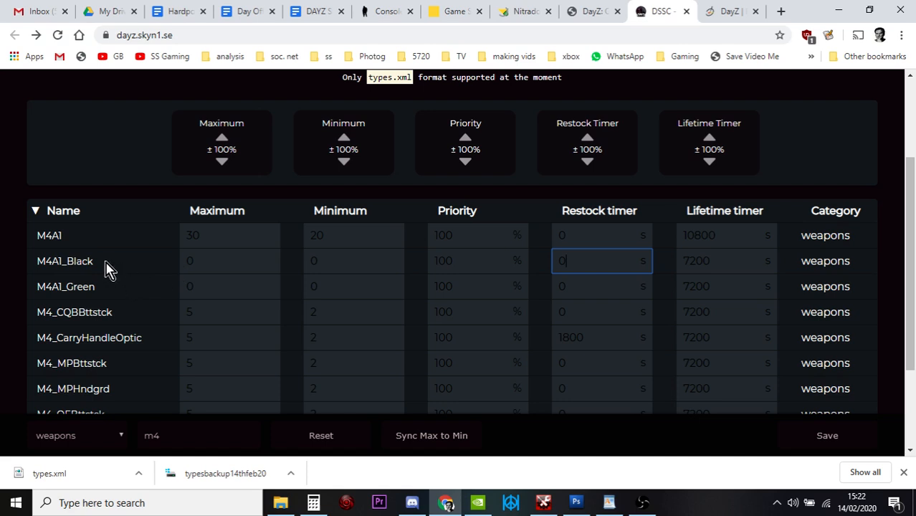
pyautogui.moveTo(155, 281)
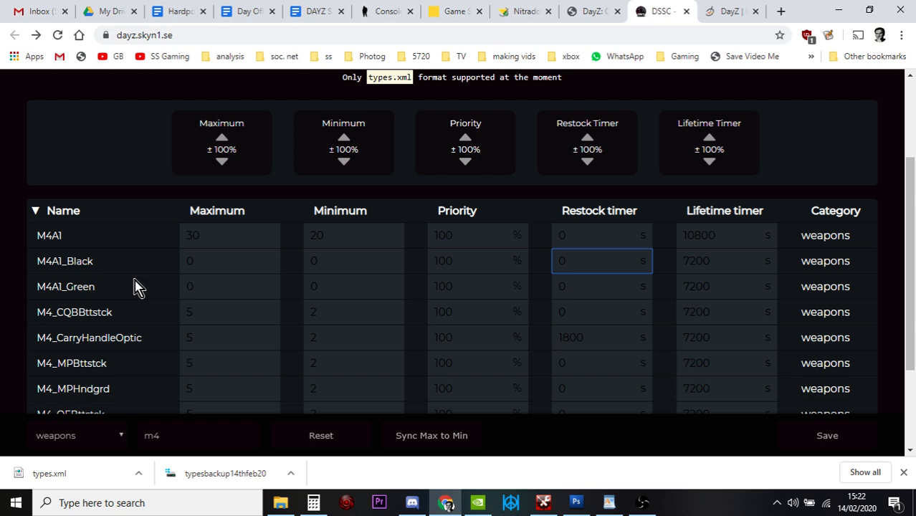
pyautogui.moveTo(142, 431)
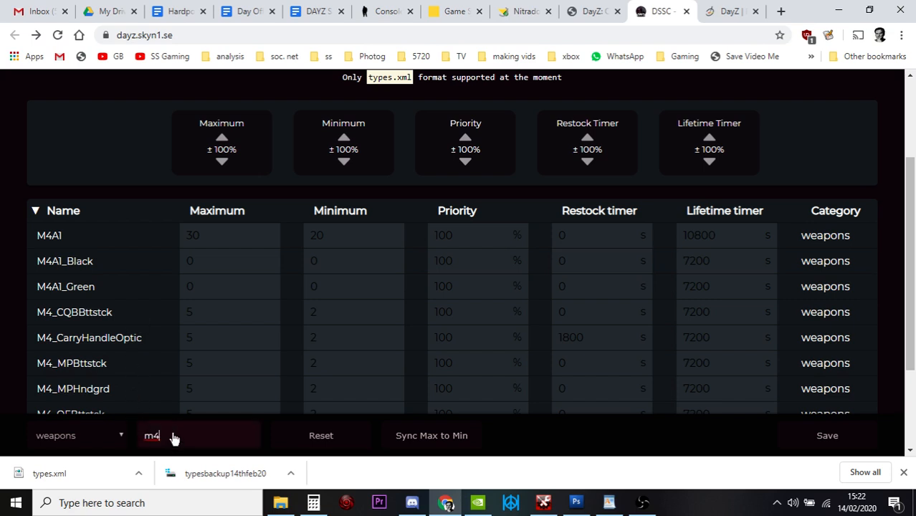
# Search the table for magazines and scroll down to the STANAG entries
pyautogui.write('ag')
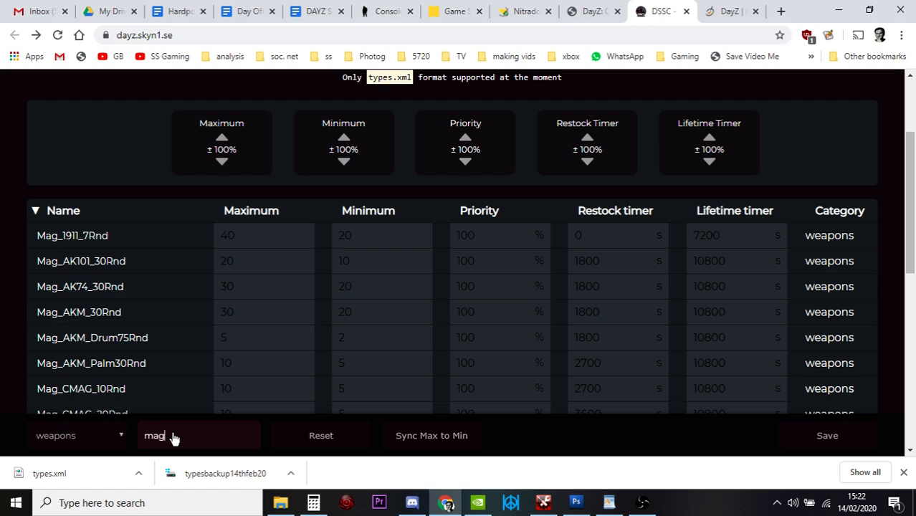
pyautogui.scroll(-3)
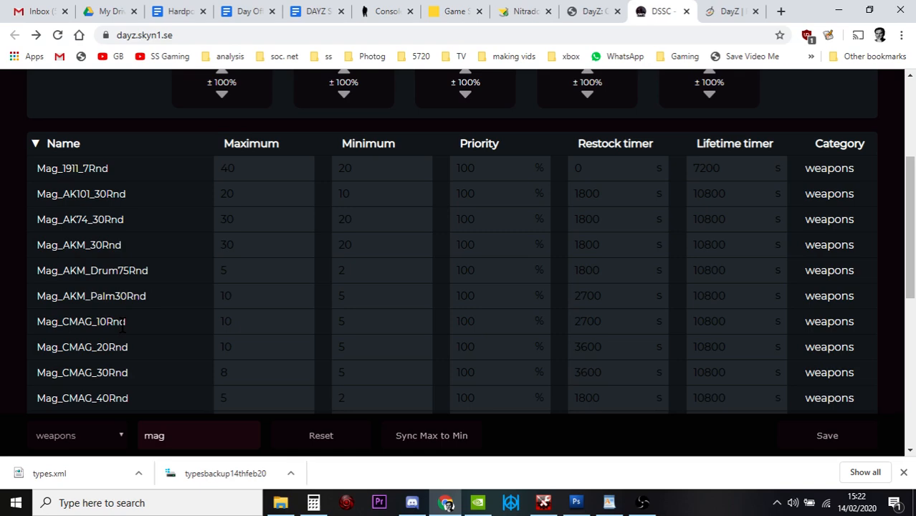
pyautogui.scroll(-3)
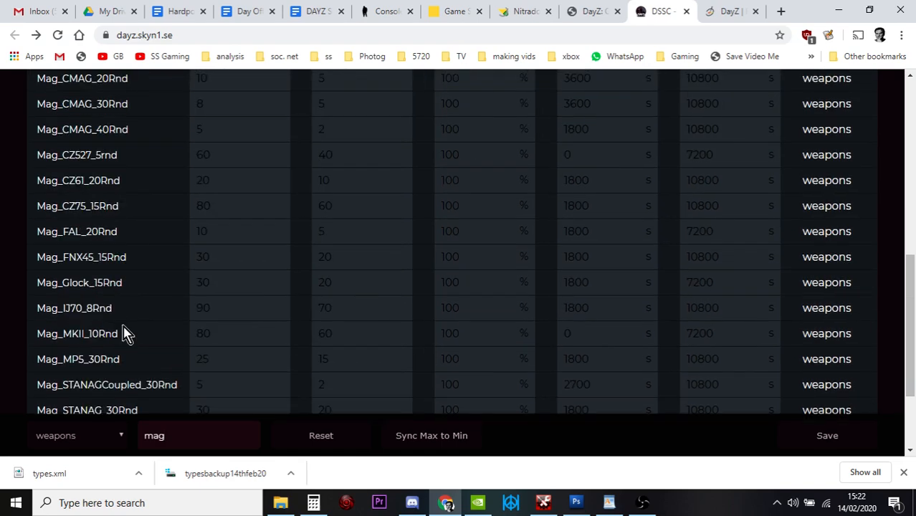
pyautogui.scroll(-3)
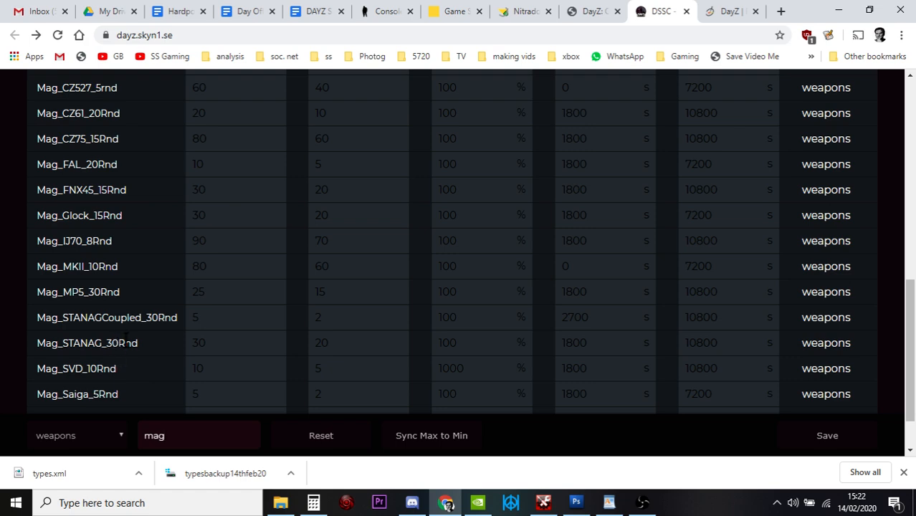
pyautogui.moveTo(151, 350)
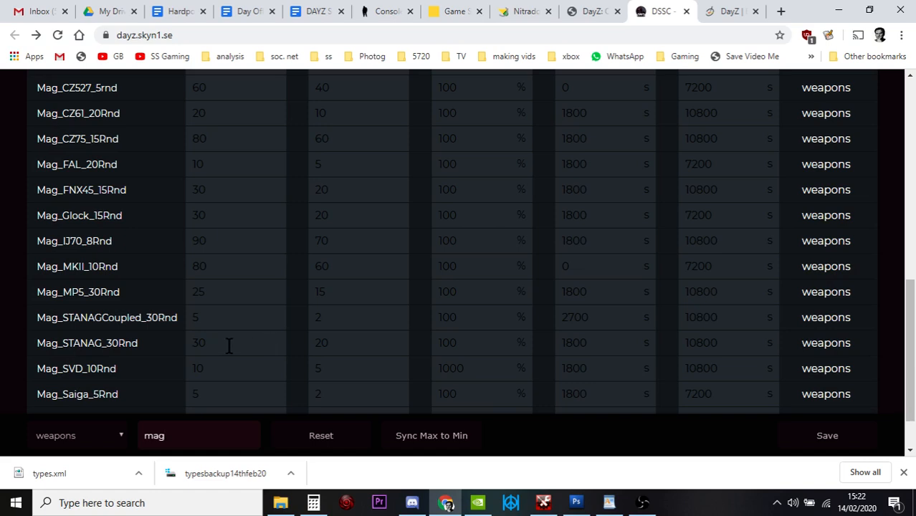
# Set Mag_STANAG_30Rnd to maximum 90, minimum 70 and restock timer 0
pyautogui.click(236, 343)
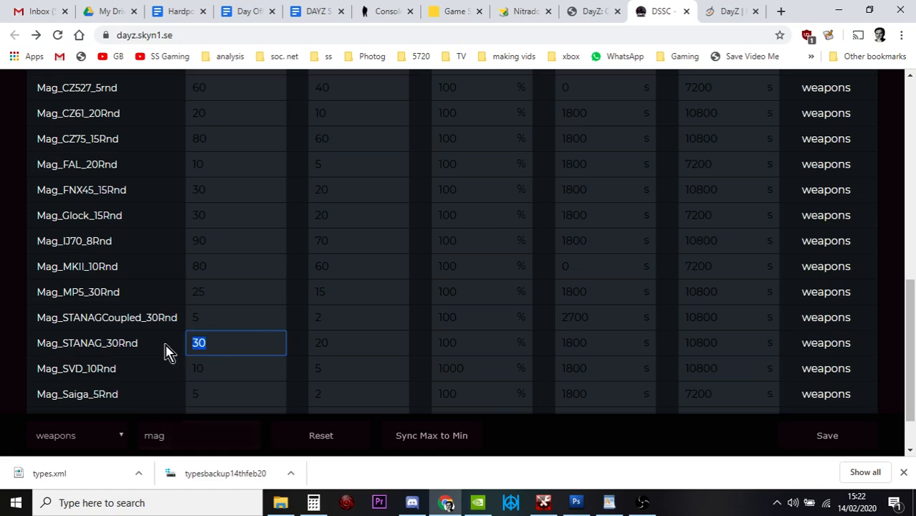
pyautogui.write('90')
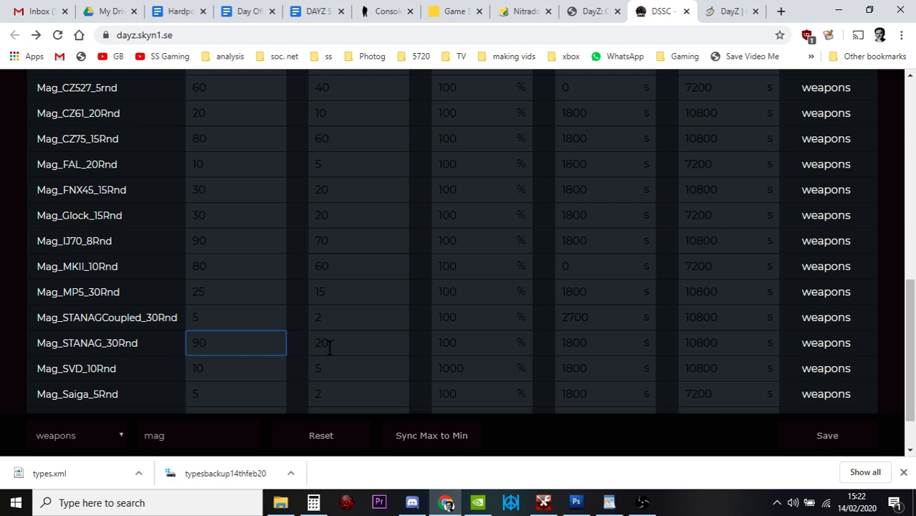
pyautogui.click(358, 343)
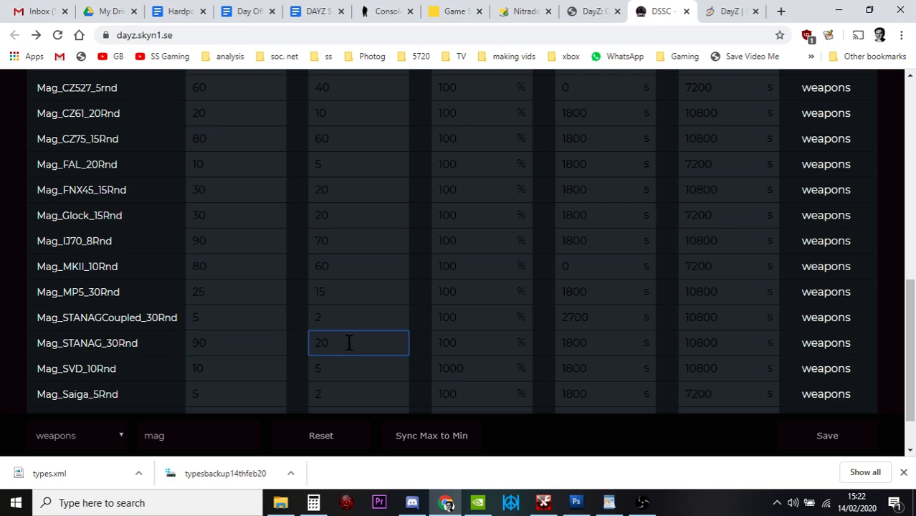
pyautogui.write('70')
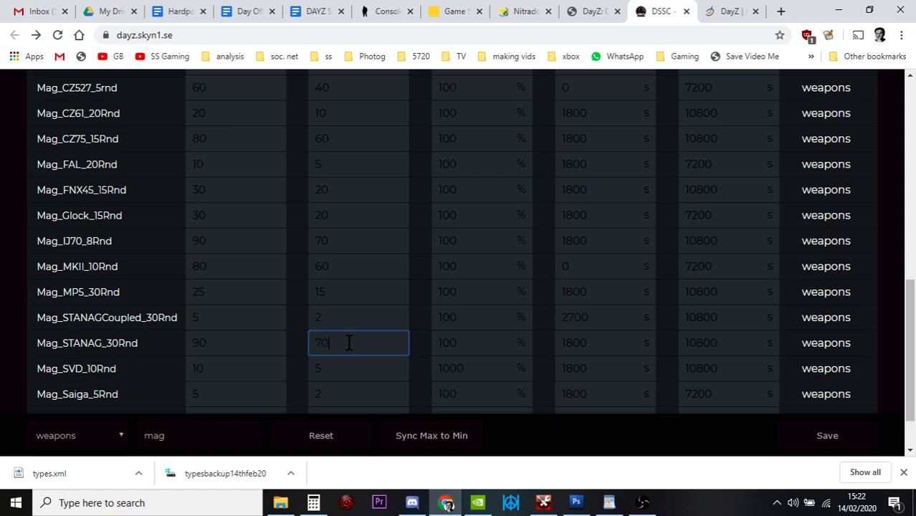
pyautogui.moveTo(601, 350)
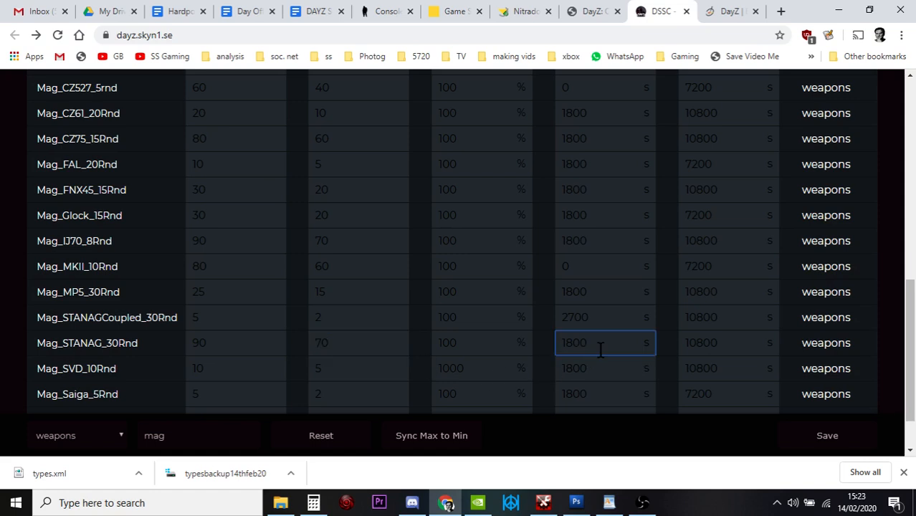
pyautogui.press('Backspace')
pyautogui.write('0')
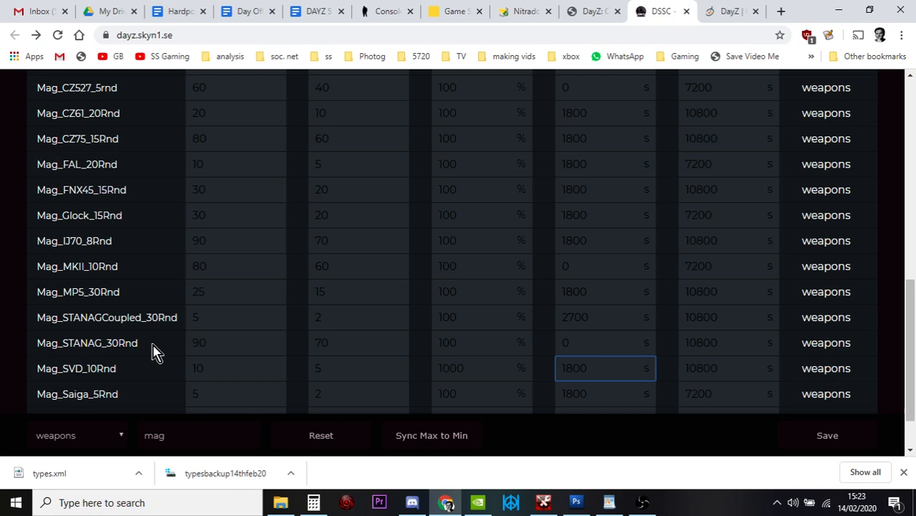
pyautogui.moveTo(164, 350)
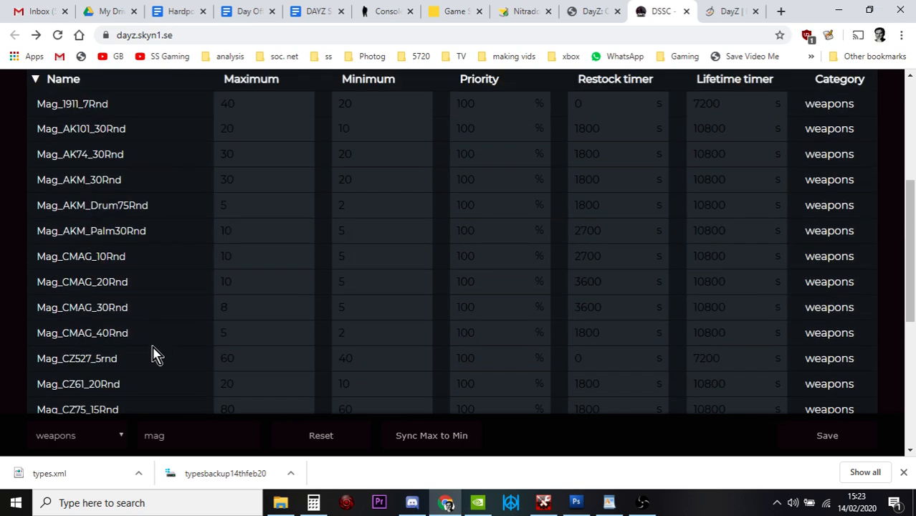
pyautogui.scroll(-3)
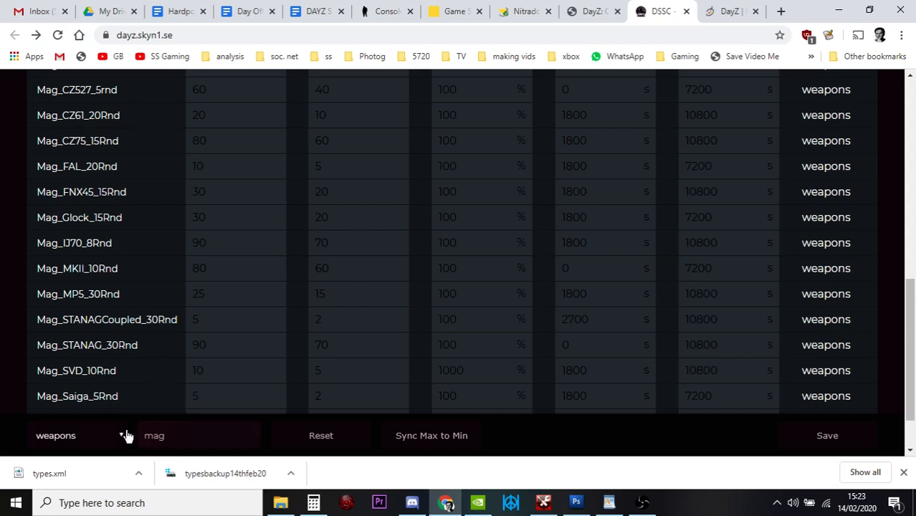
# Switch the category filter to All and search for 'duct' to list DuctTape
pyautogui.click(77, 436)
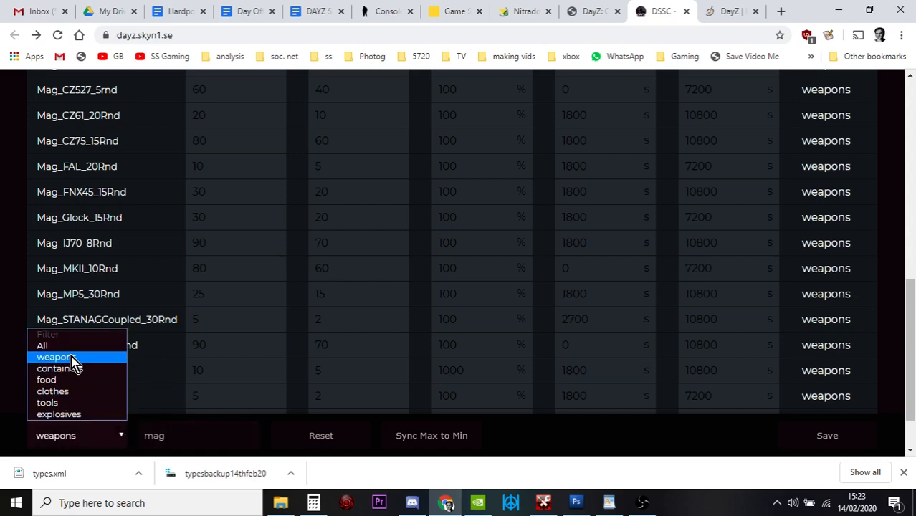
pyautogui.click(55, 357)
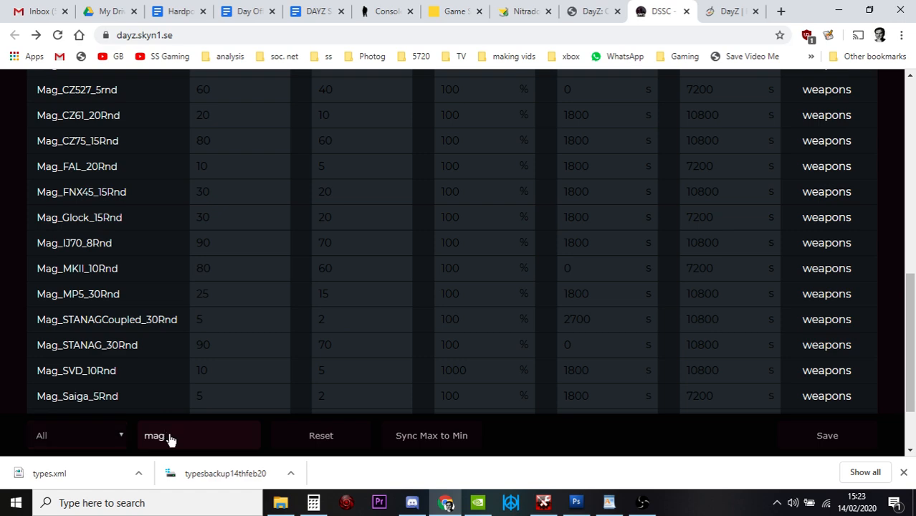
pyautogui.click(198, 436)
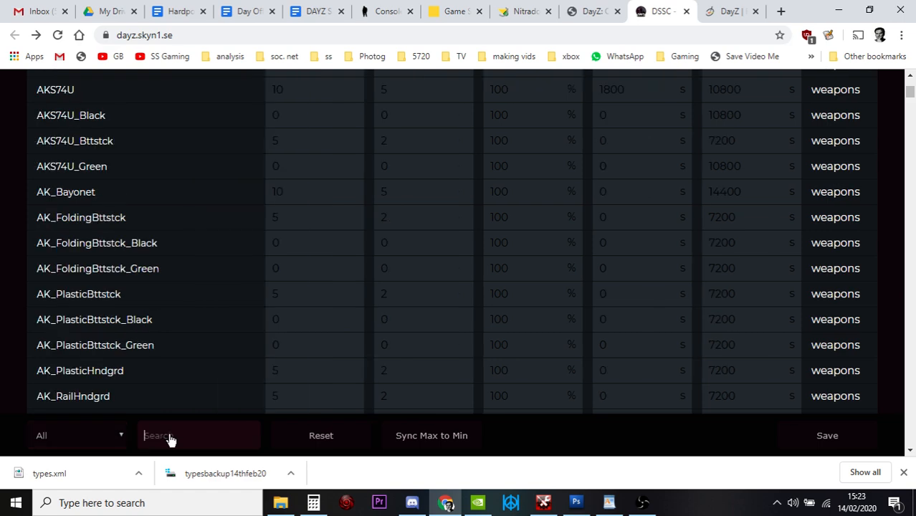
pyautogui.write('xd')
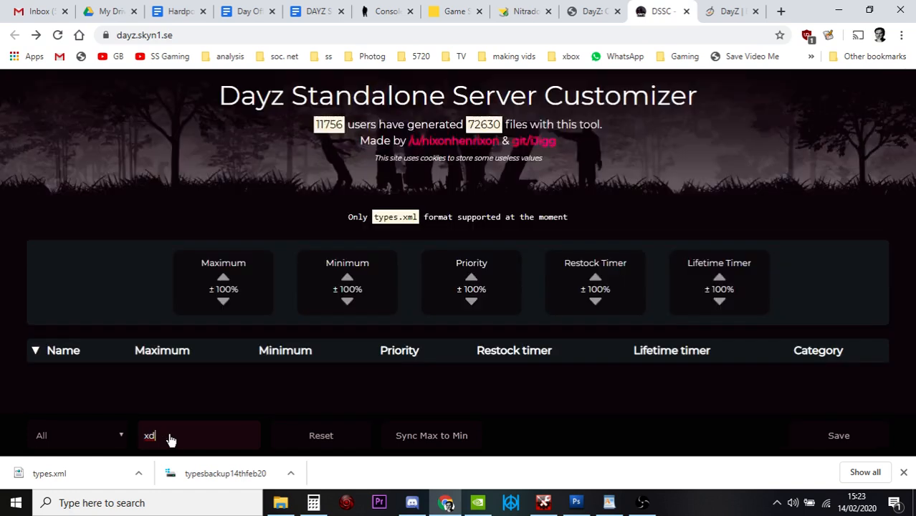
pyautogui.write('d')
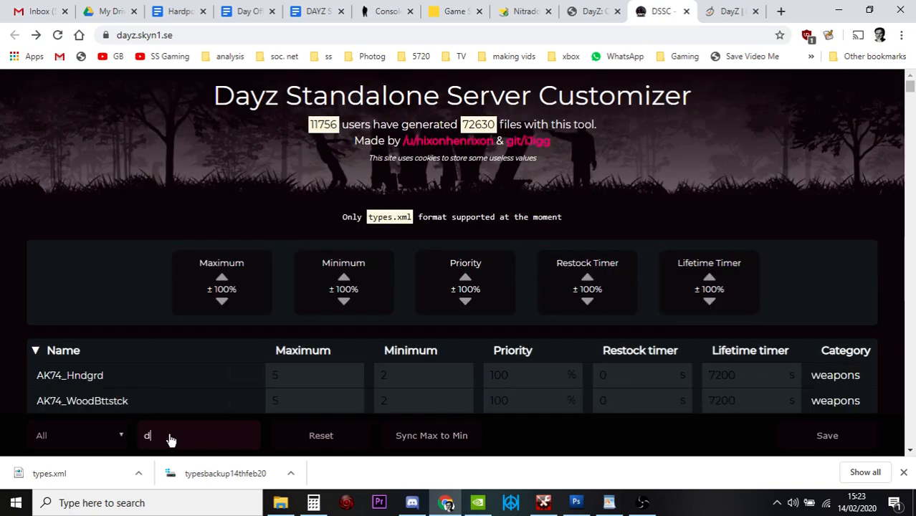
pyautogui.write('uct')
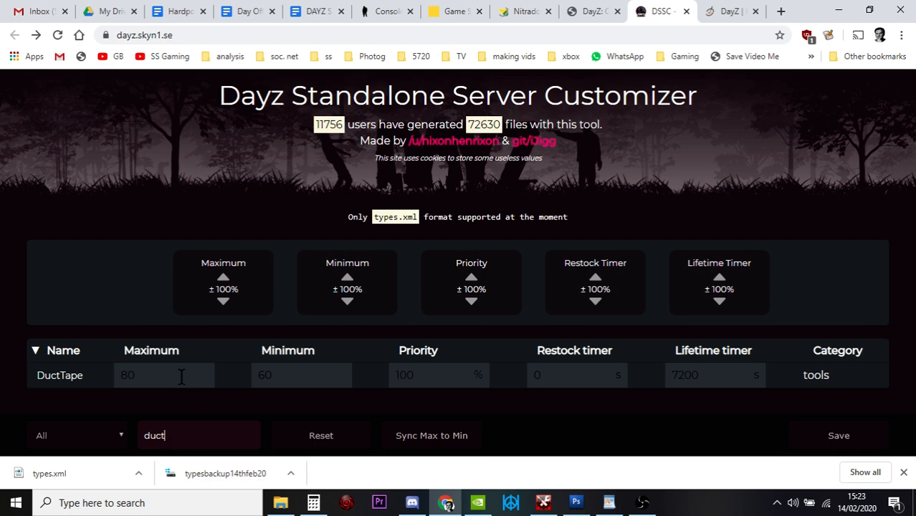
# Set DuctTape maximum to 300 and minimum to 200
pyautogui.click(163, 376)
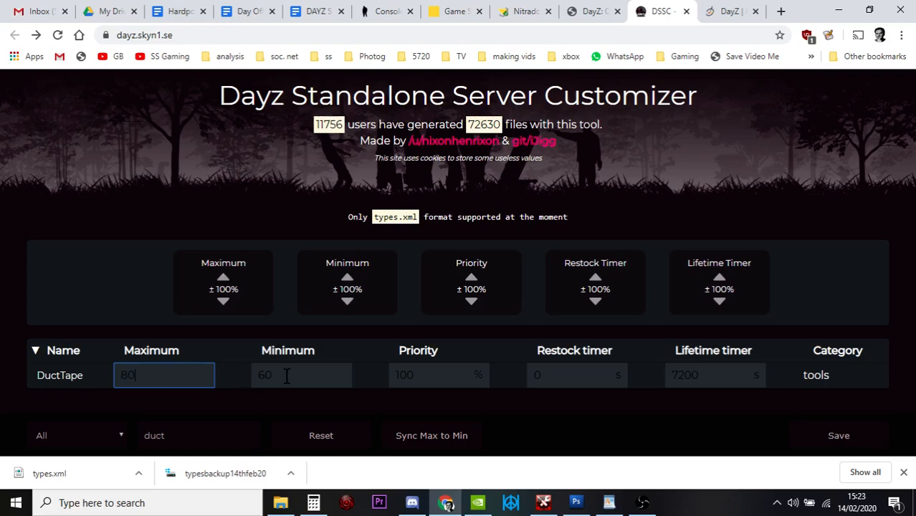
pyautogui.click(301, 376)
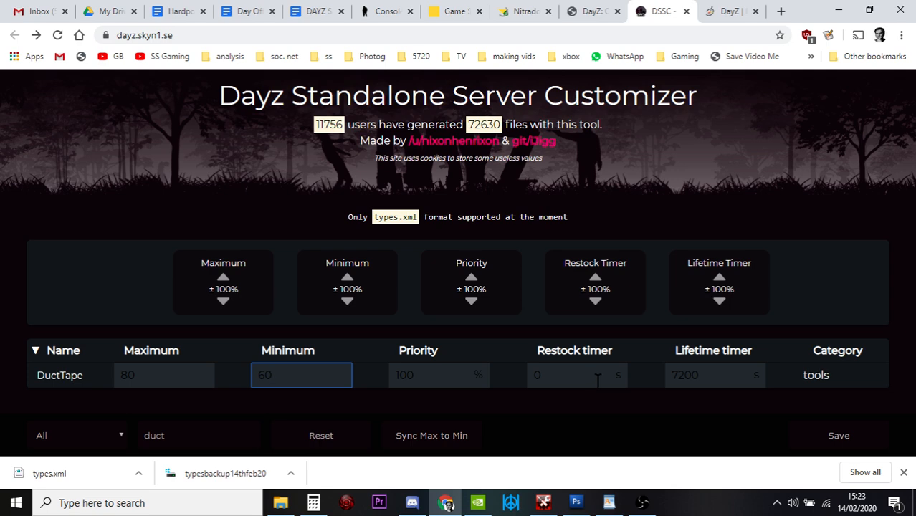
pyautogui.click(163, 376)
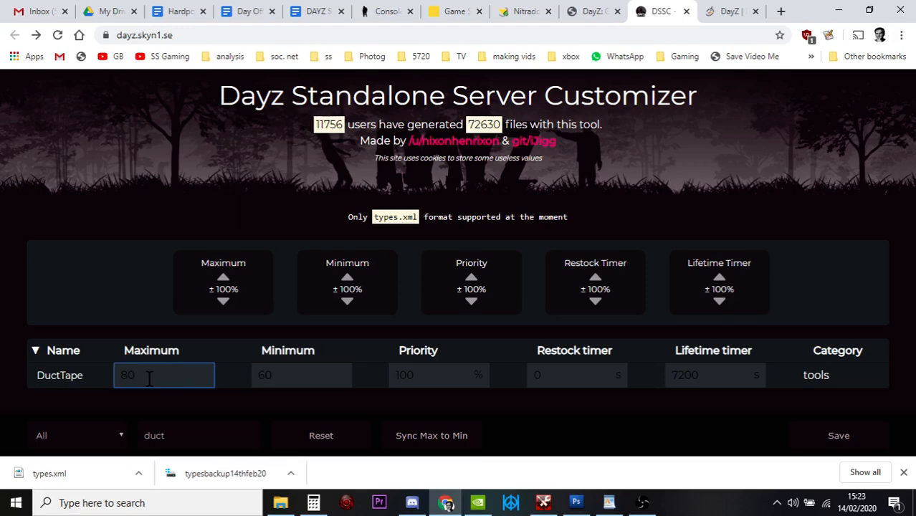
pyautogui.doubleClick(128, 376)
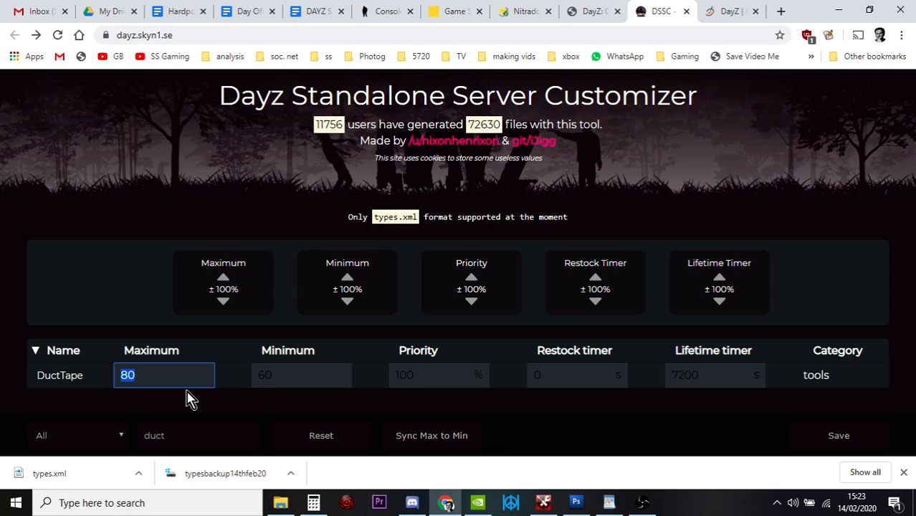
pyautogui.write('300')
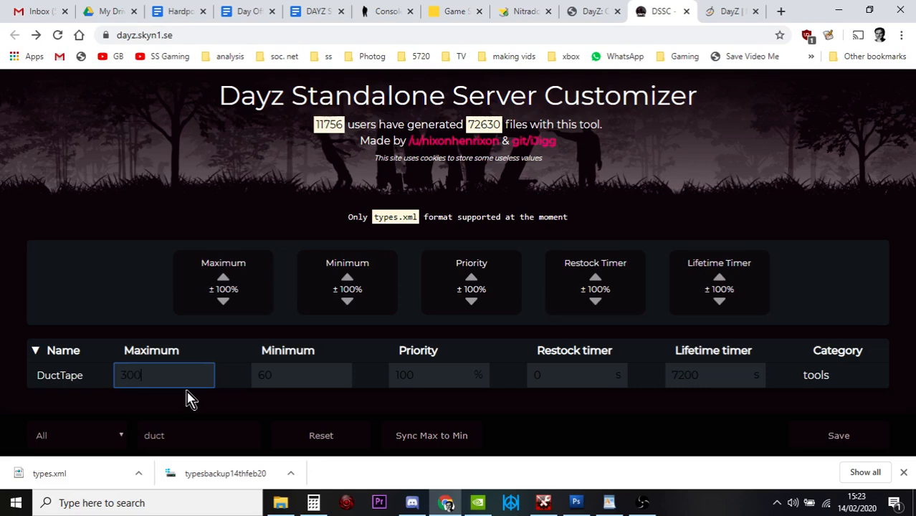
pyautogui.click(301, 376)
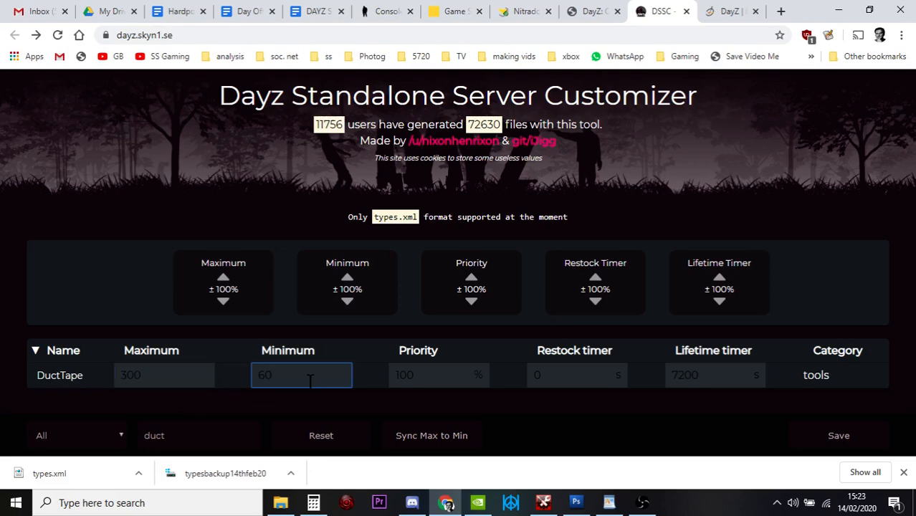
pyautogui.write('200')
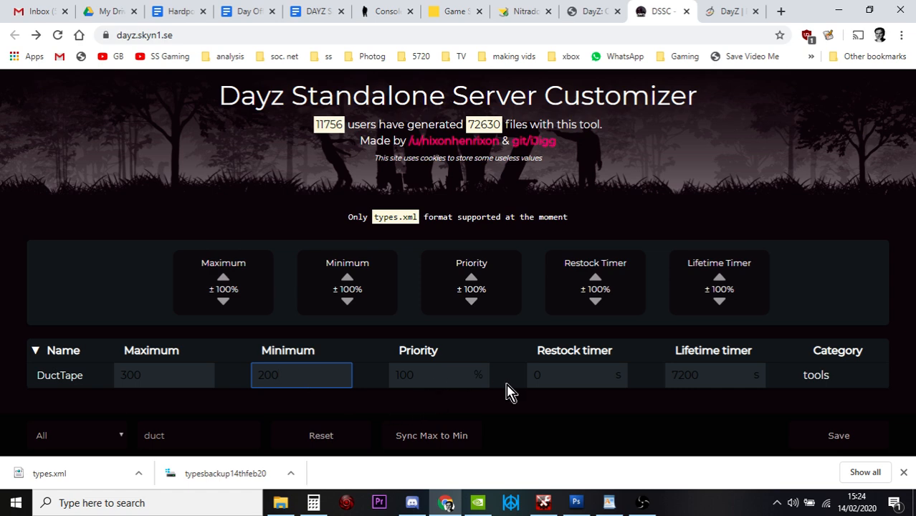
pyautogui.click(576, 375)
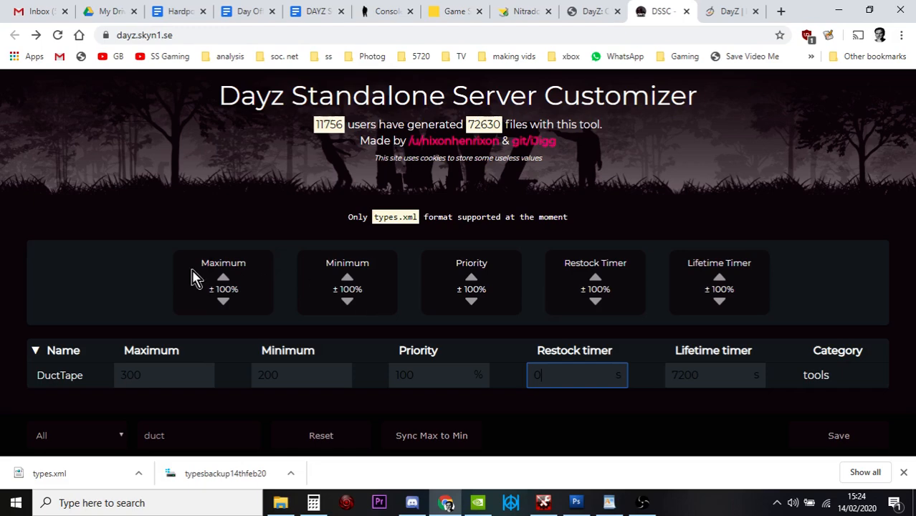
pyautogui.moveTo(758, 460)
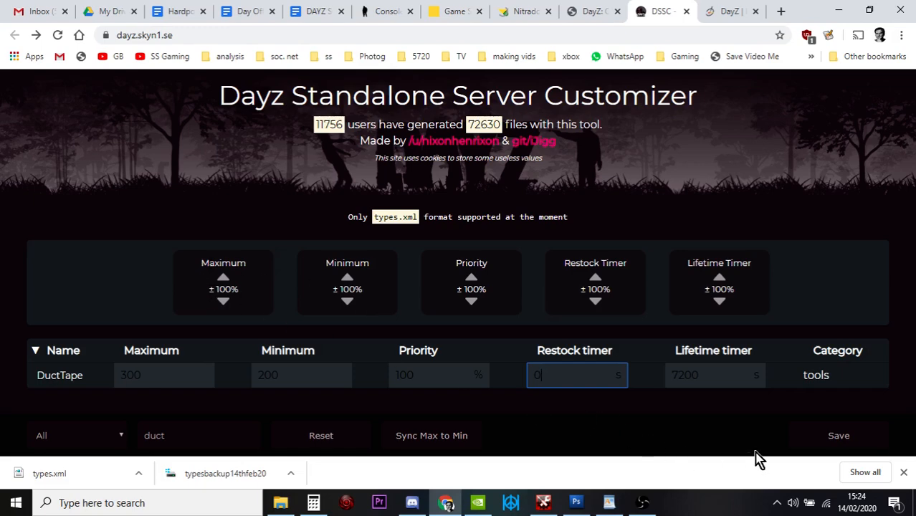
pyautogui.moveTo(658, 353)
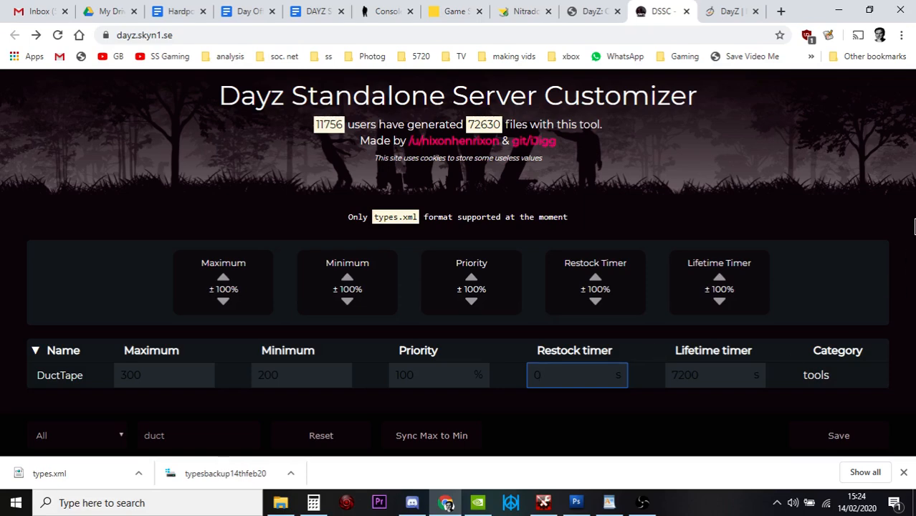
pyautogui.moveTo(453, 404)
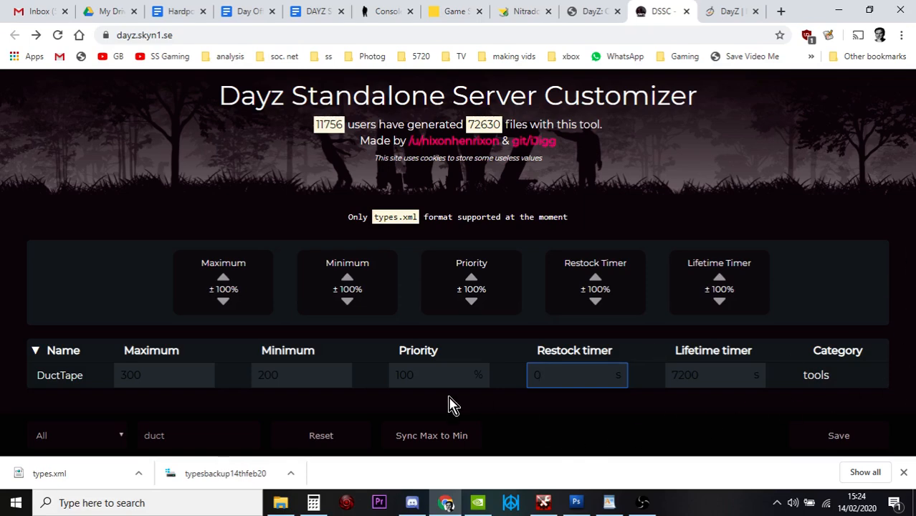
# Generate the edited types.xml, download it and show it in its folder
pyautogui.click(838, 436)
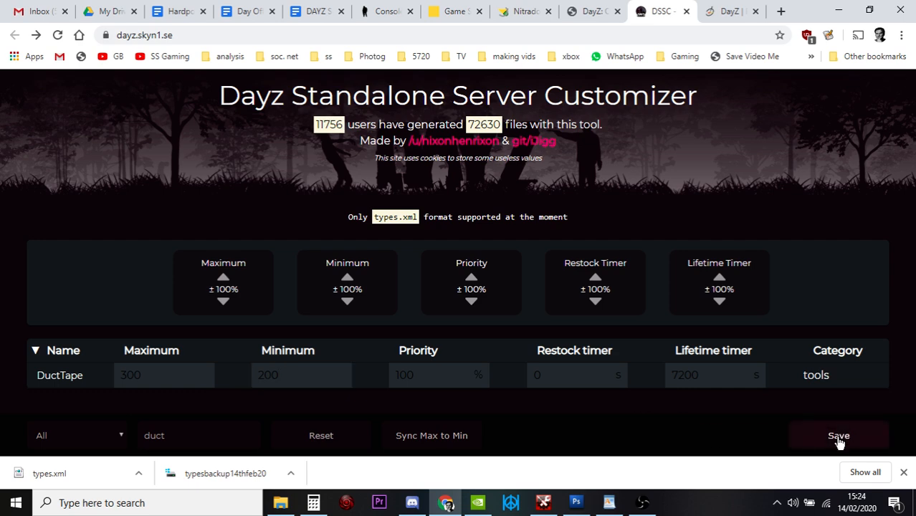
pyautogui.click(839, 436)
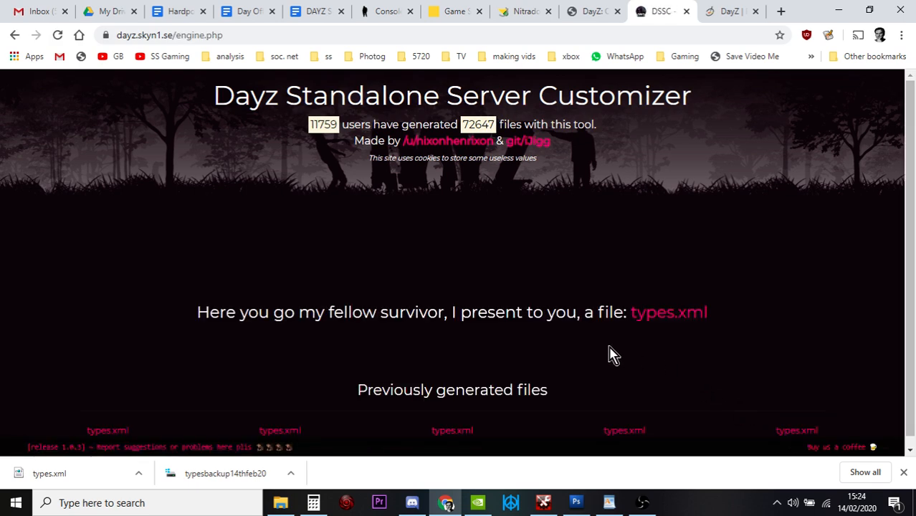
pyautogui.moveTo(622, 341)
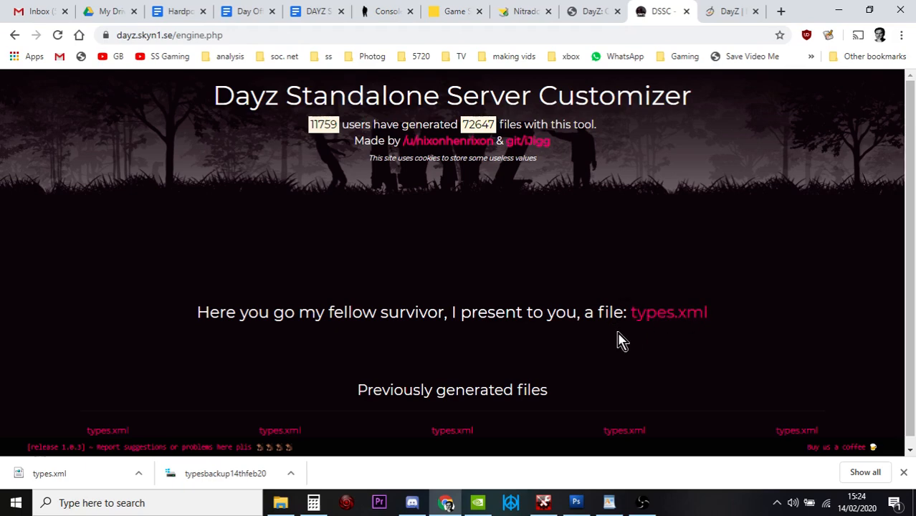
pyautogui.moveTo(650, 343)
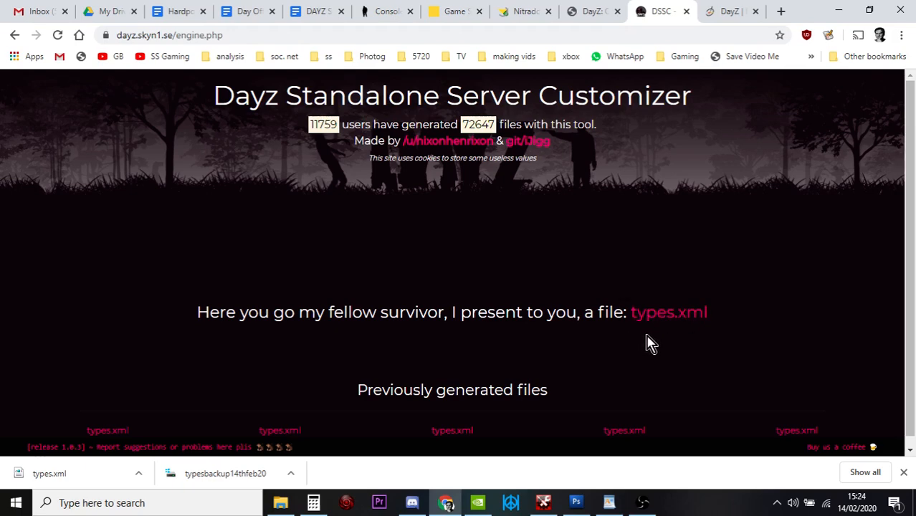
pyautogui.click(668, 313)
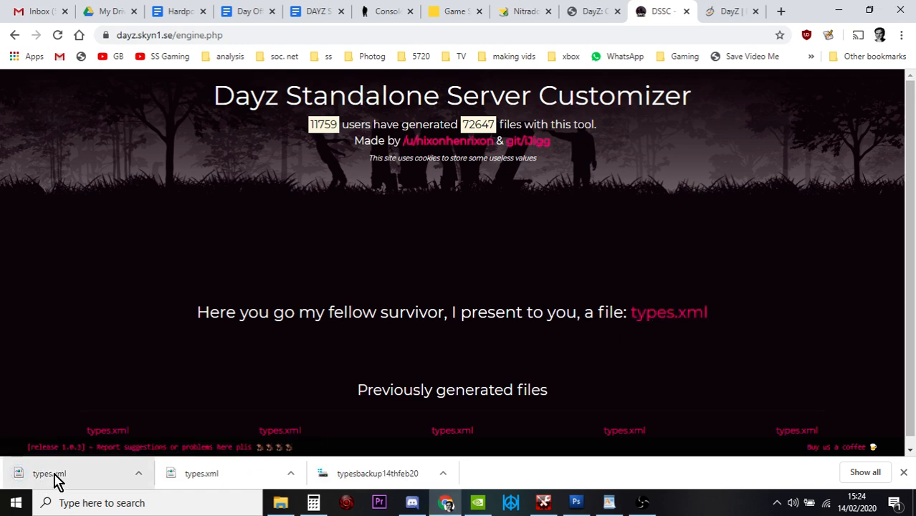
pyautogui.click(139, 473)
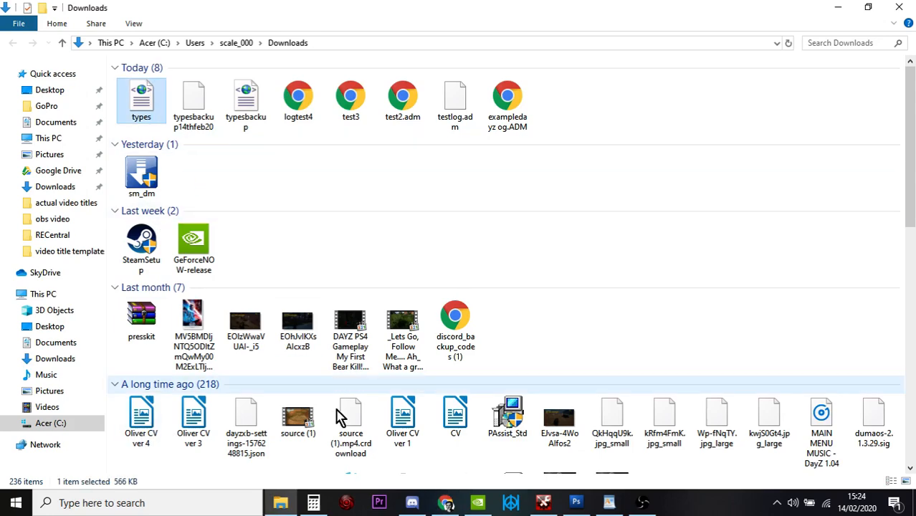
pyautogui.click(446, 502)
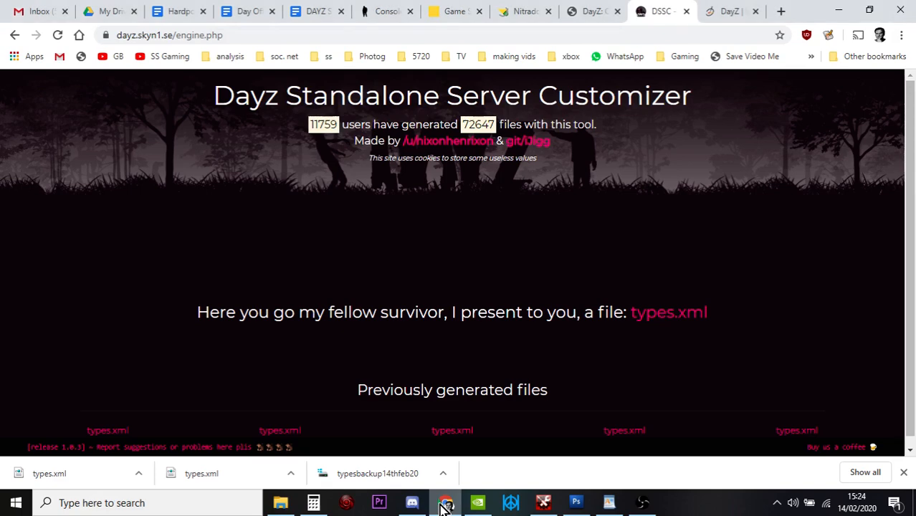
# Switch to the Nitrado web interface and confirm stopping the DayZ server
pyautogui.click(524, 11)
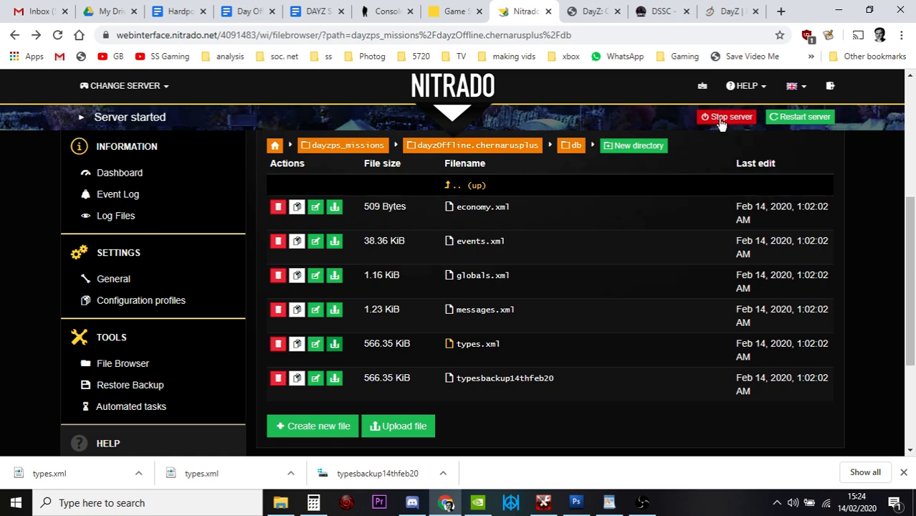
pyautogui.click(725, 116)
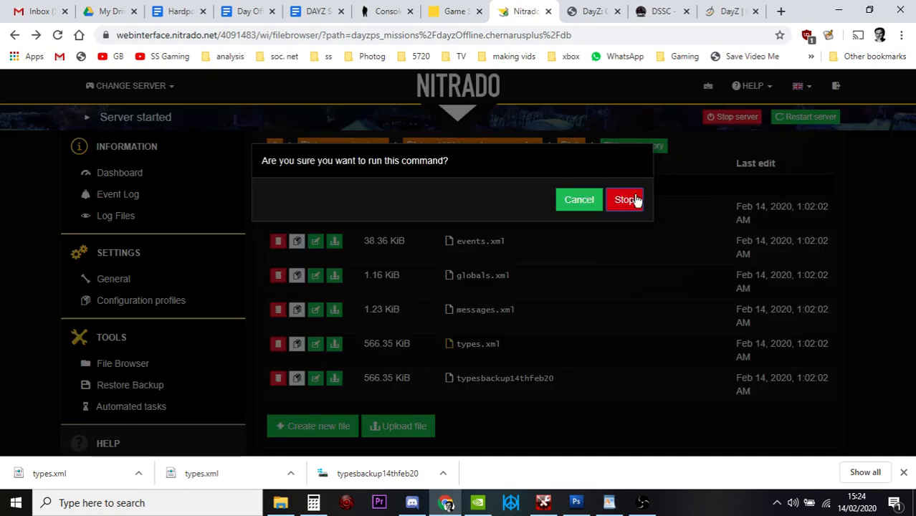
pyautogui.click(625, 199)
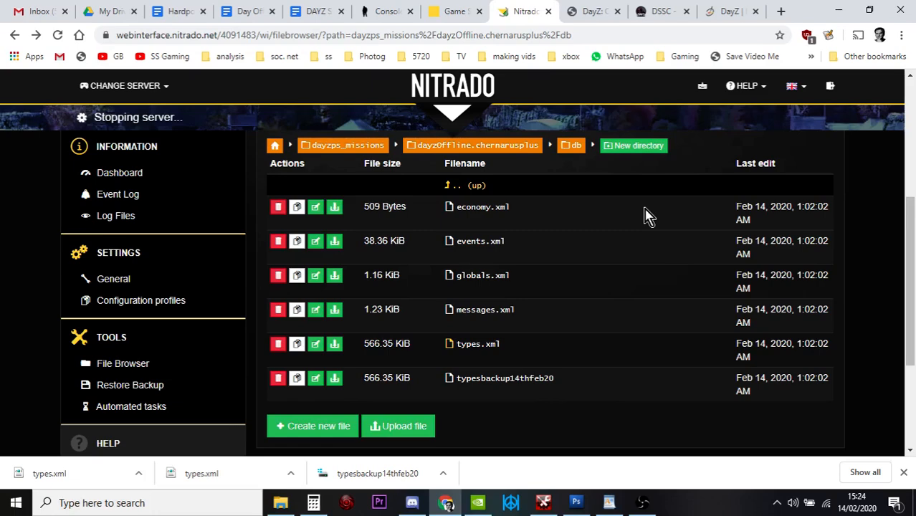
pyautogui.moveTo(580, 212)
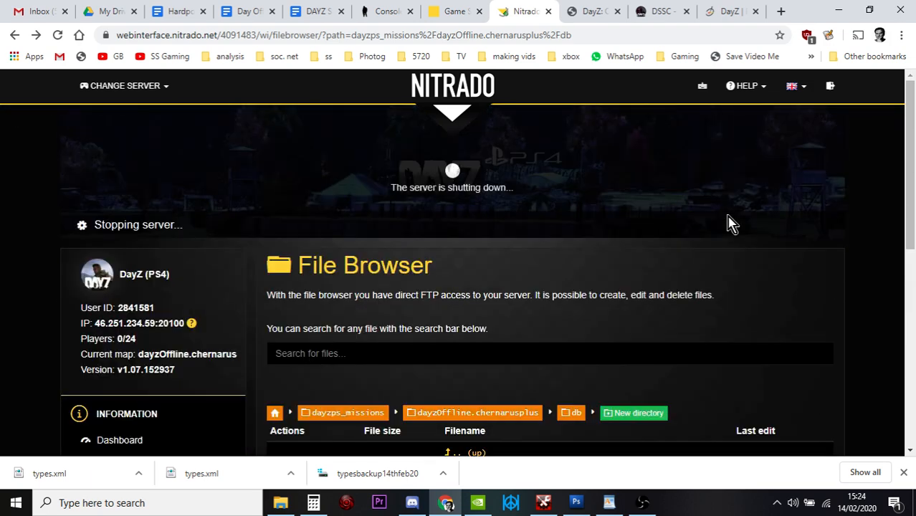
pyautogui.scroll(-3)
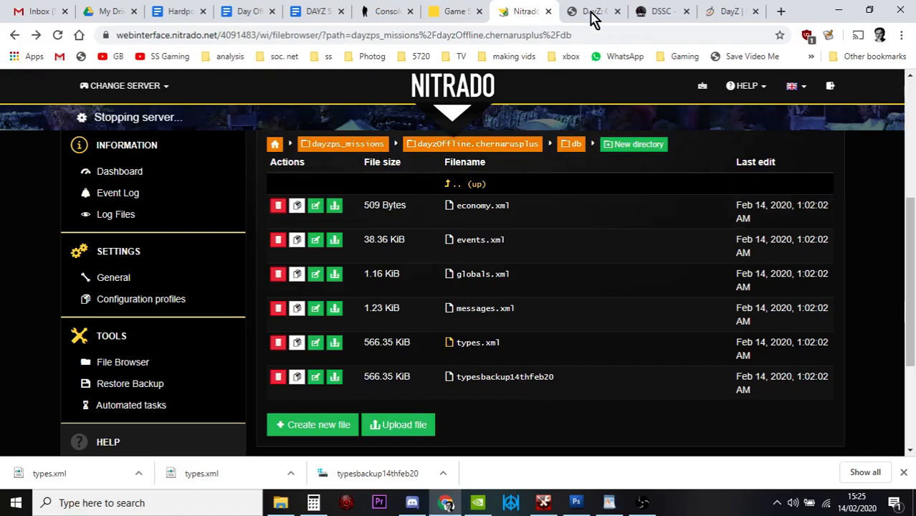
pyautogui.click(593, 11)
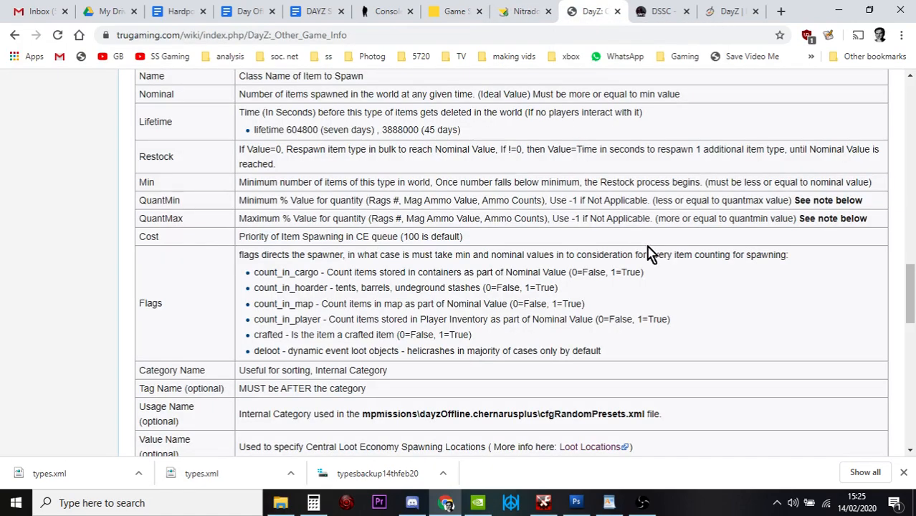
pyautogui.scroll(3)
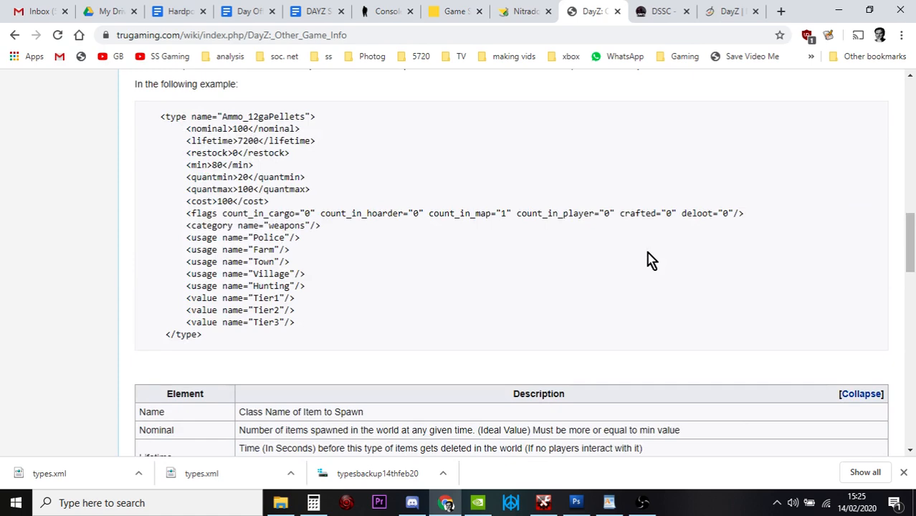
pyautogui.scroll(-3)
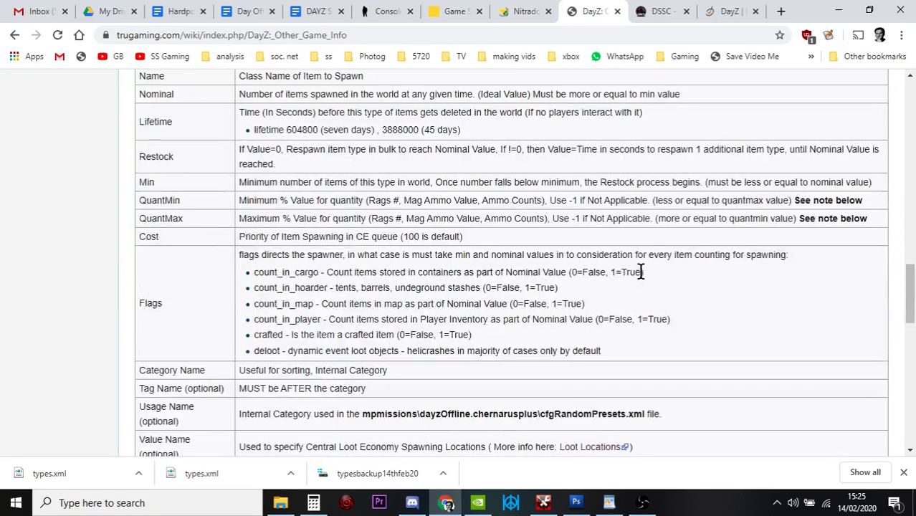
pyautogui.click(523, 12)
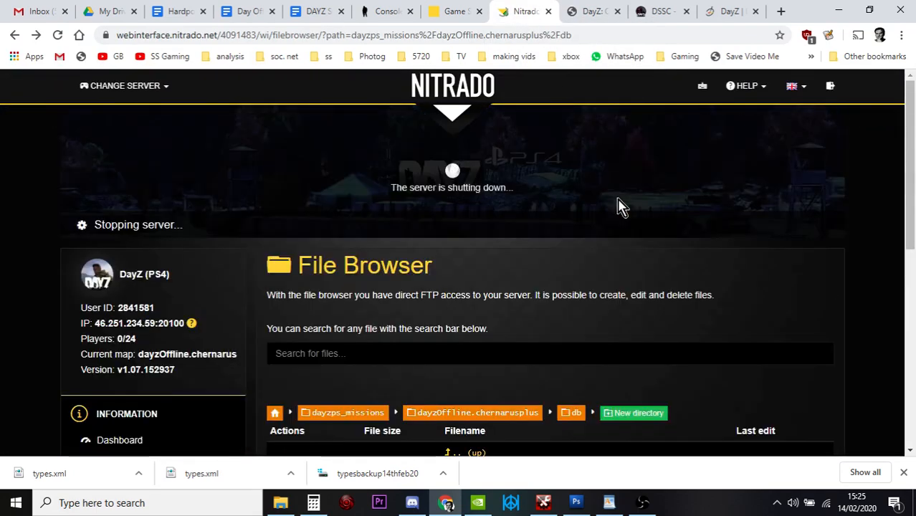
# Delete the original types.xml from the db folder and confirm
pyautogui.scroll(-3)
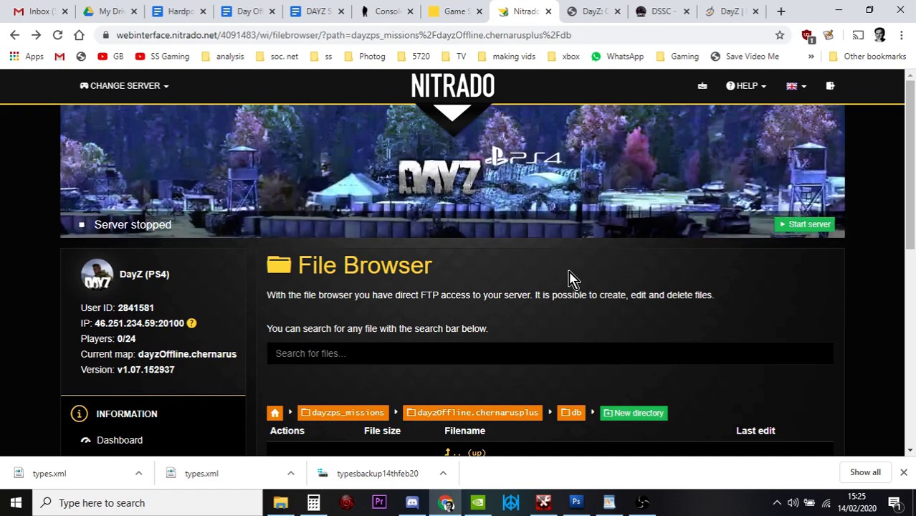
pyautogui.scroll(-3)
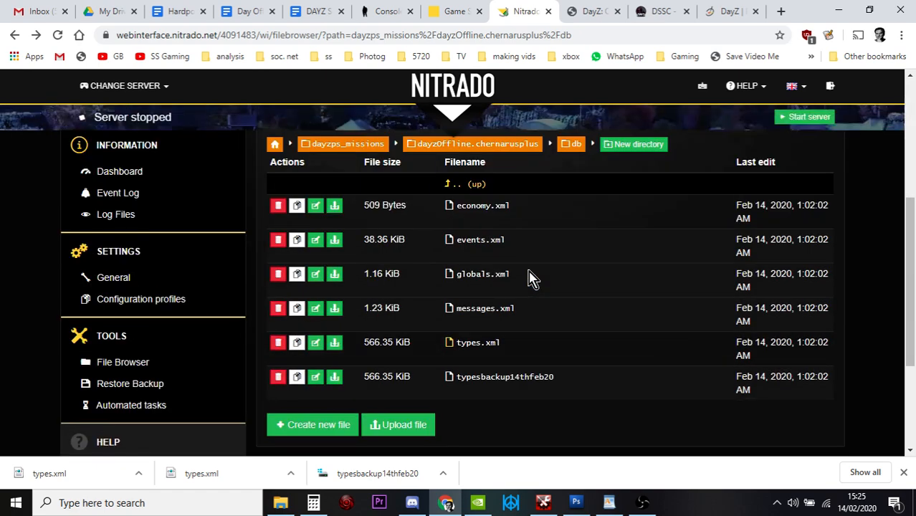
pyautogui.scroll(-3)
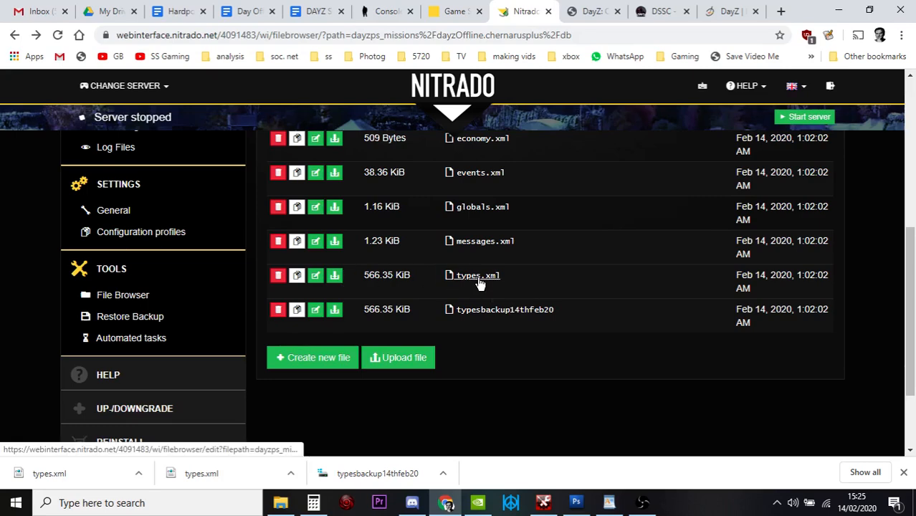
pyautogui.moveTo(278, 279)
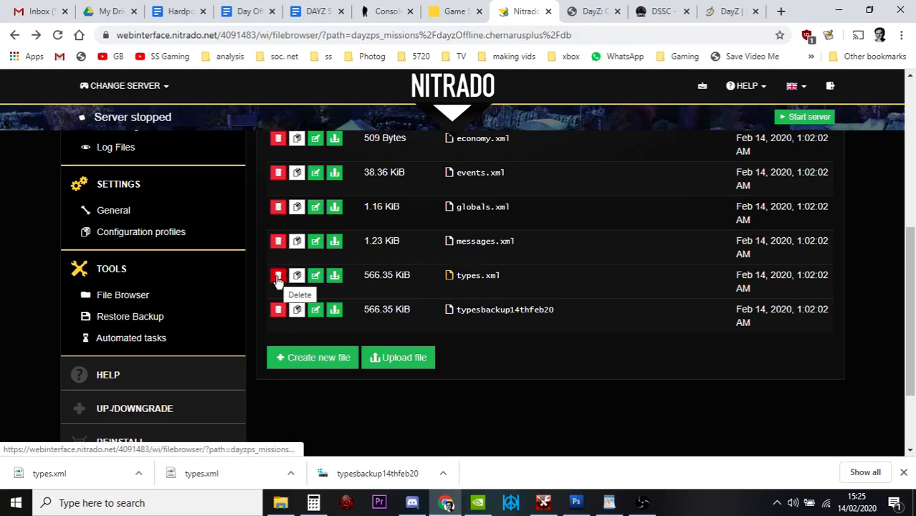
pyautogui.click(278, 276)
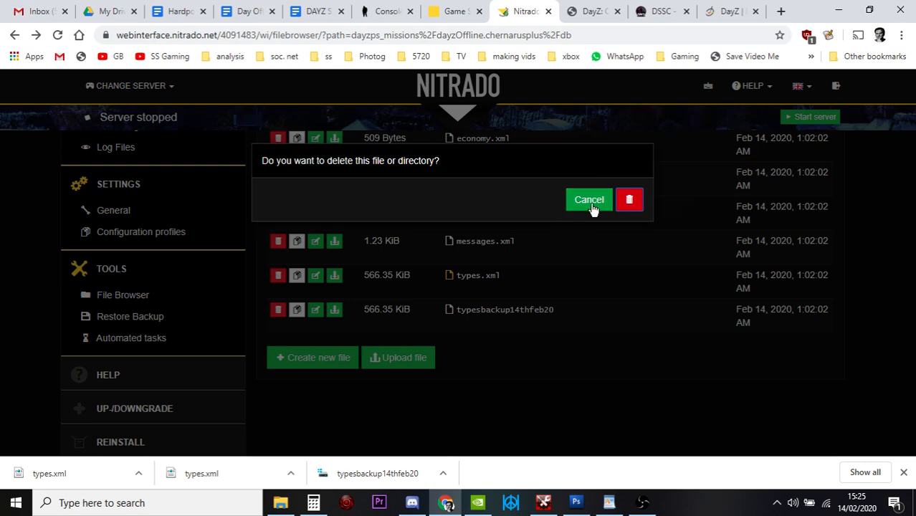
pyautogui.moveTo(628, 199)
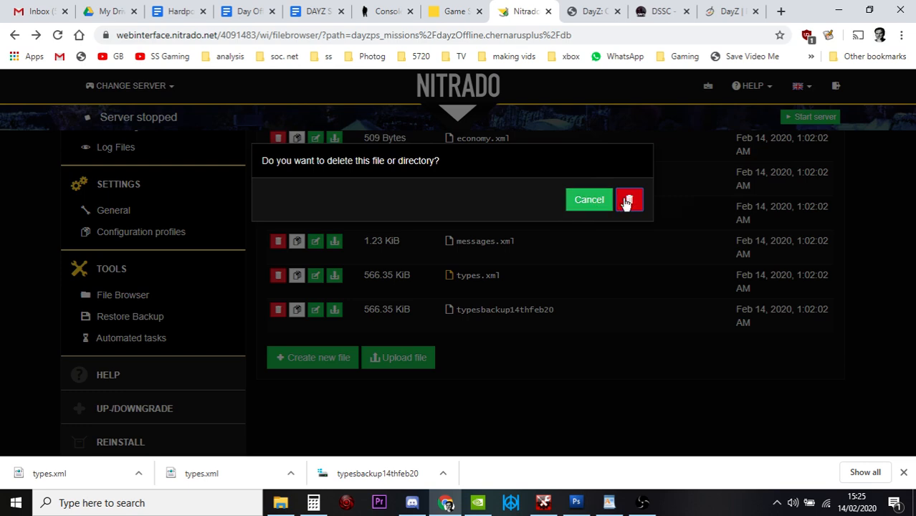
pyautogui.click(628, 199)
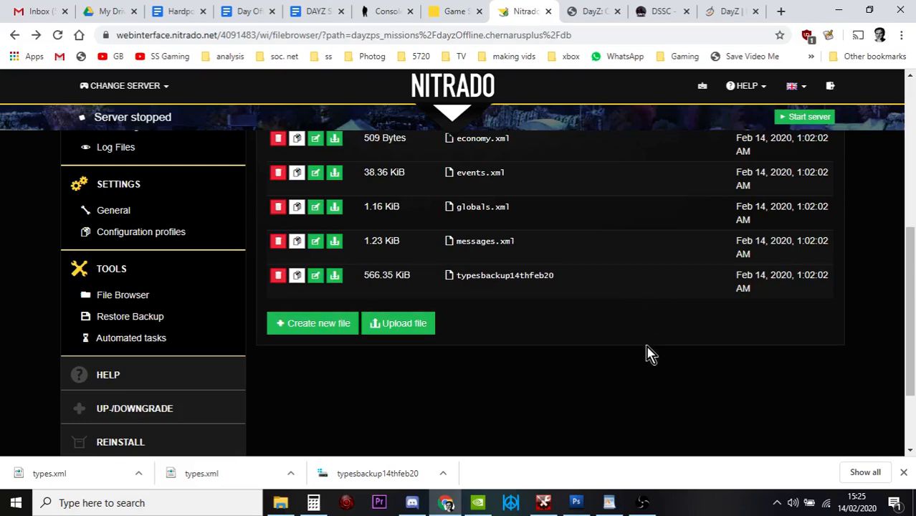
pyautogui.moveTo(404, 324)
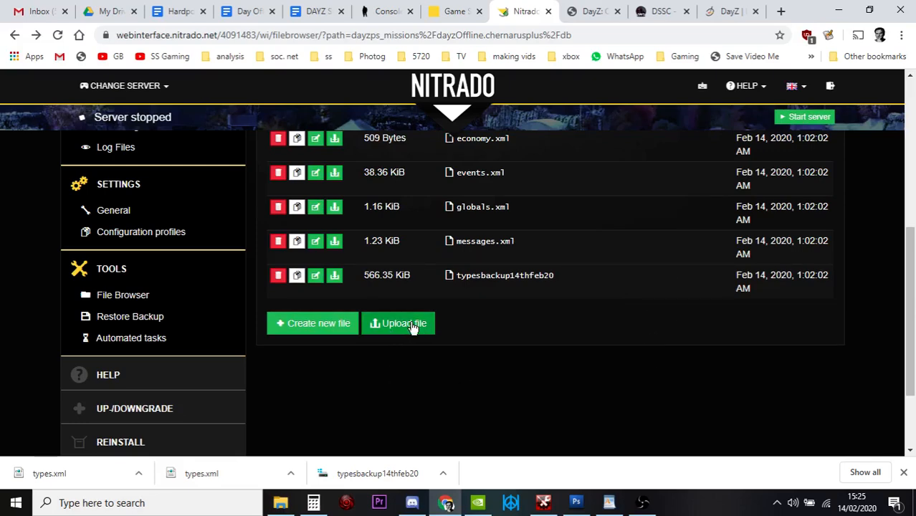
# Upload the edited types.xml from the computer into the db folder
pyautogui.click(399, 325)
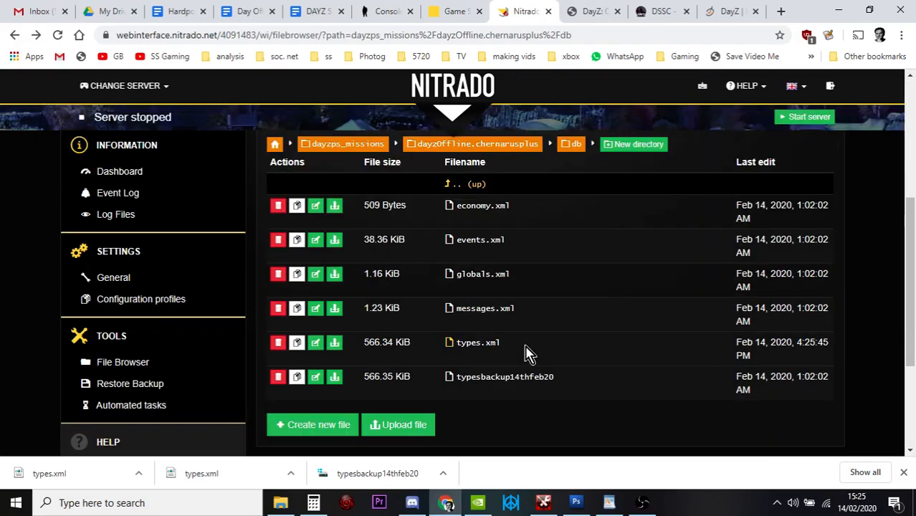
pyautogui.moveTo(470, 357)
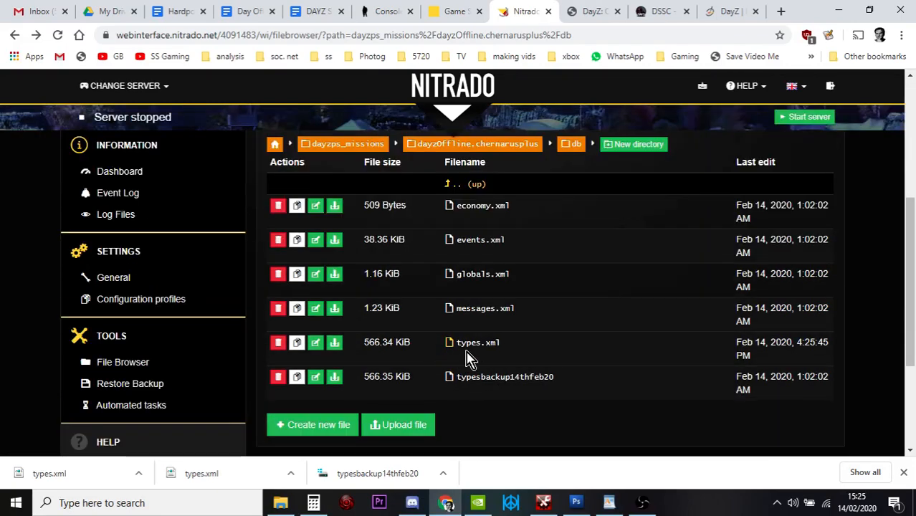
pyautogui.moveTo(509, 353)
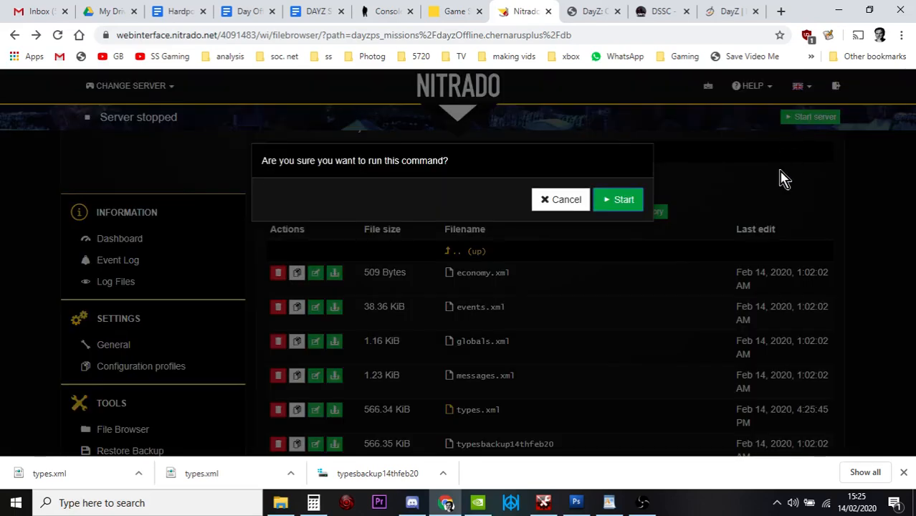
# Confirm starting the DayZ server with the new types.xml
pyautogui.click(618, 199)
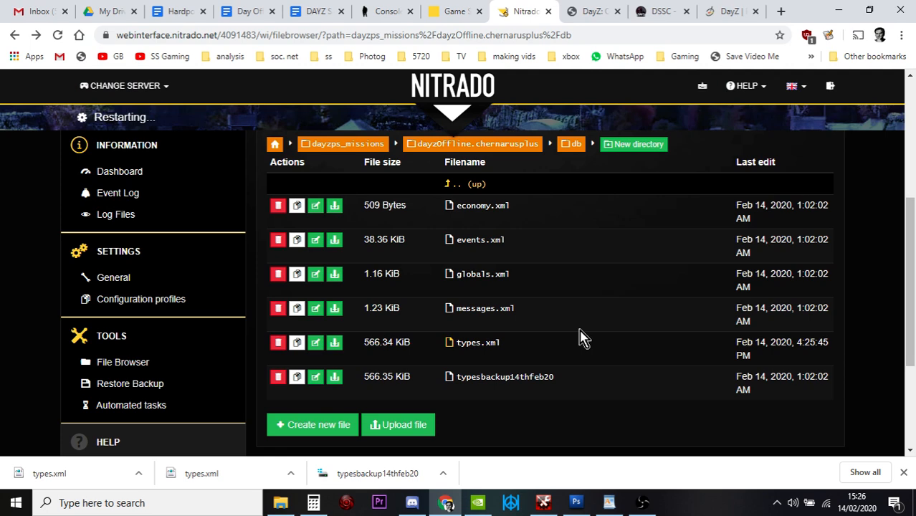
pyautogui.moveTo(445, 351)
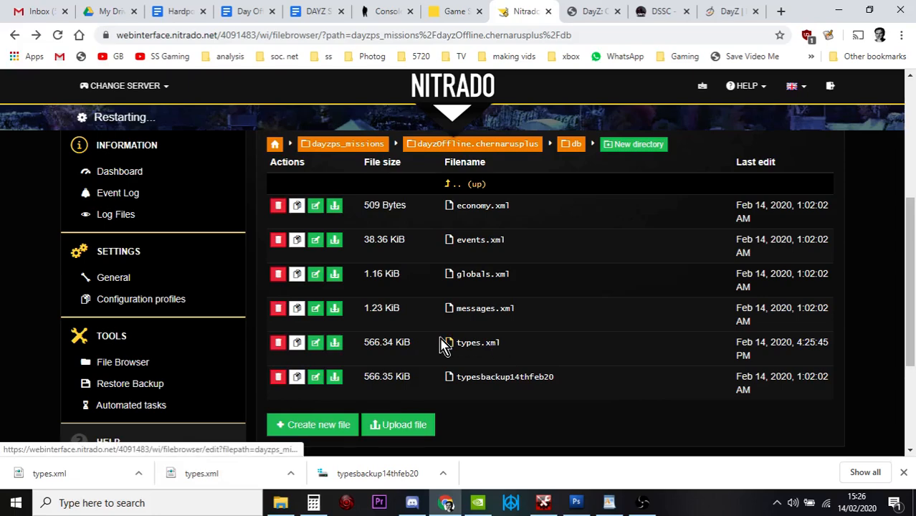
pyautogui.moveTo(479, 341)
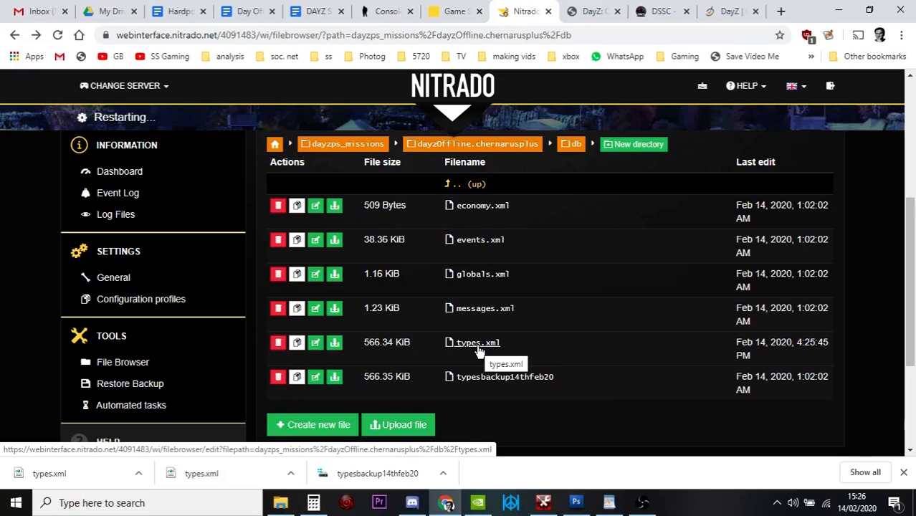
pyautogui.moveTo(490, 350)
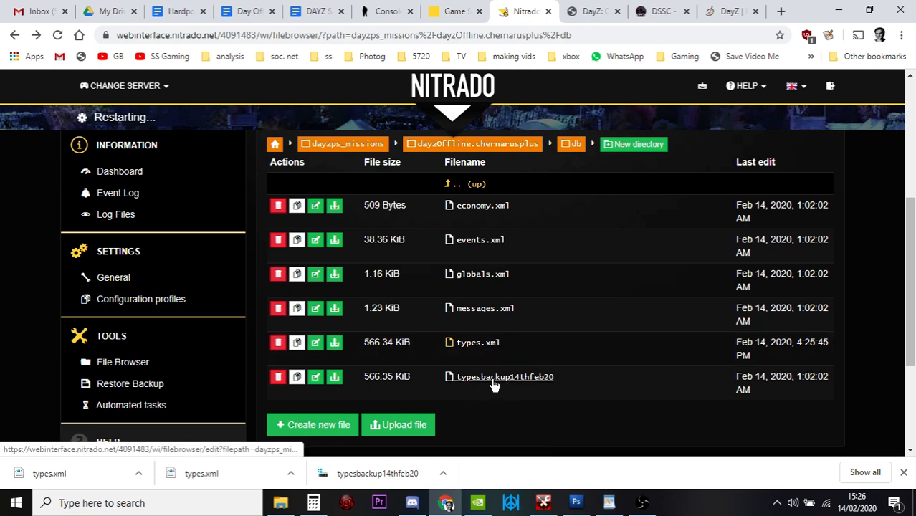
pyautogui.moveTo(500, 396)
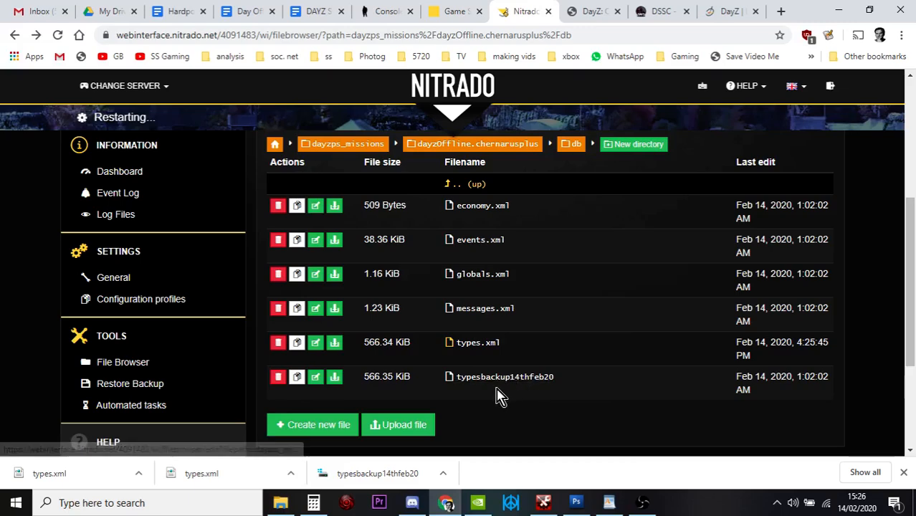
pyautogui.moveTo(511, 439)
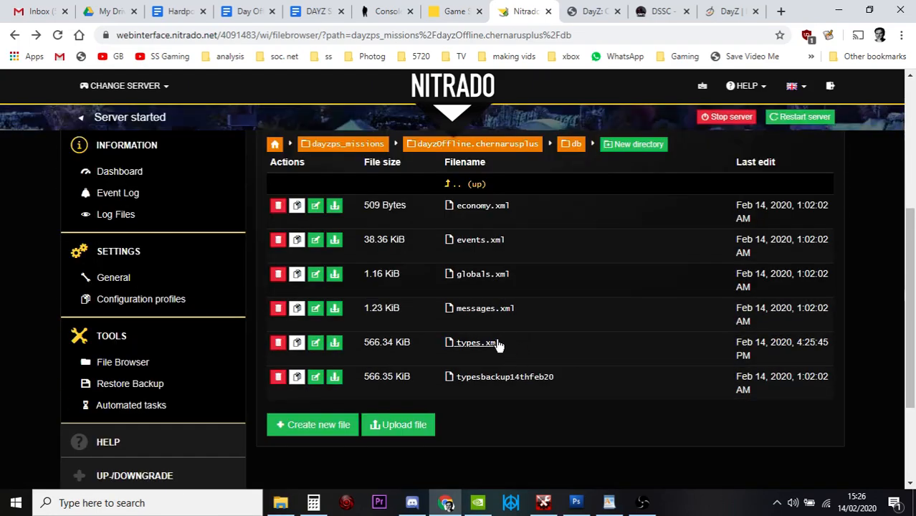
# Open the uploaded types.xml in the file editor and scroll through its XML
pyautogui.click(476, 341)
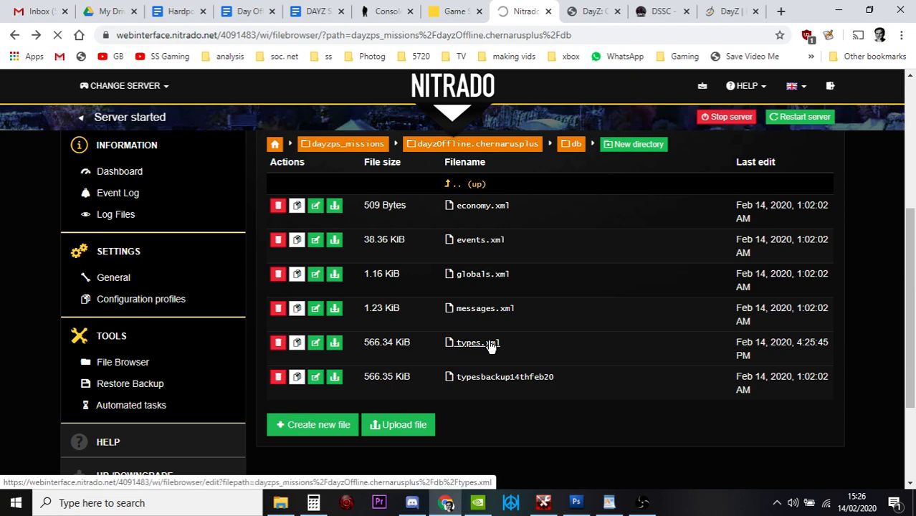
pyautogui.click(473, 341)
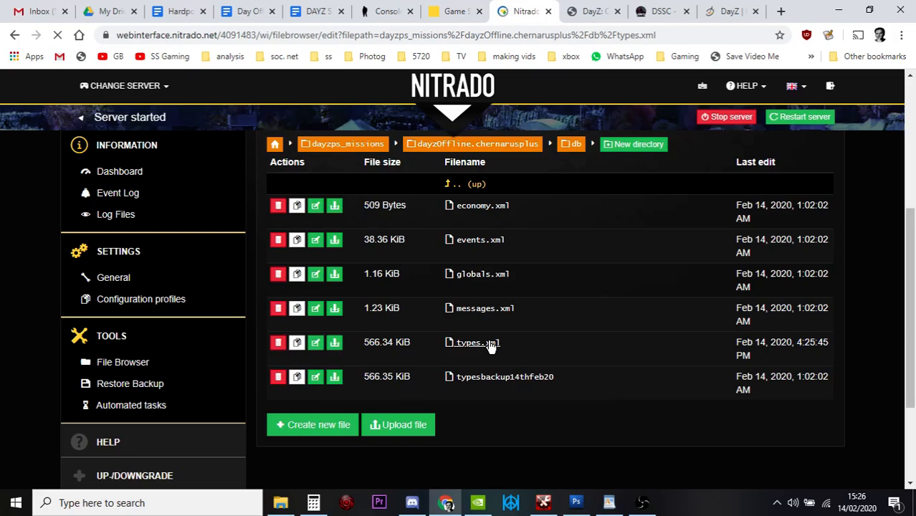
pyautogui.click(315, 341)
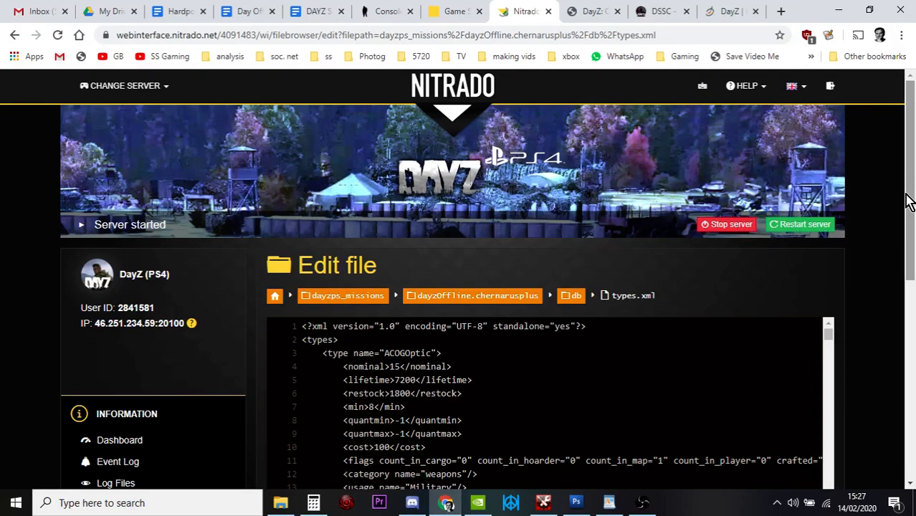
pyautogui.scroll(-3)
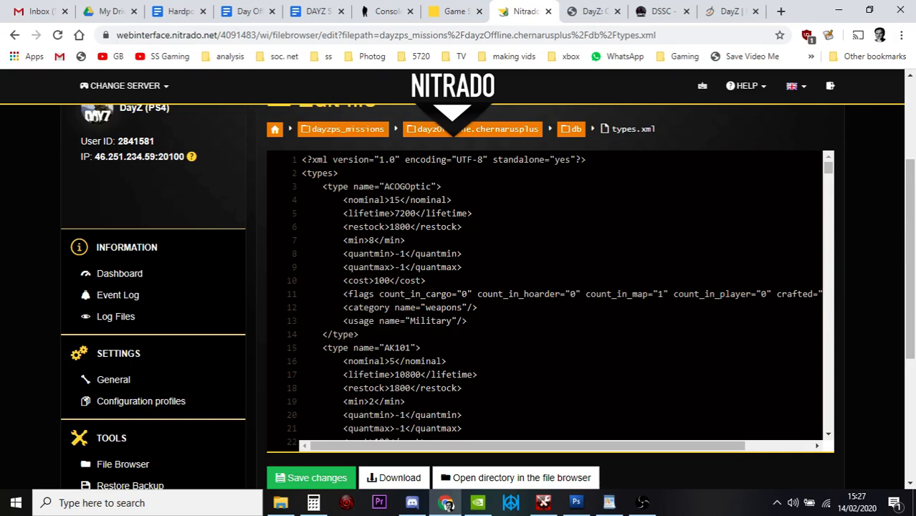
pyautogui.scroll(-3)
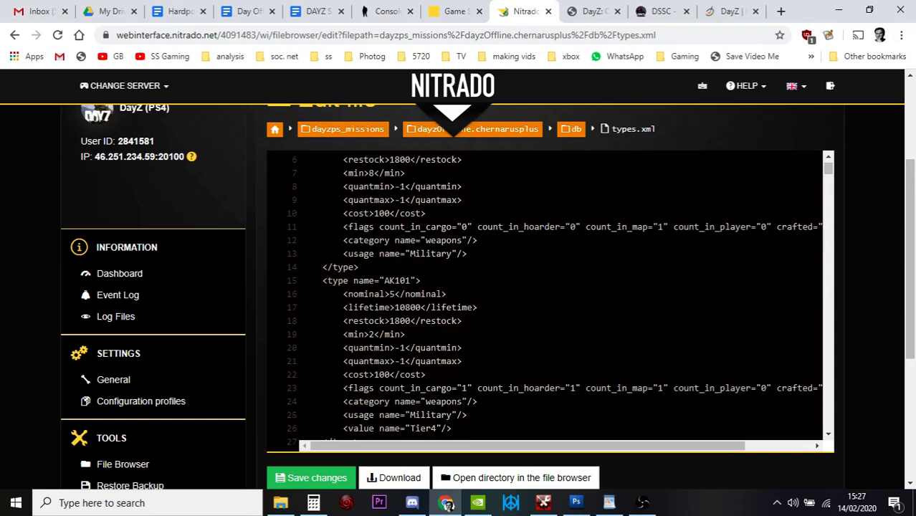